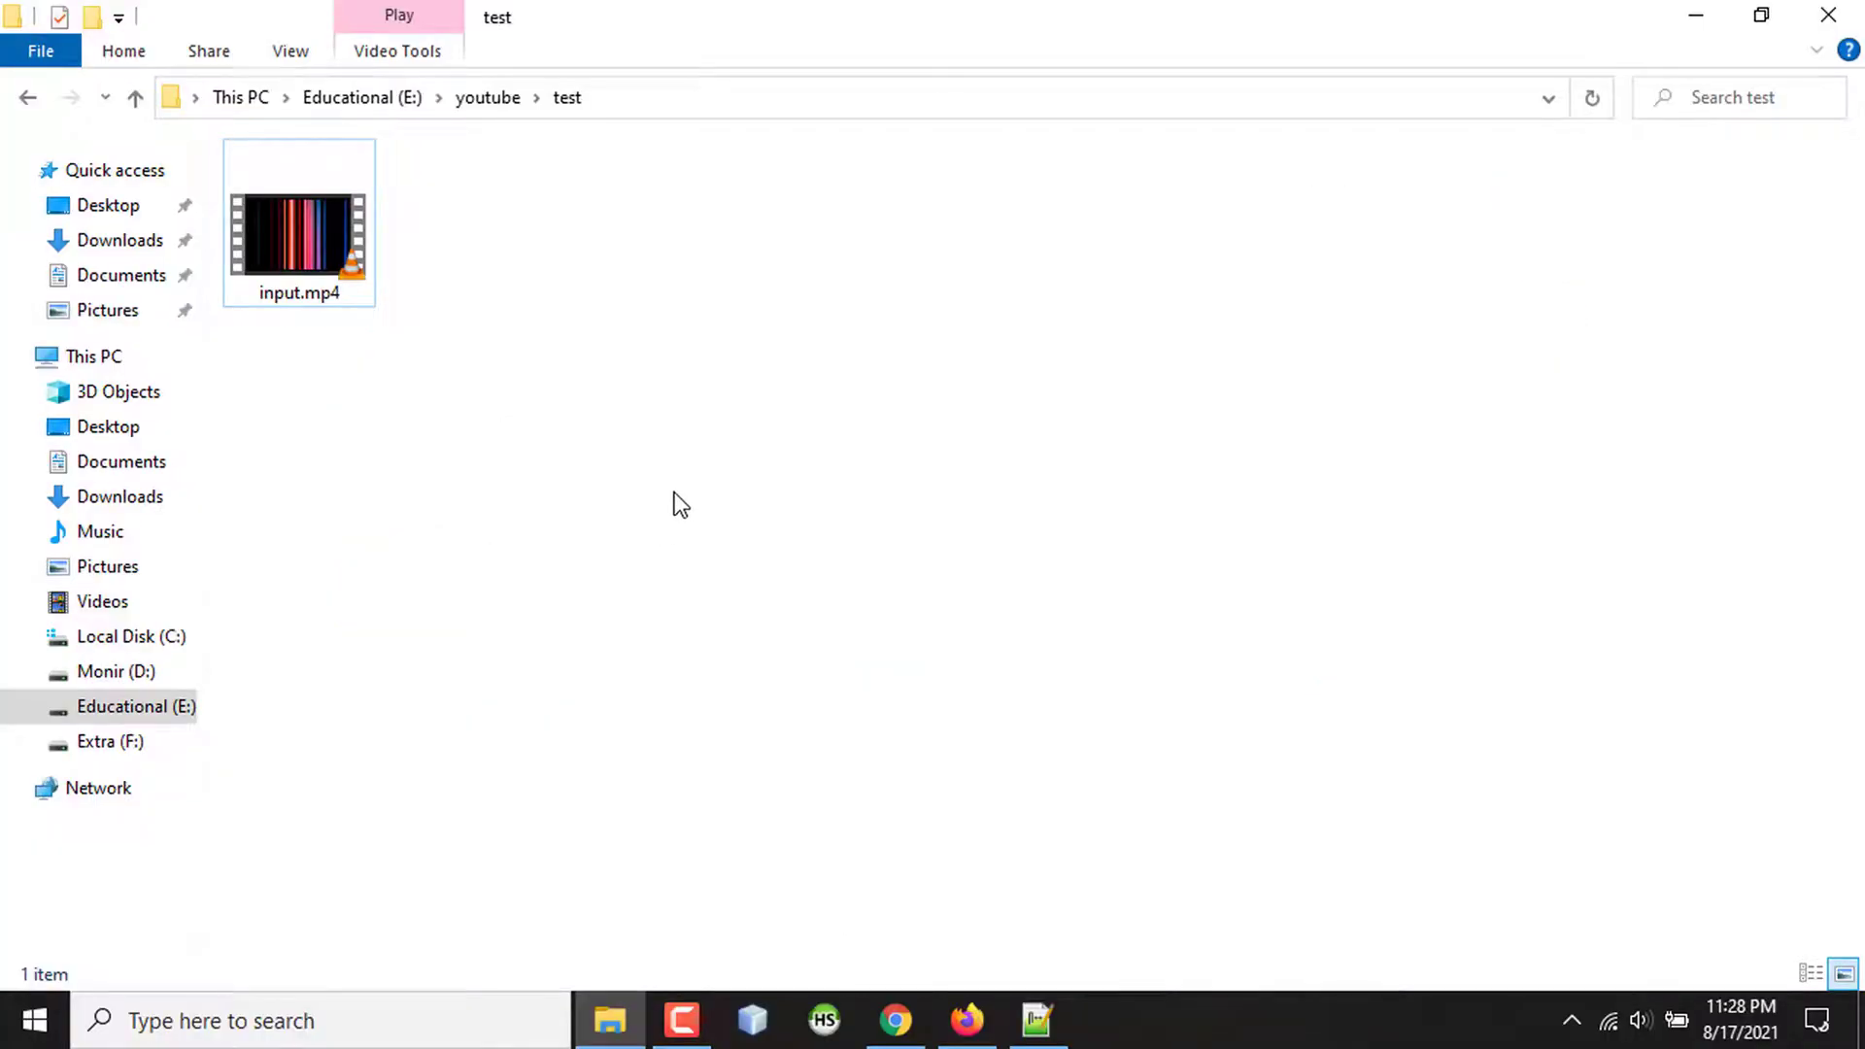
pyautogui.moveTo(755, 396)
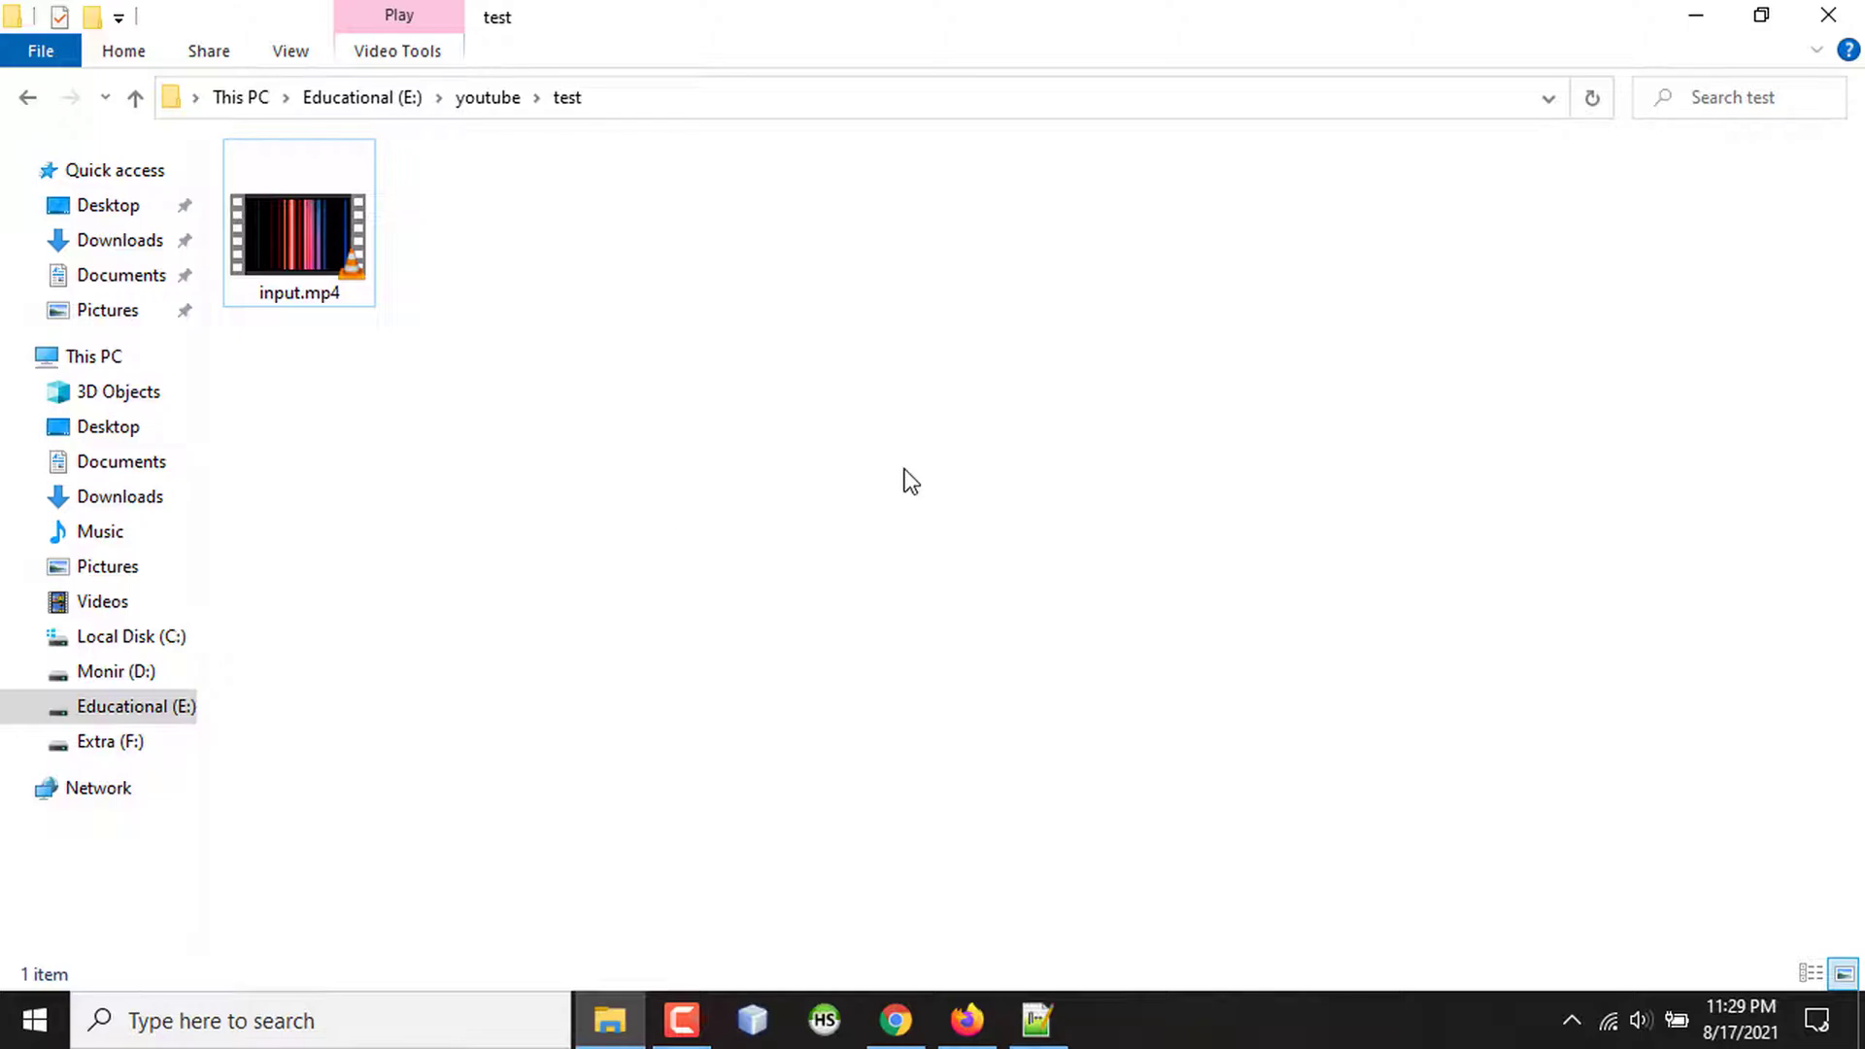
pyautogui.moveTo(897, 491)
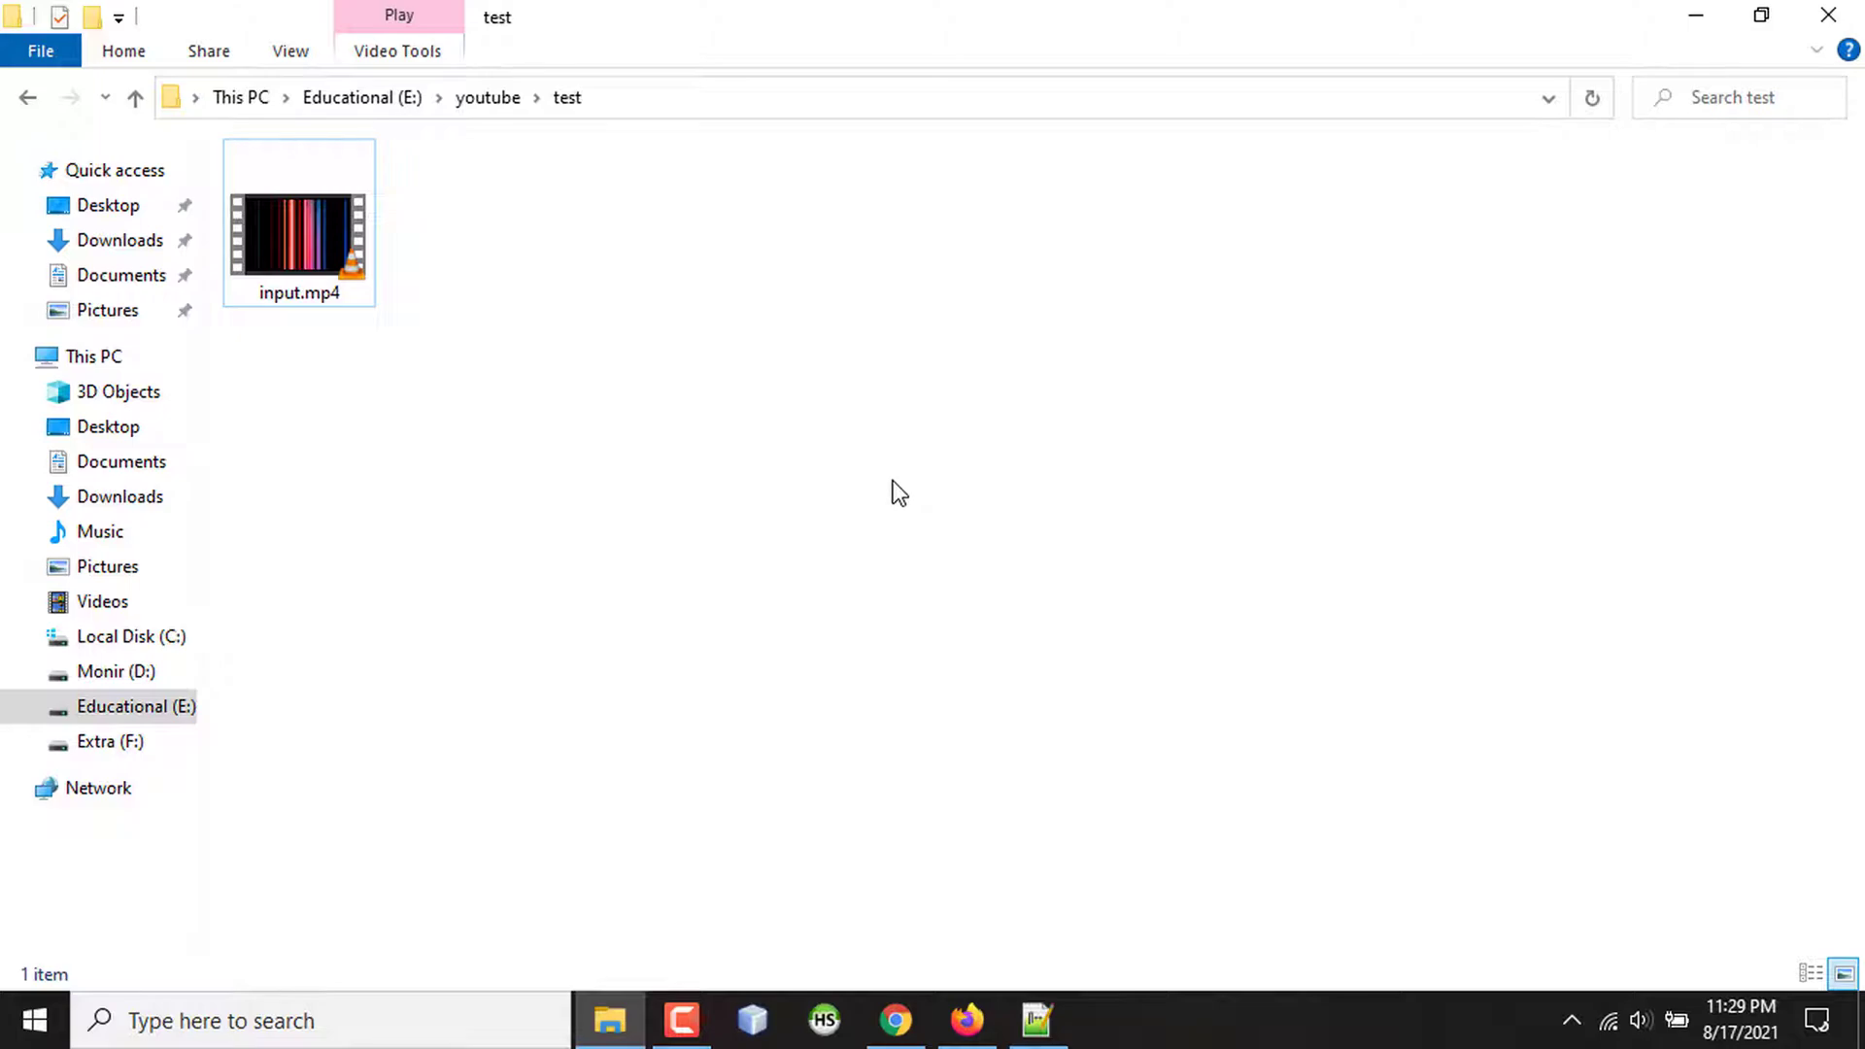
pyautogui.moveTo(801, 750)
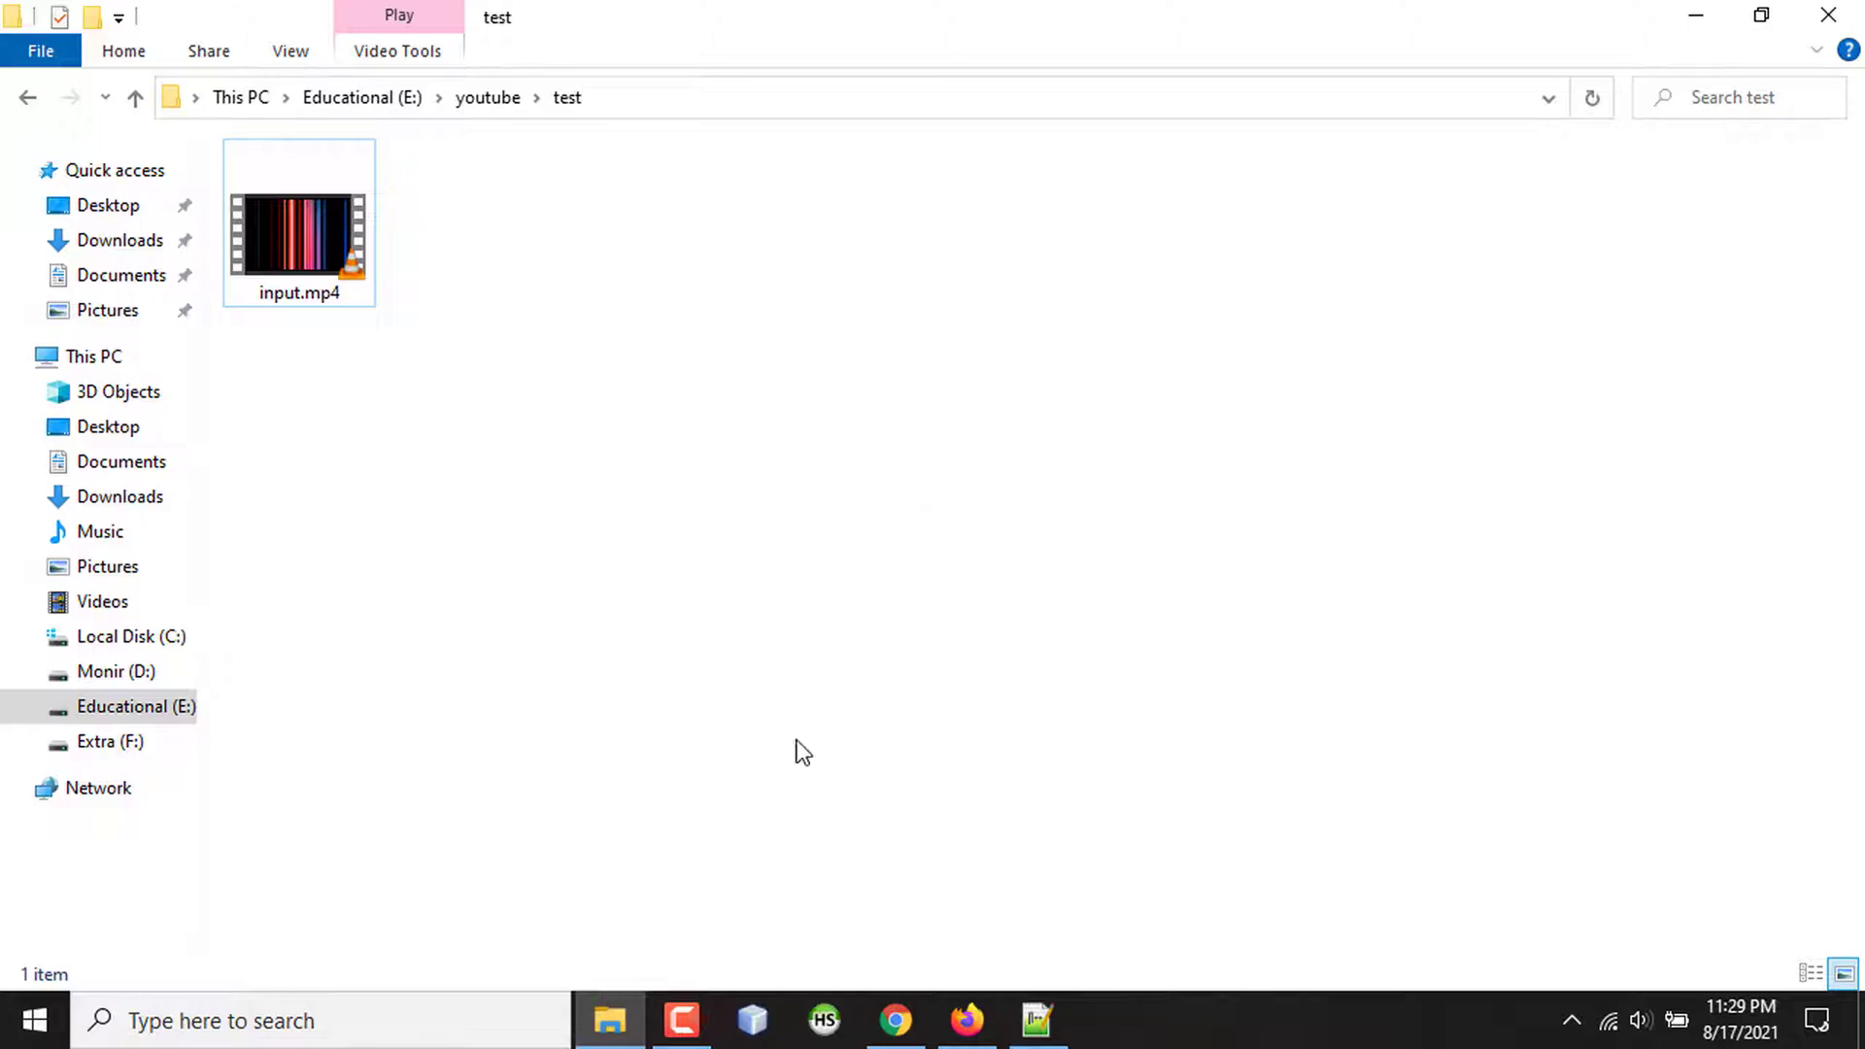
pyautogui.moveTo(845, 686)
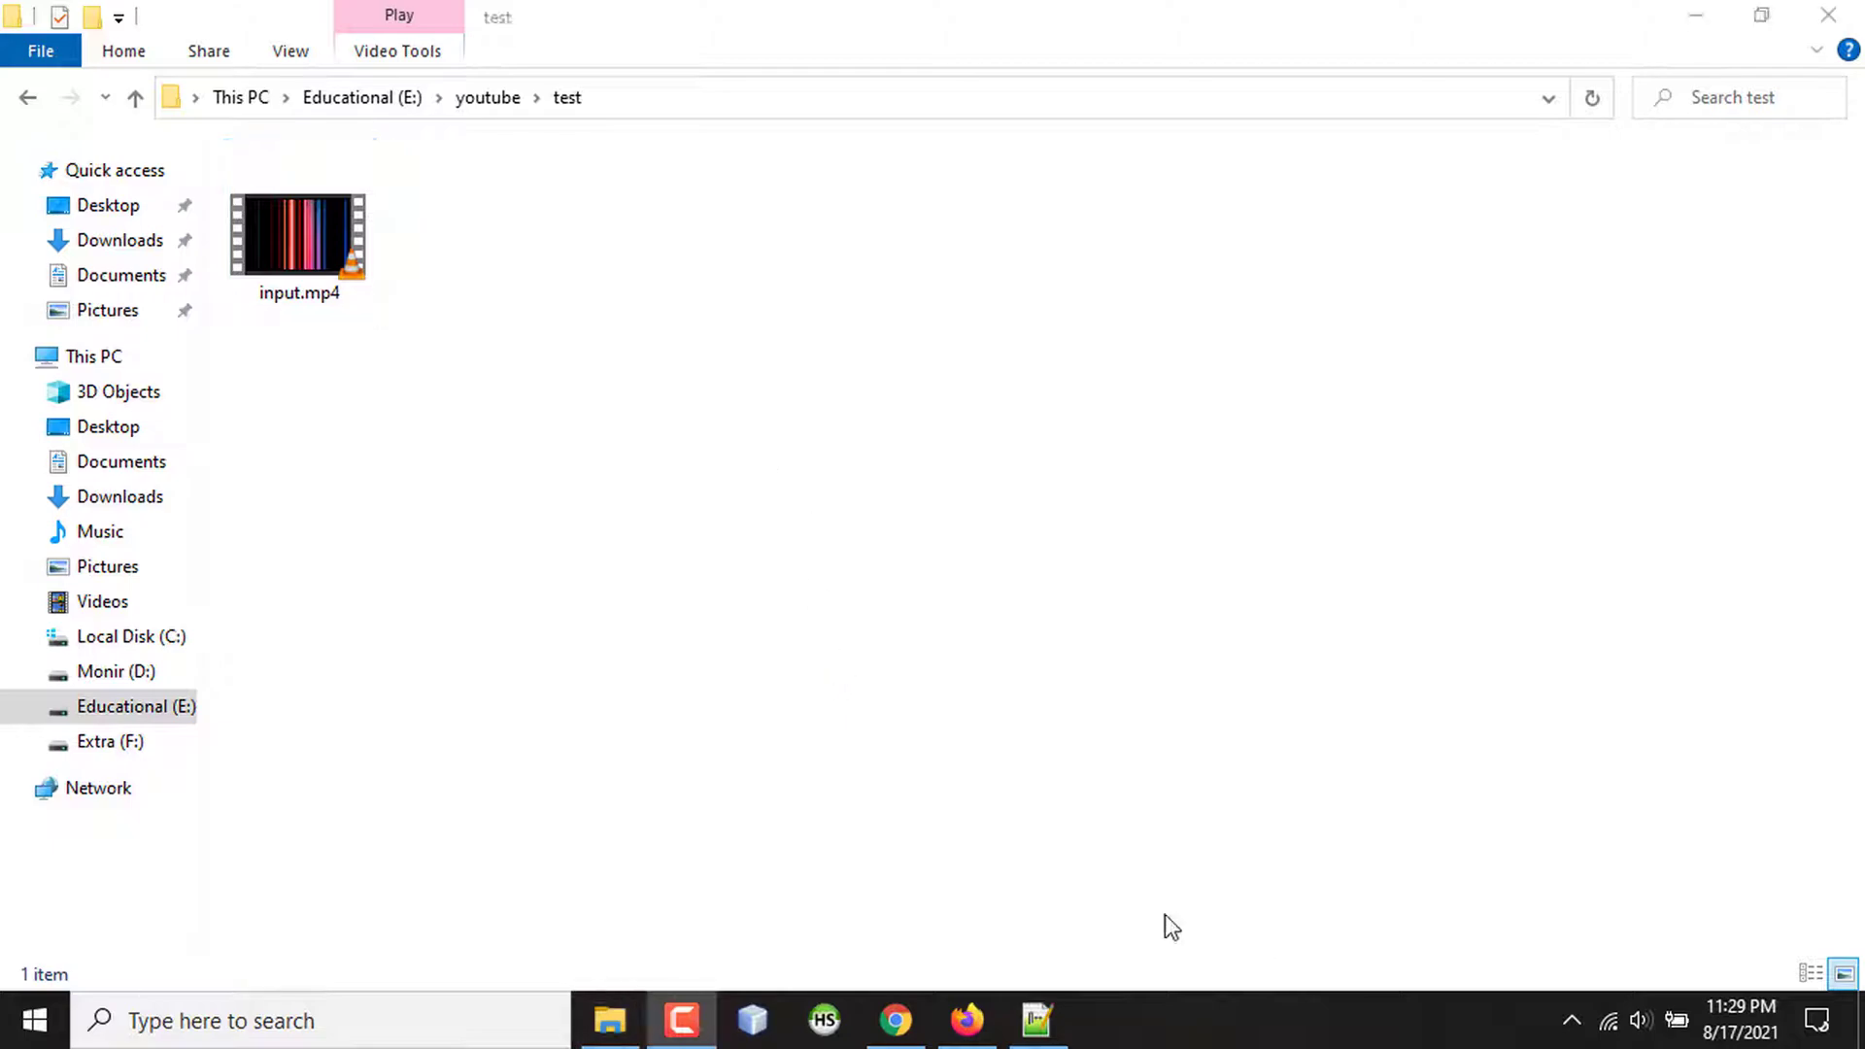
# Copy the DASH muxer example command from the FFmpeg documentation into Notepad++.
pyautogui.click(893, 1019)
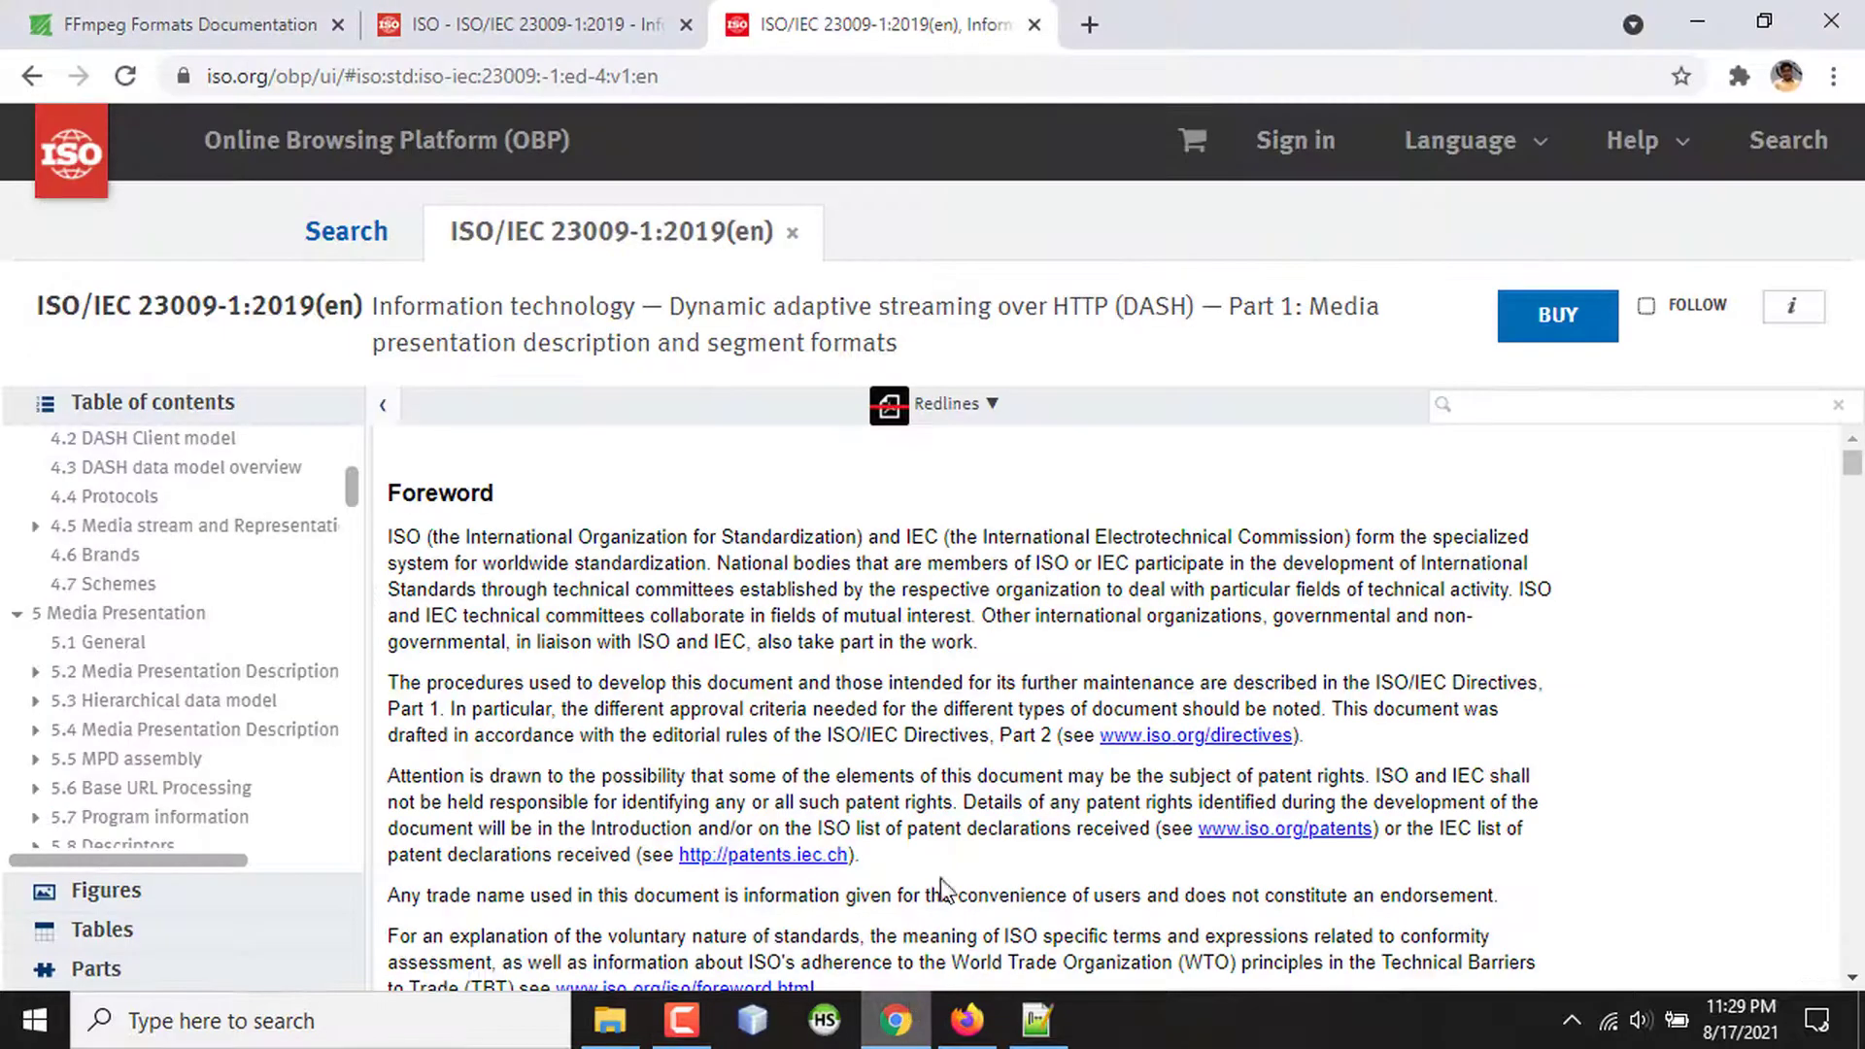
pyautogui.click(179, 24)
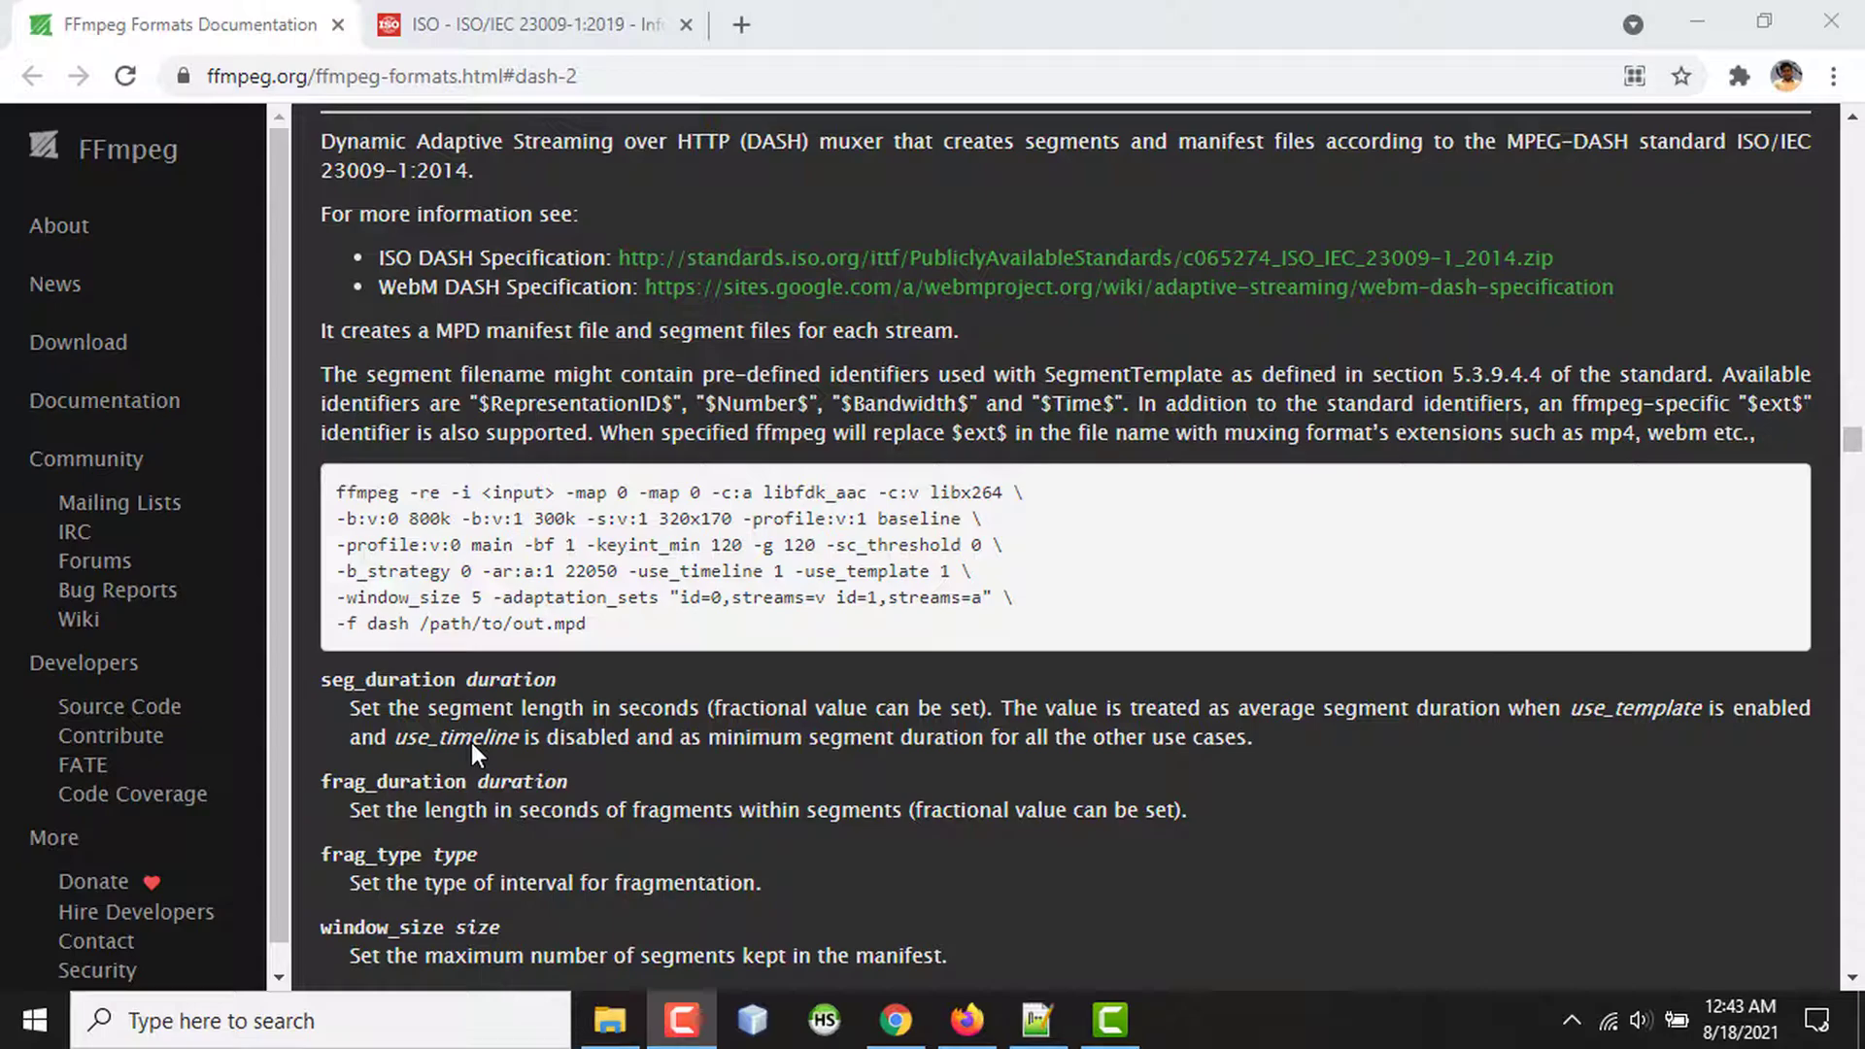
pyautogui.moveTo(583, 553)
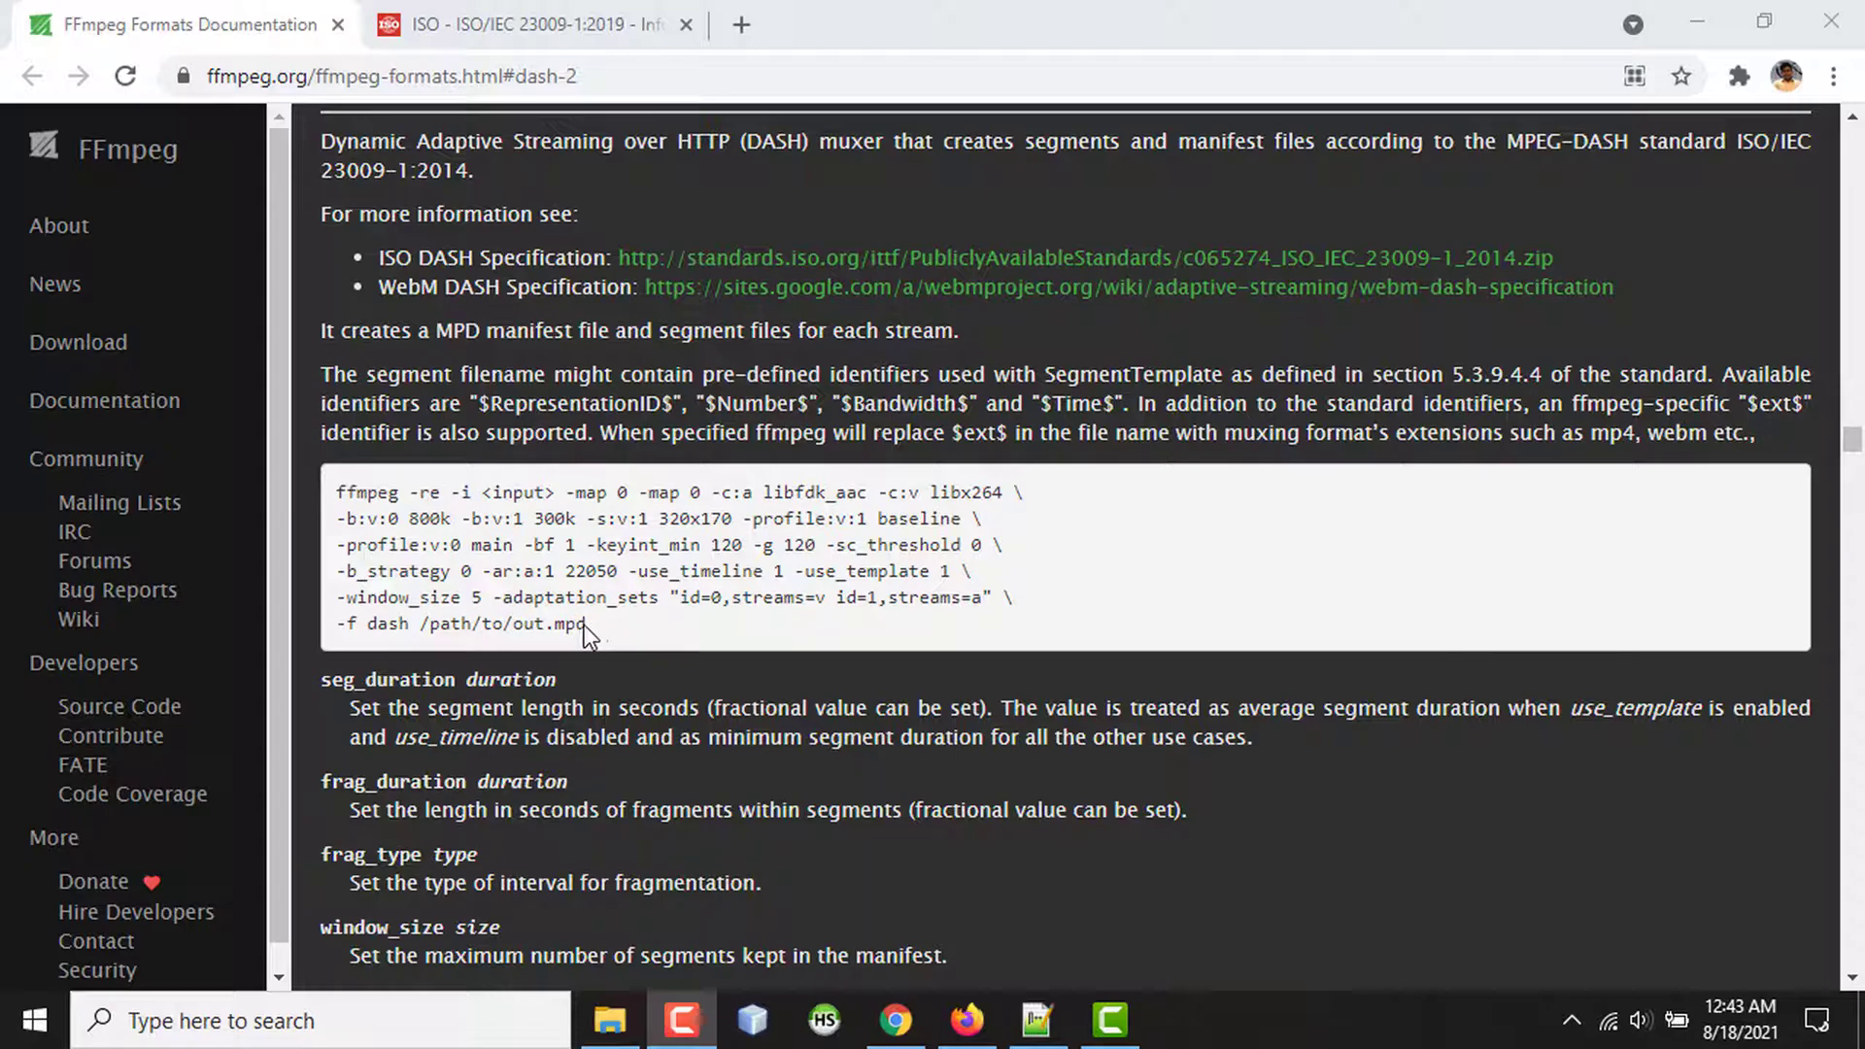
pyautogui.moveTo(660, 627)
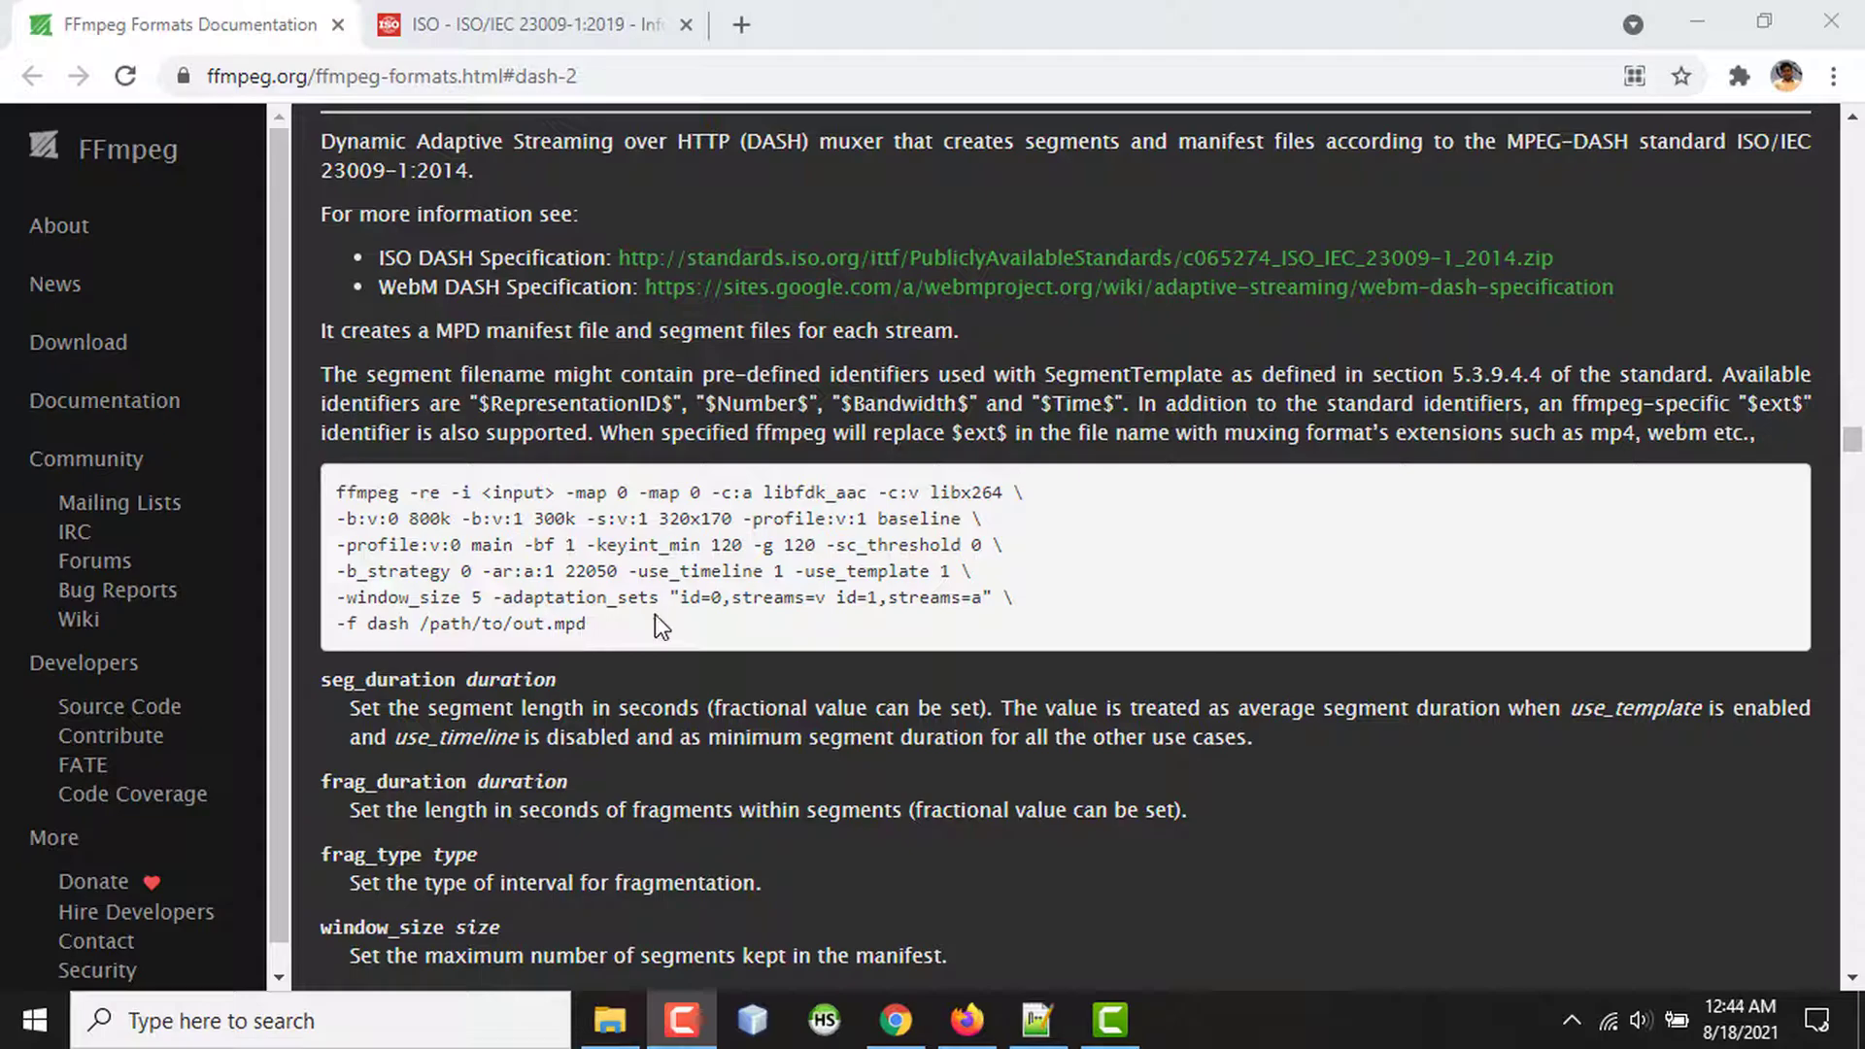
pyautogui.click(1035, 1020)
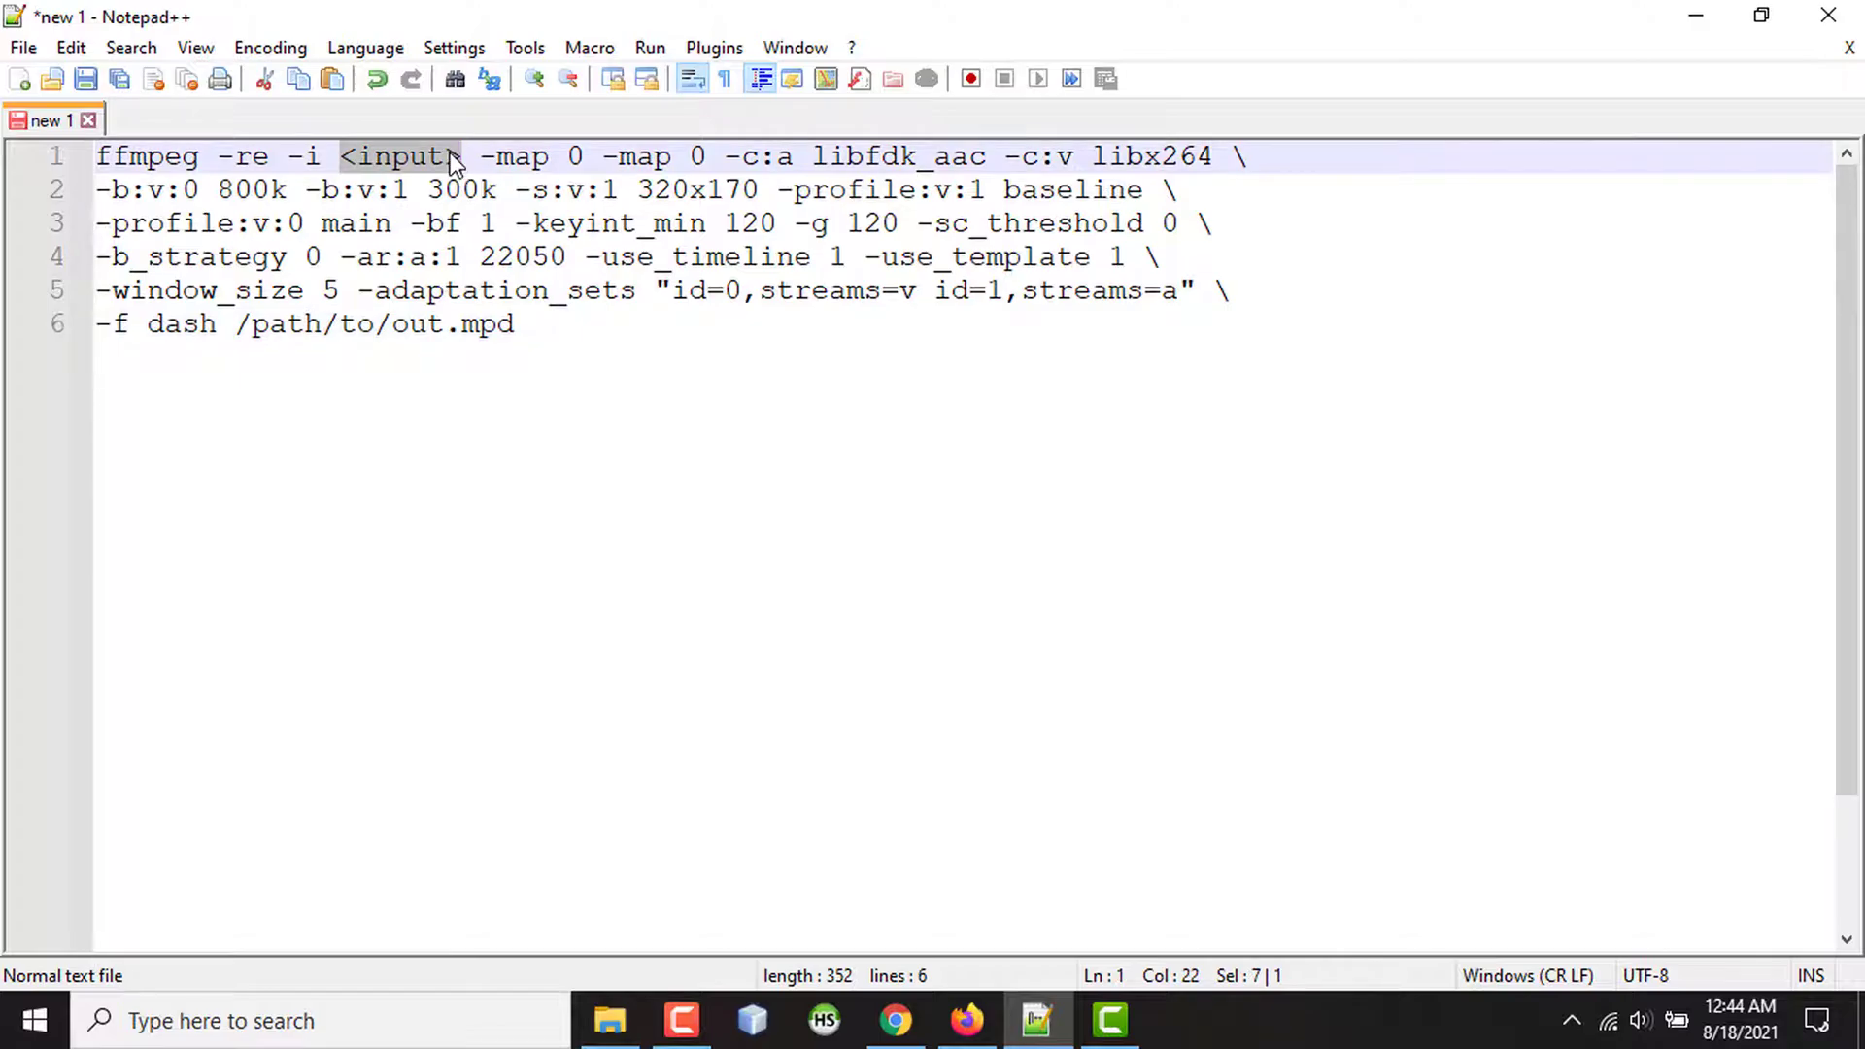
# Replace the placeholders so the command reads input.mp4 and writes output_manifest.mpd.
pyautogui.write('input.mp4')
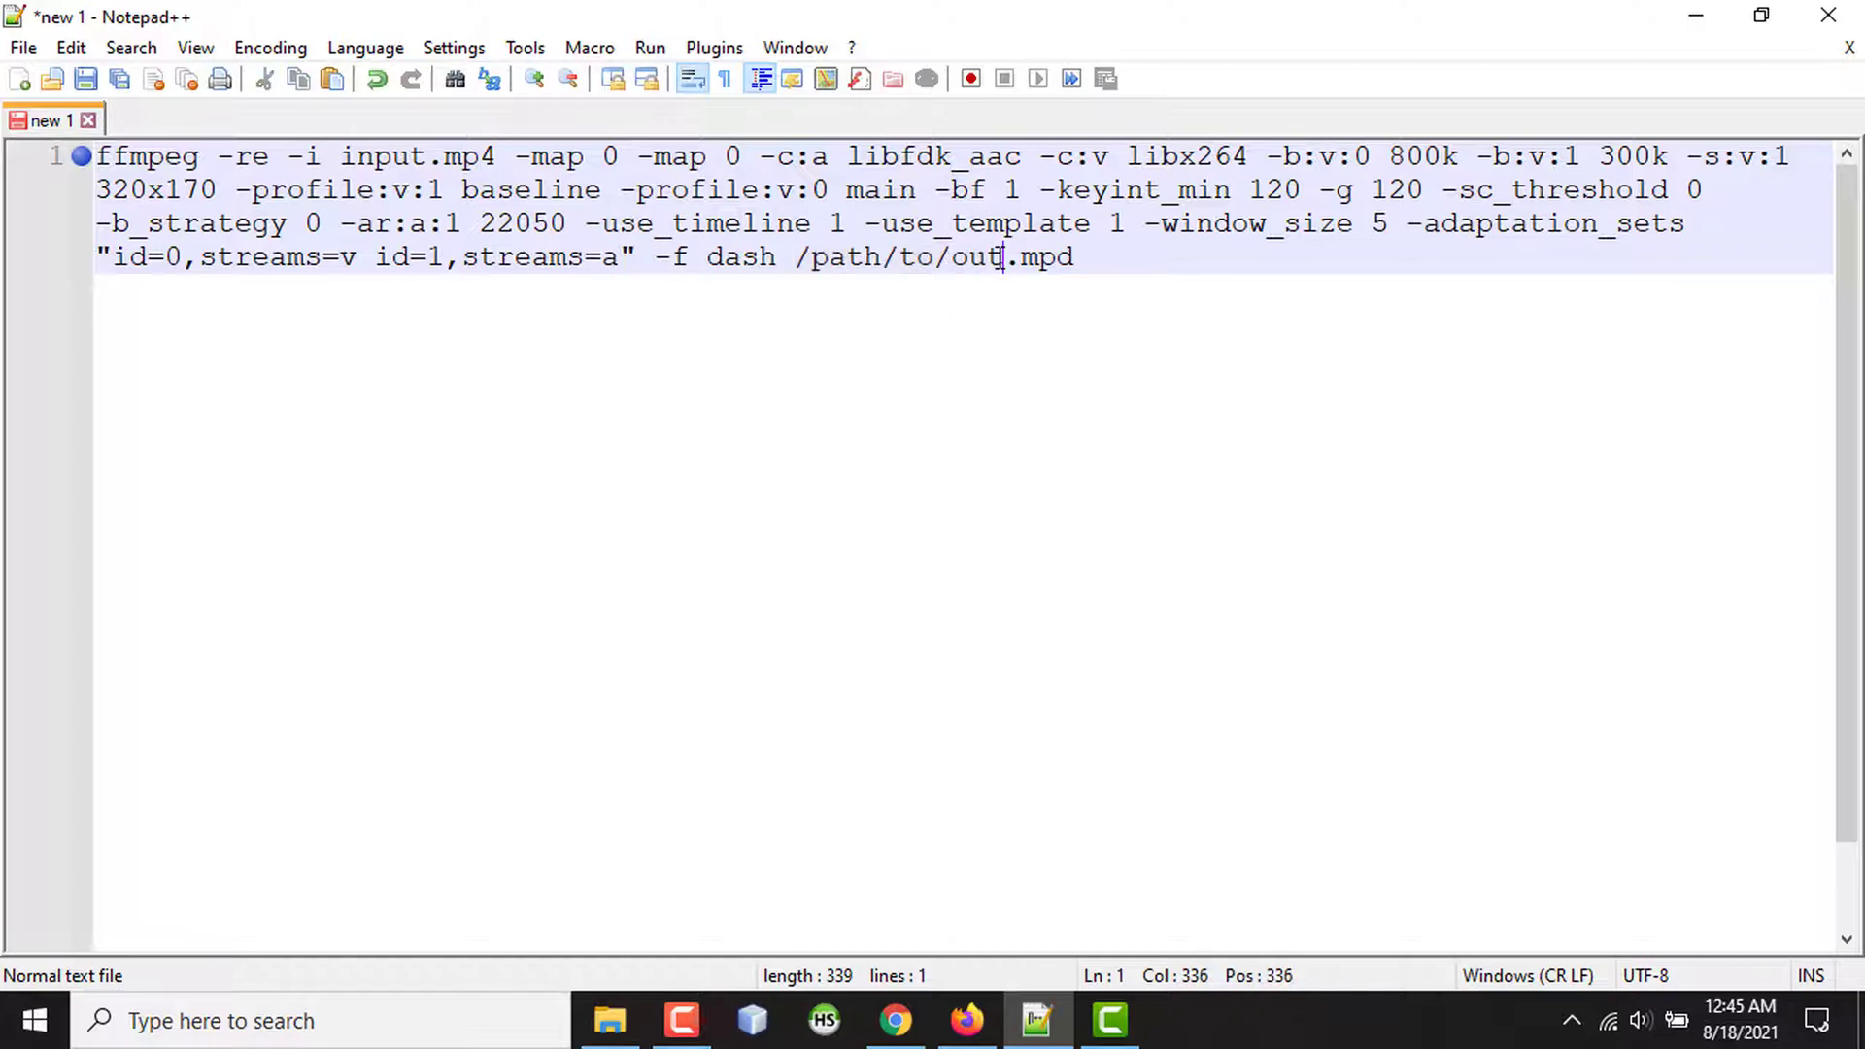
pyautogui.write('put_')
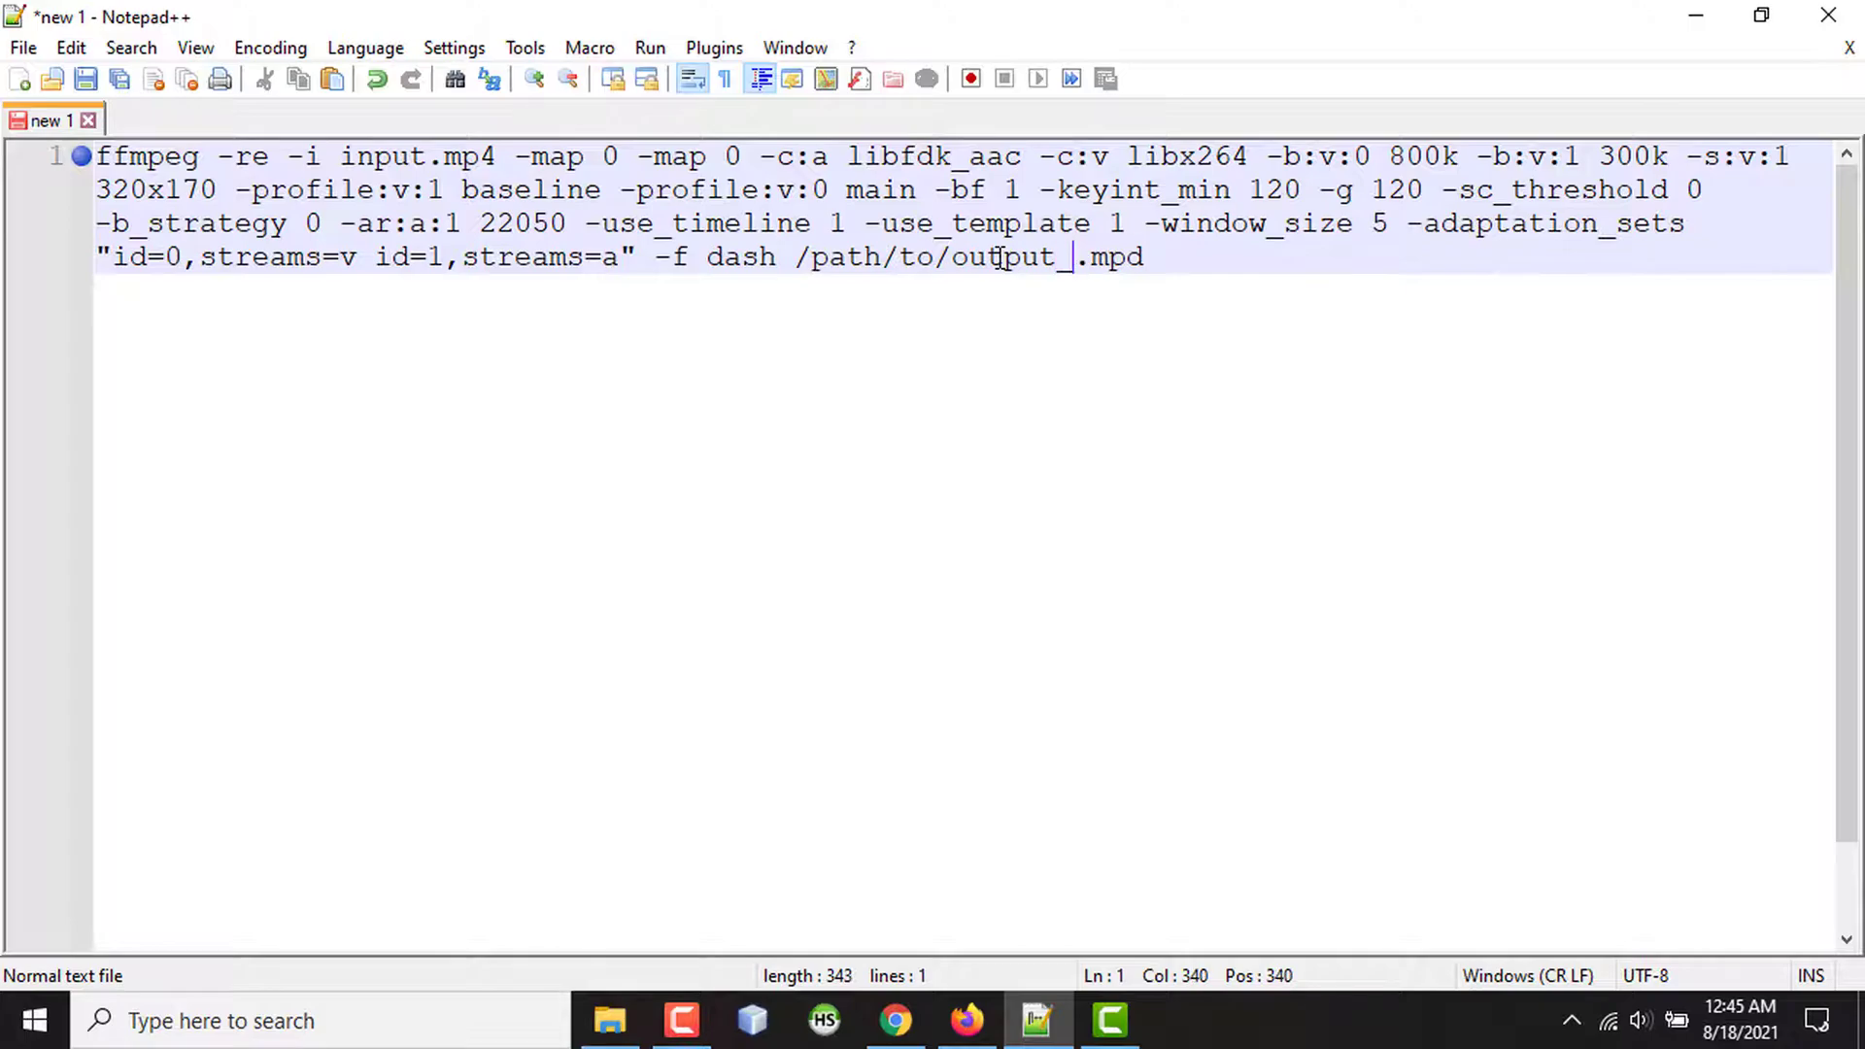
pyautogui.write('manifest')
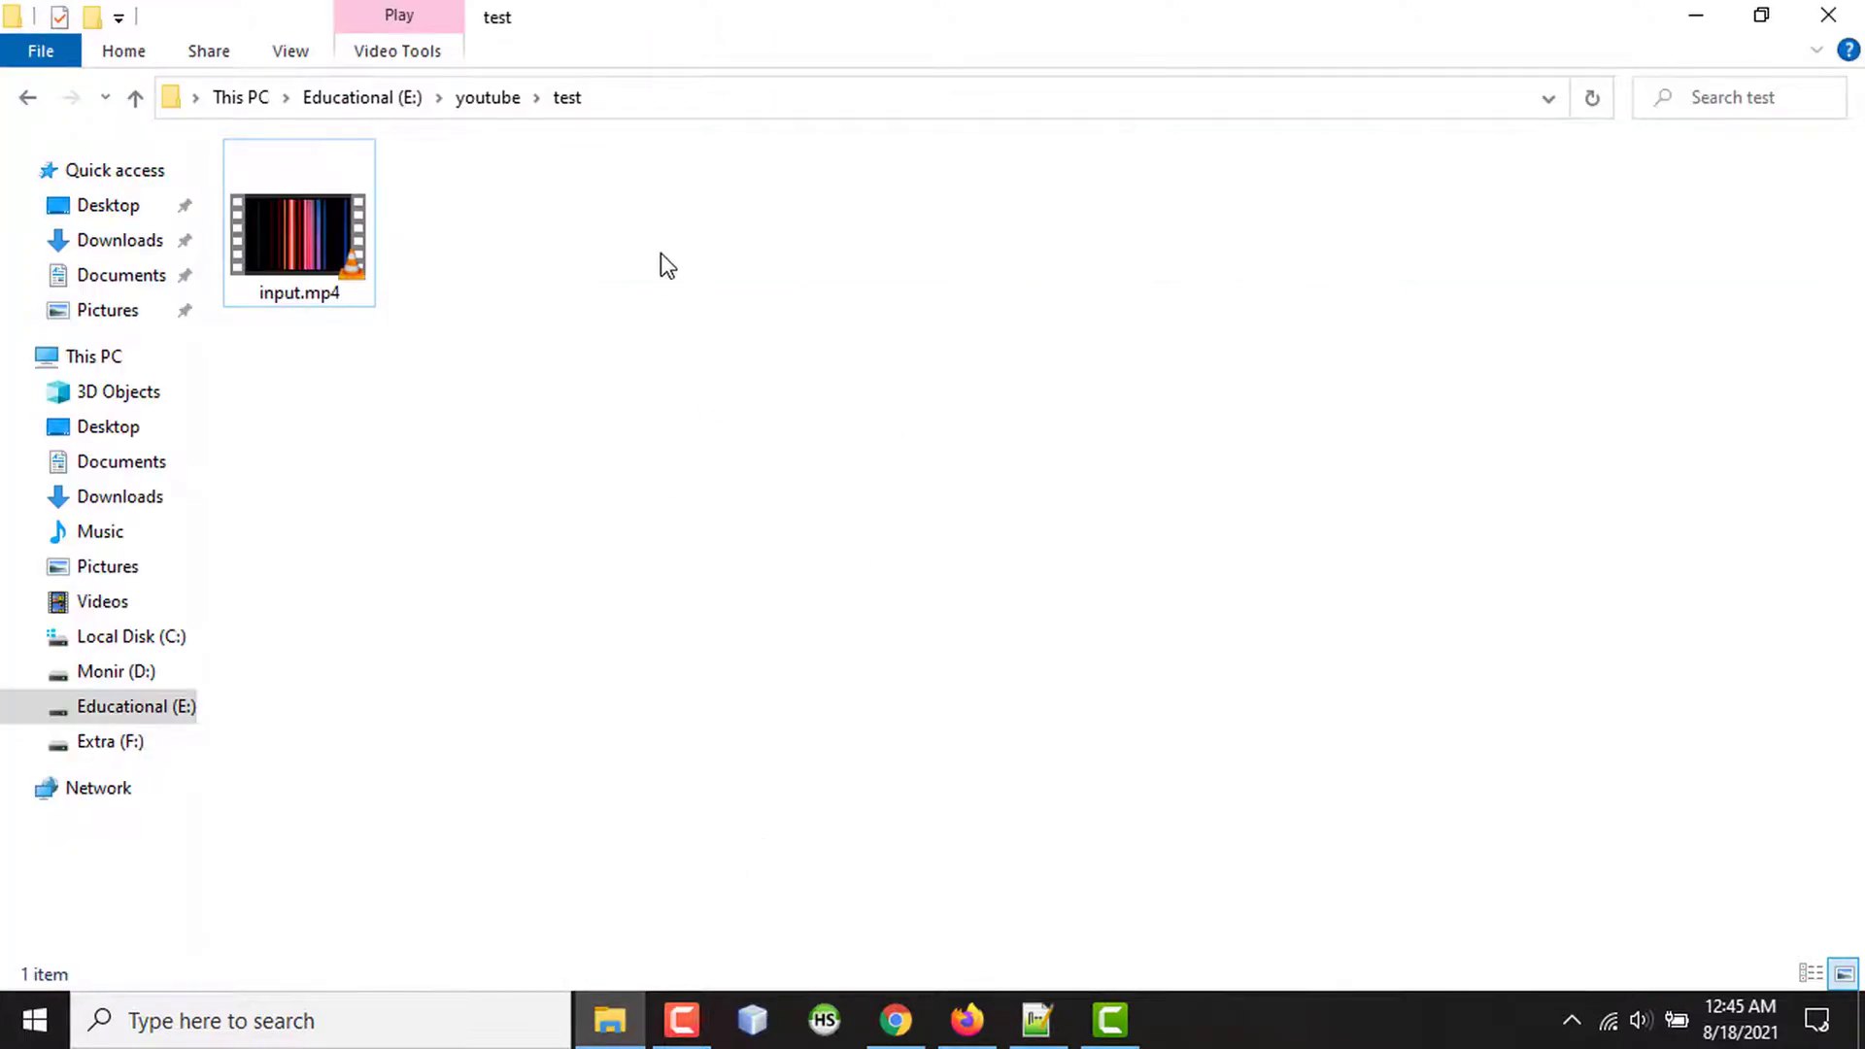
# Create a dash_streaming folder beside input.mp4 in File Explorer.
pyautogui.click(91, 17)
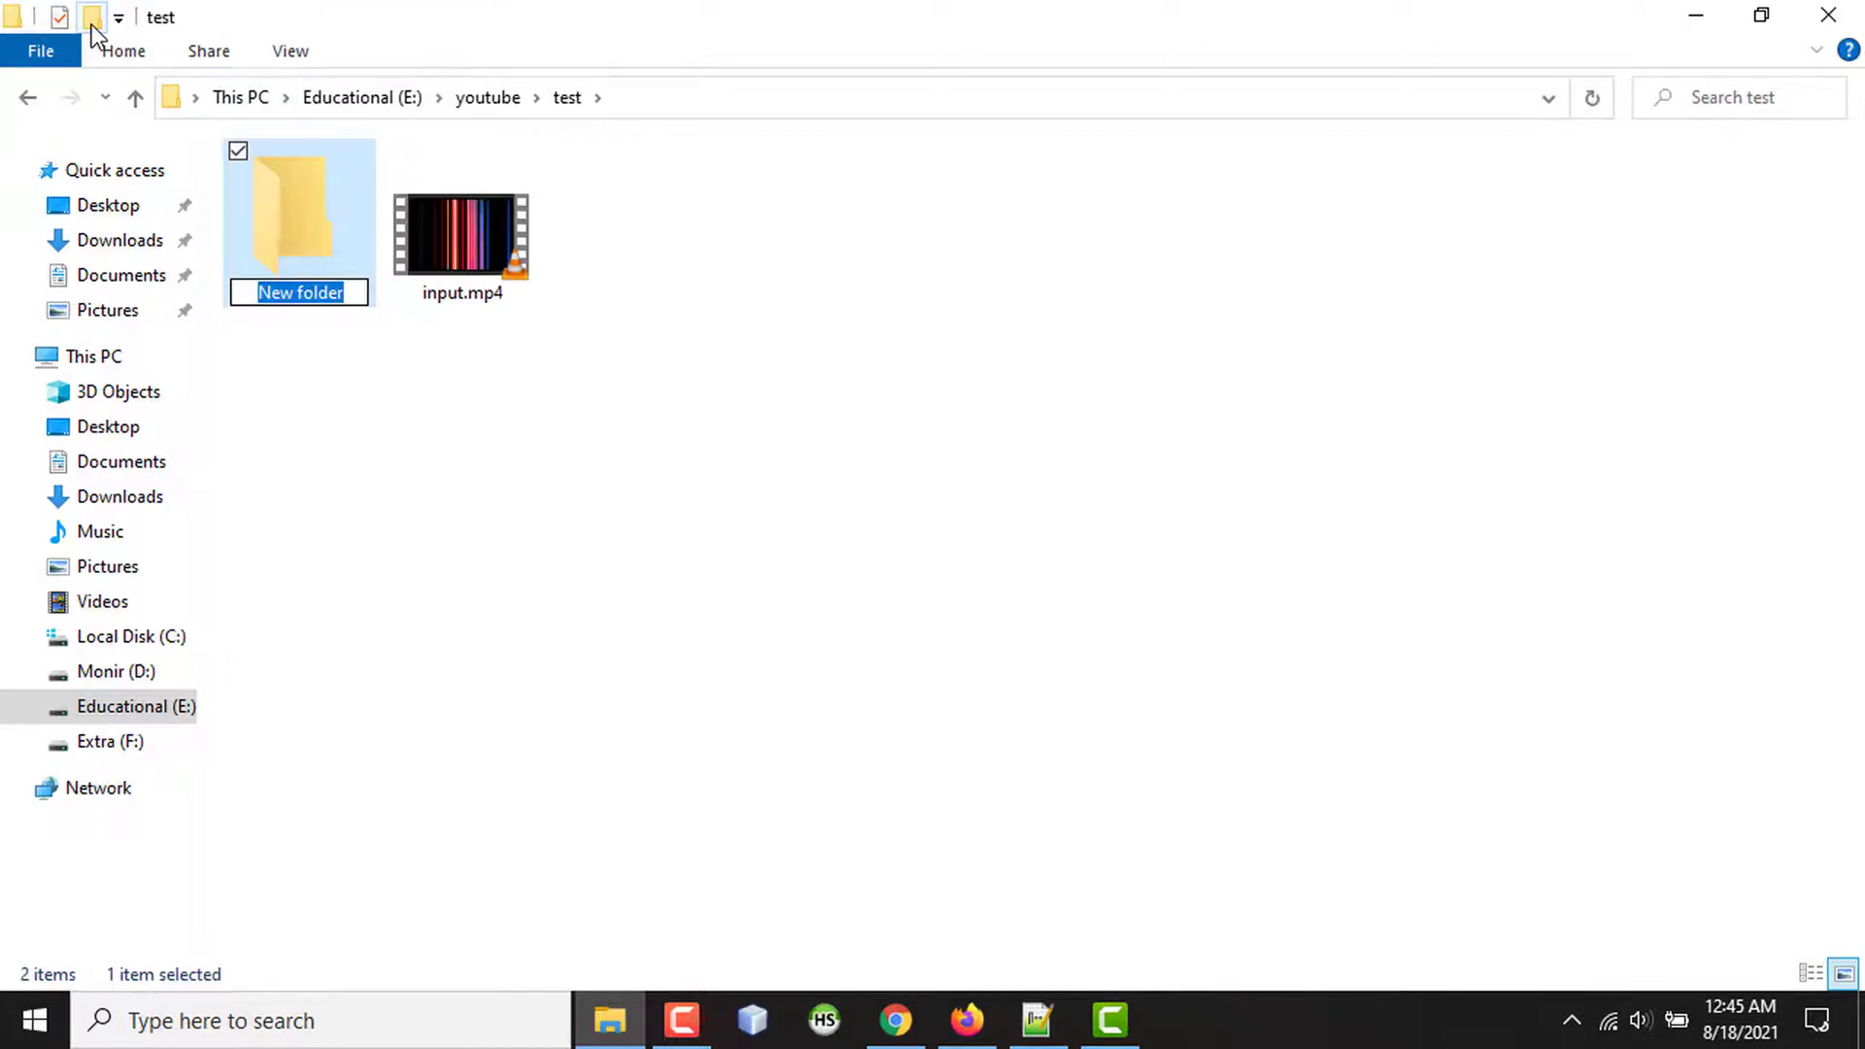
pyautogui.write('dash_streaming')
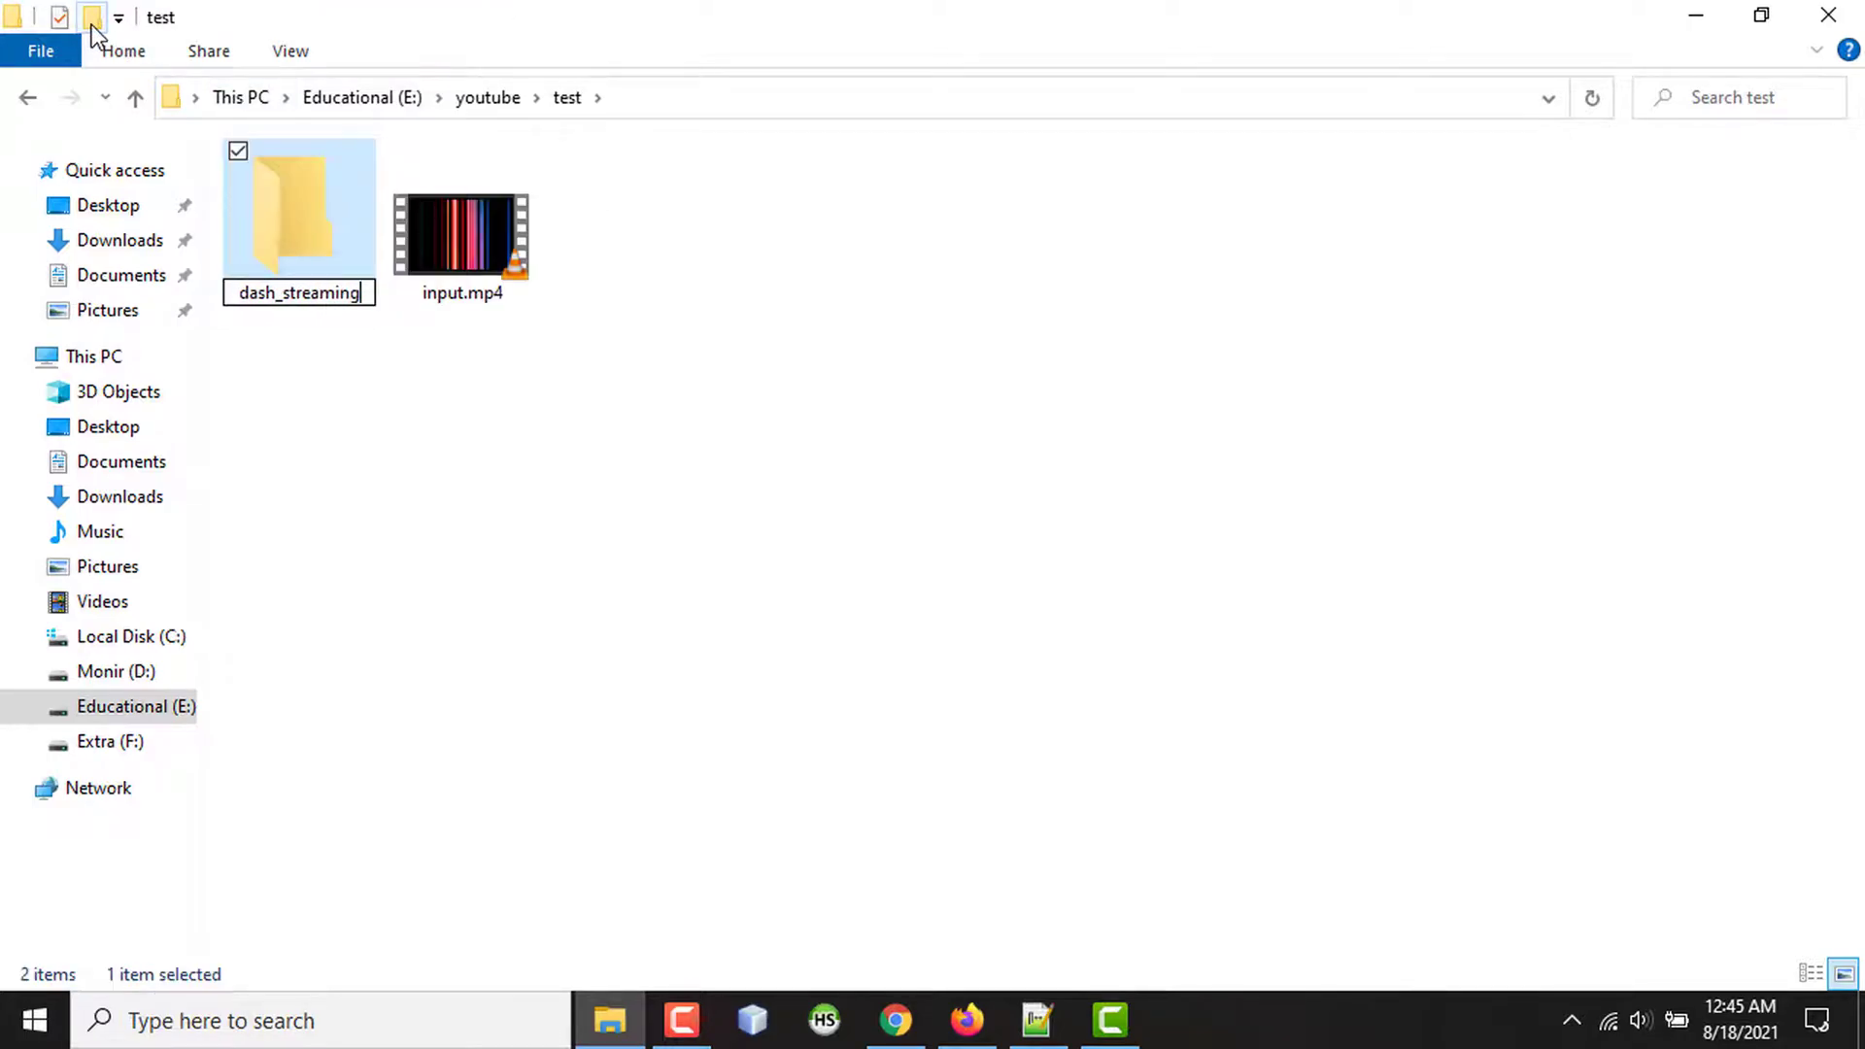
pyautogui.click(1033, 1020)
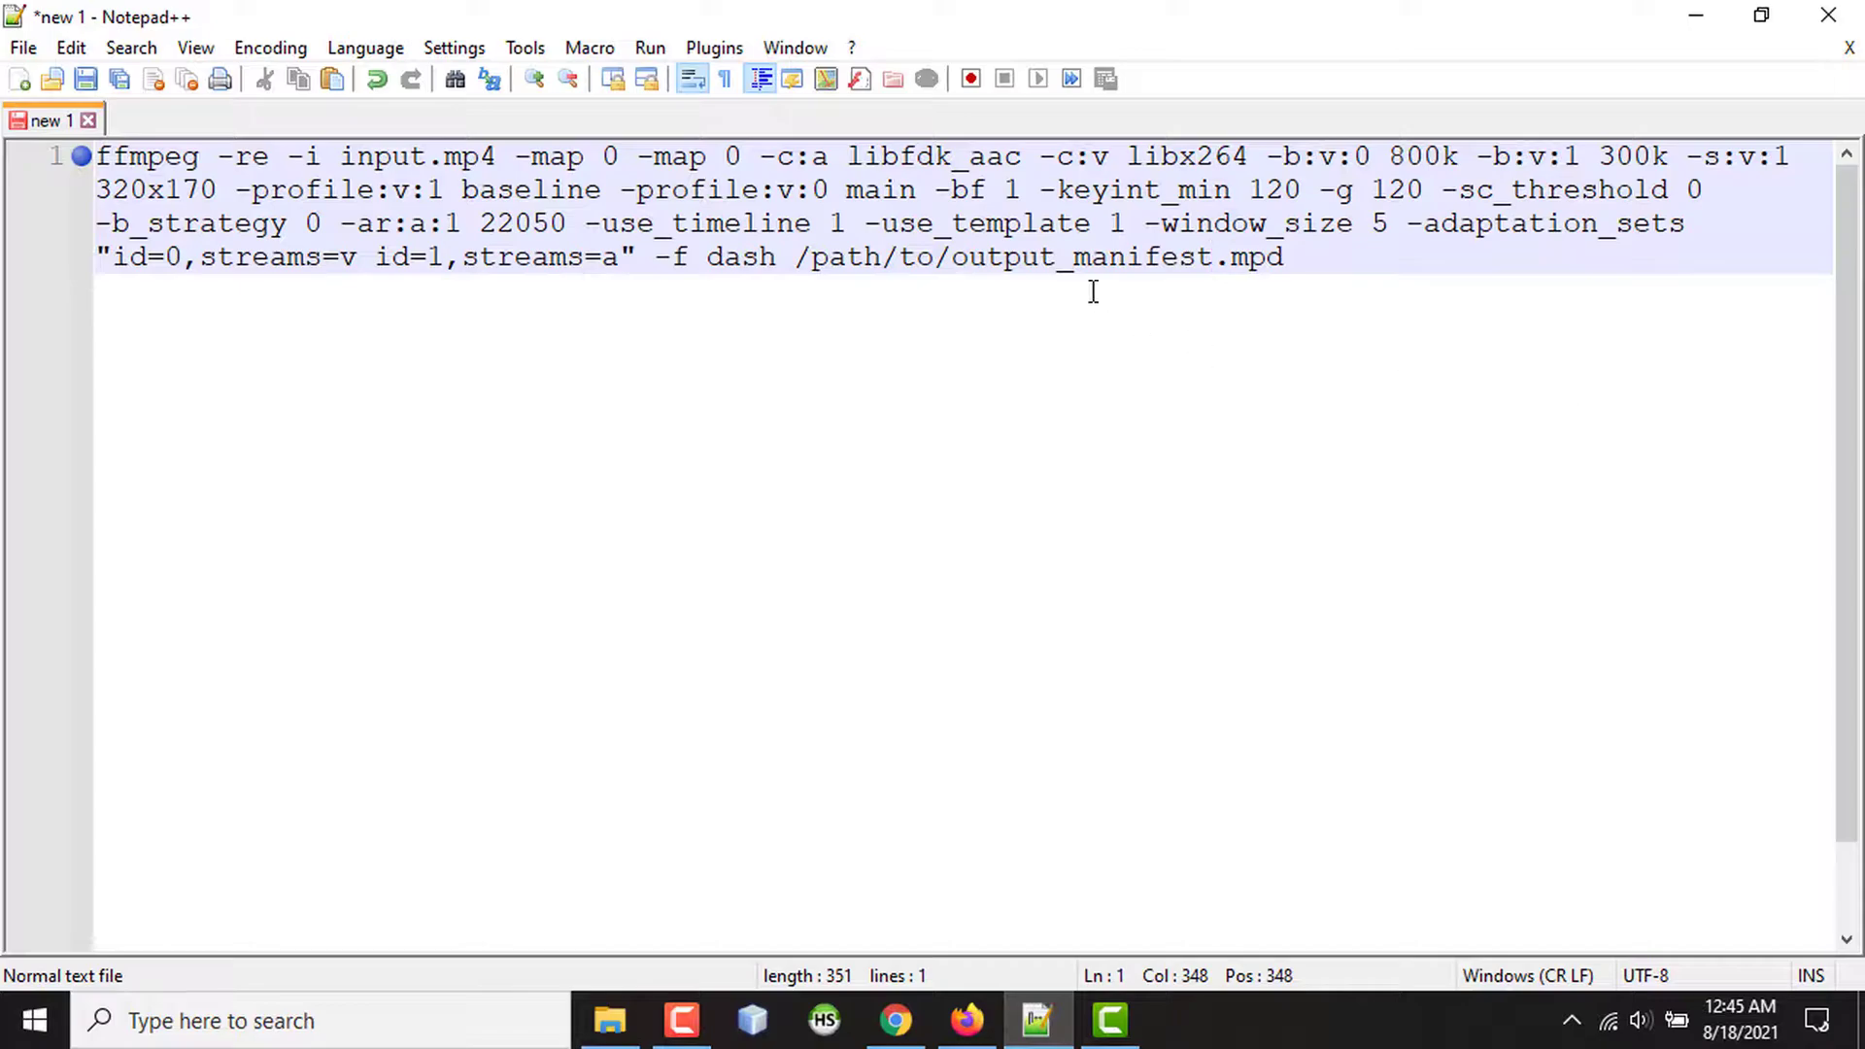
# Point the output to ./dash_streaming/output_manifest.mpd and select the whole command.
pyautogui.doubleClick(867, 256)
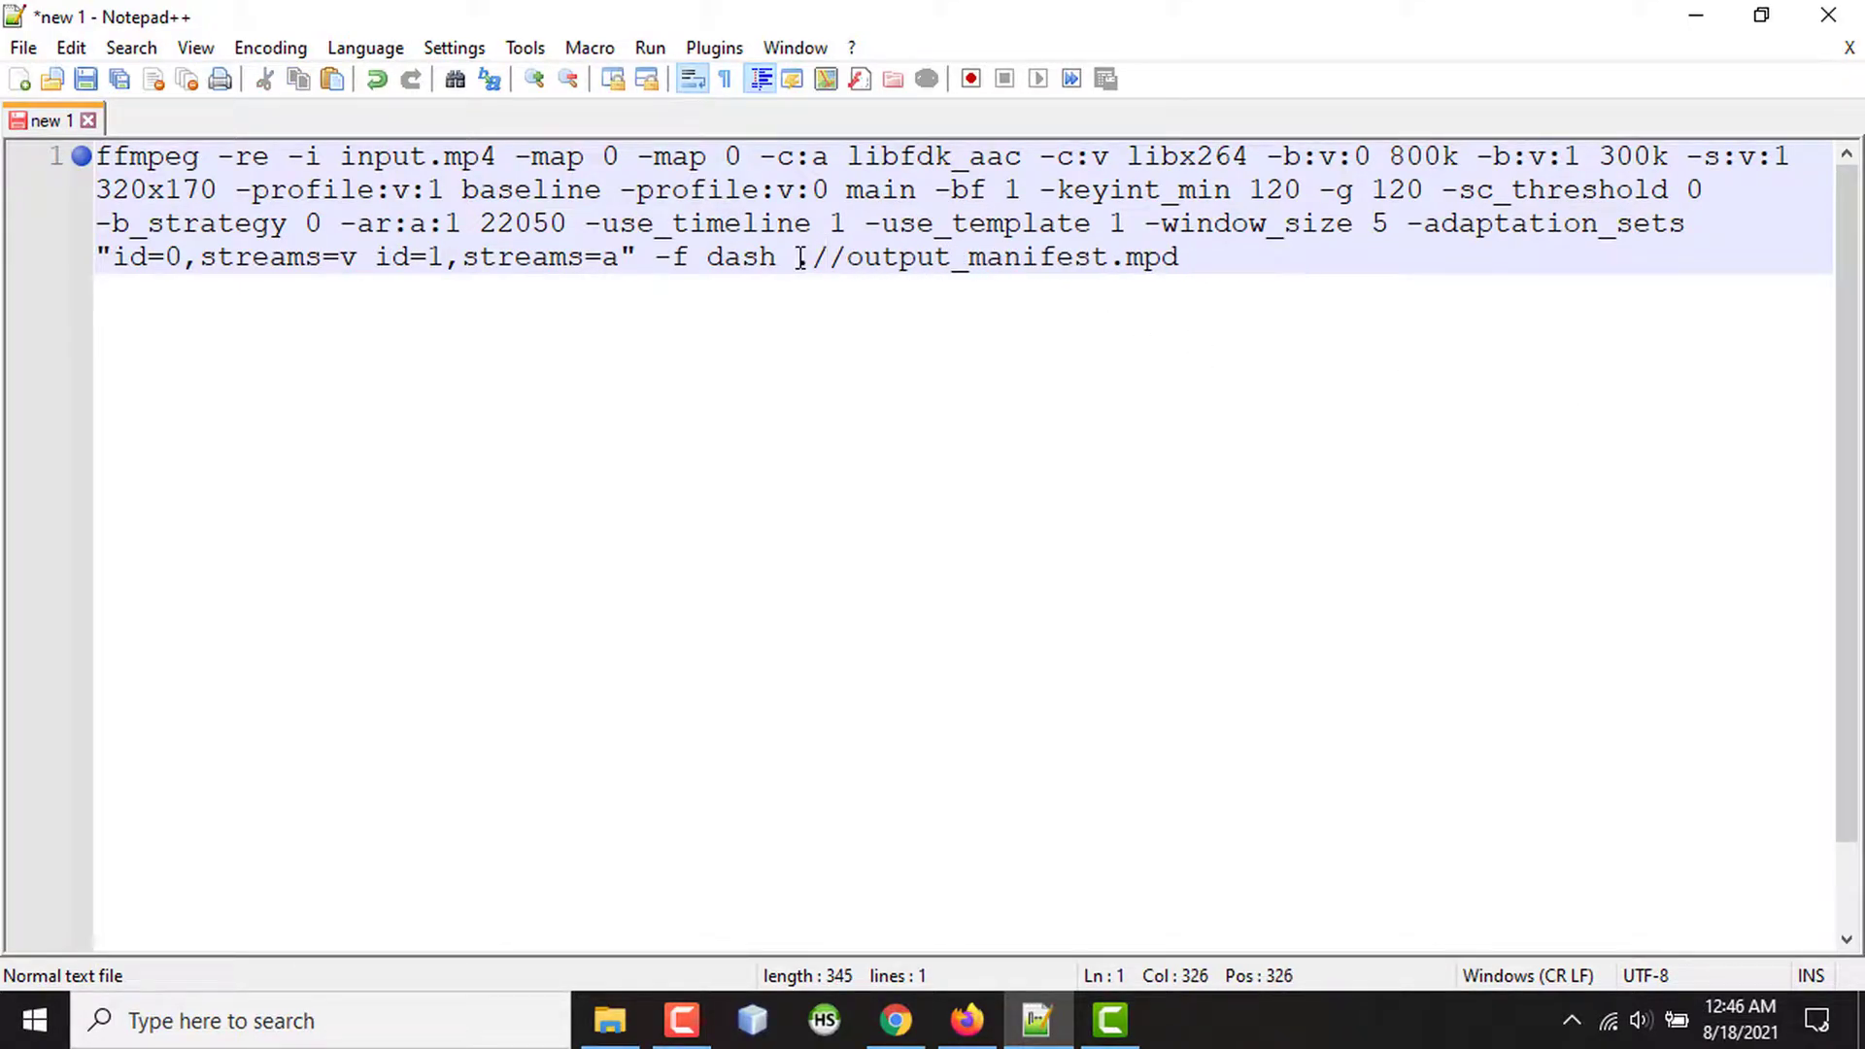
pyautogui.write('dash_streaming')
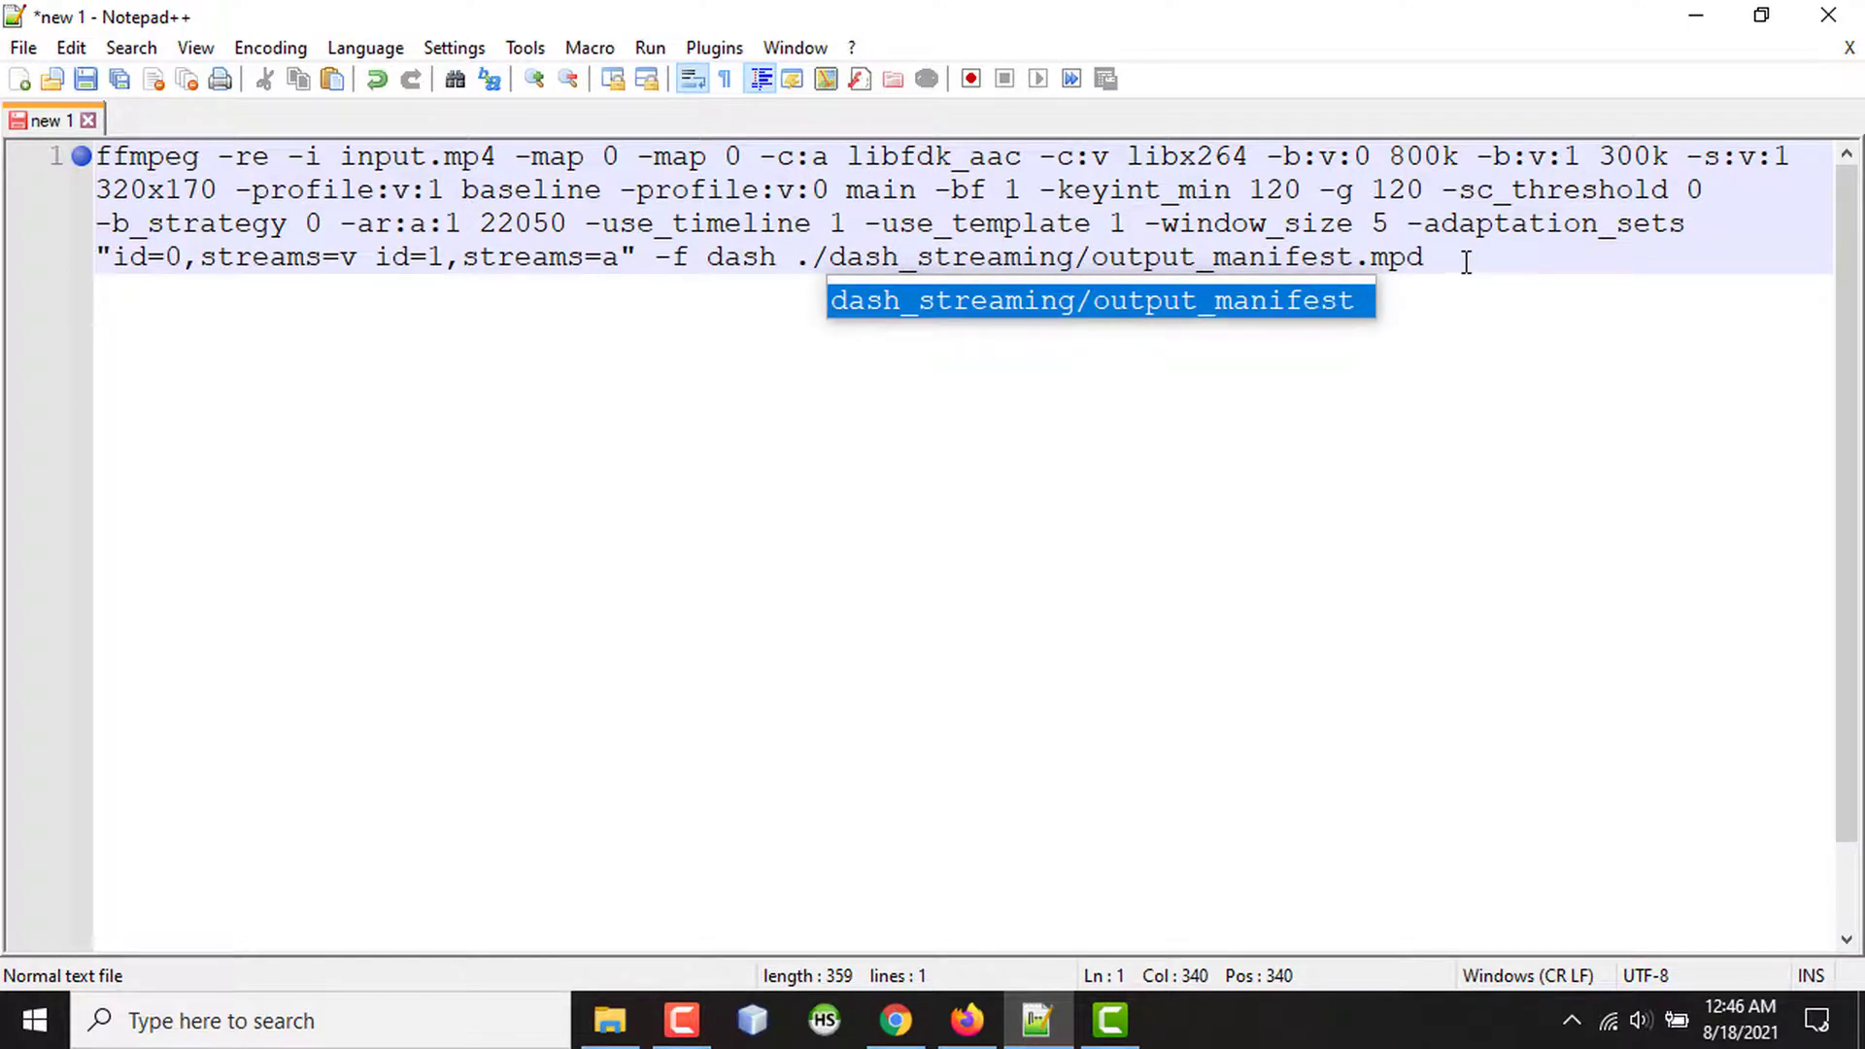
pyautogui.click(1434, 256)
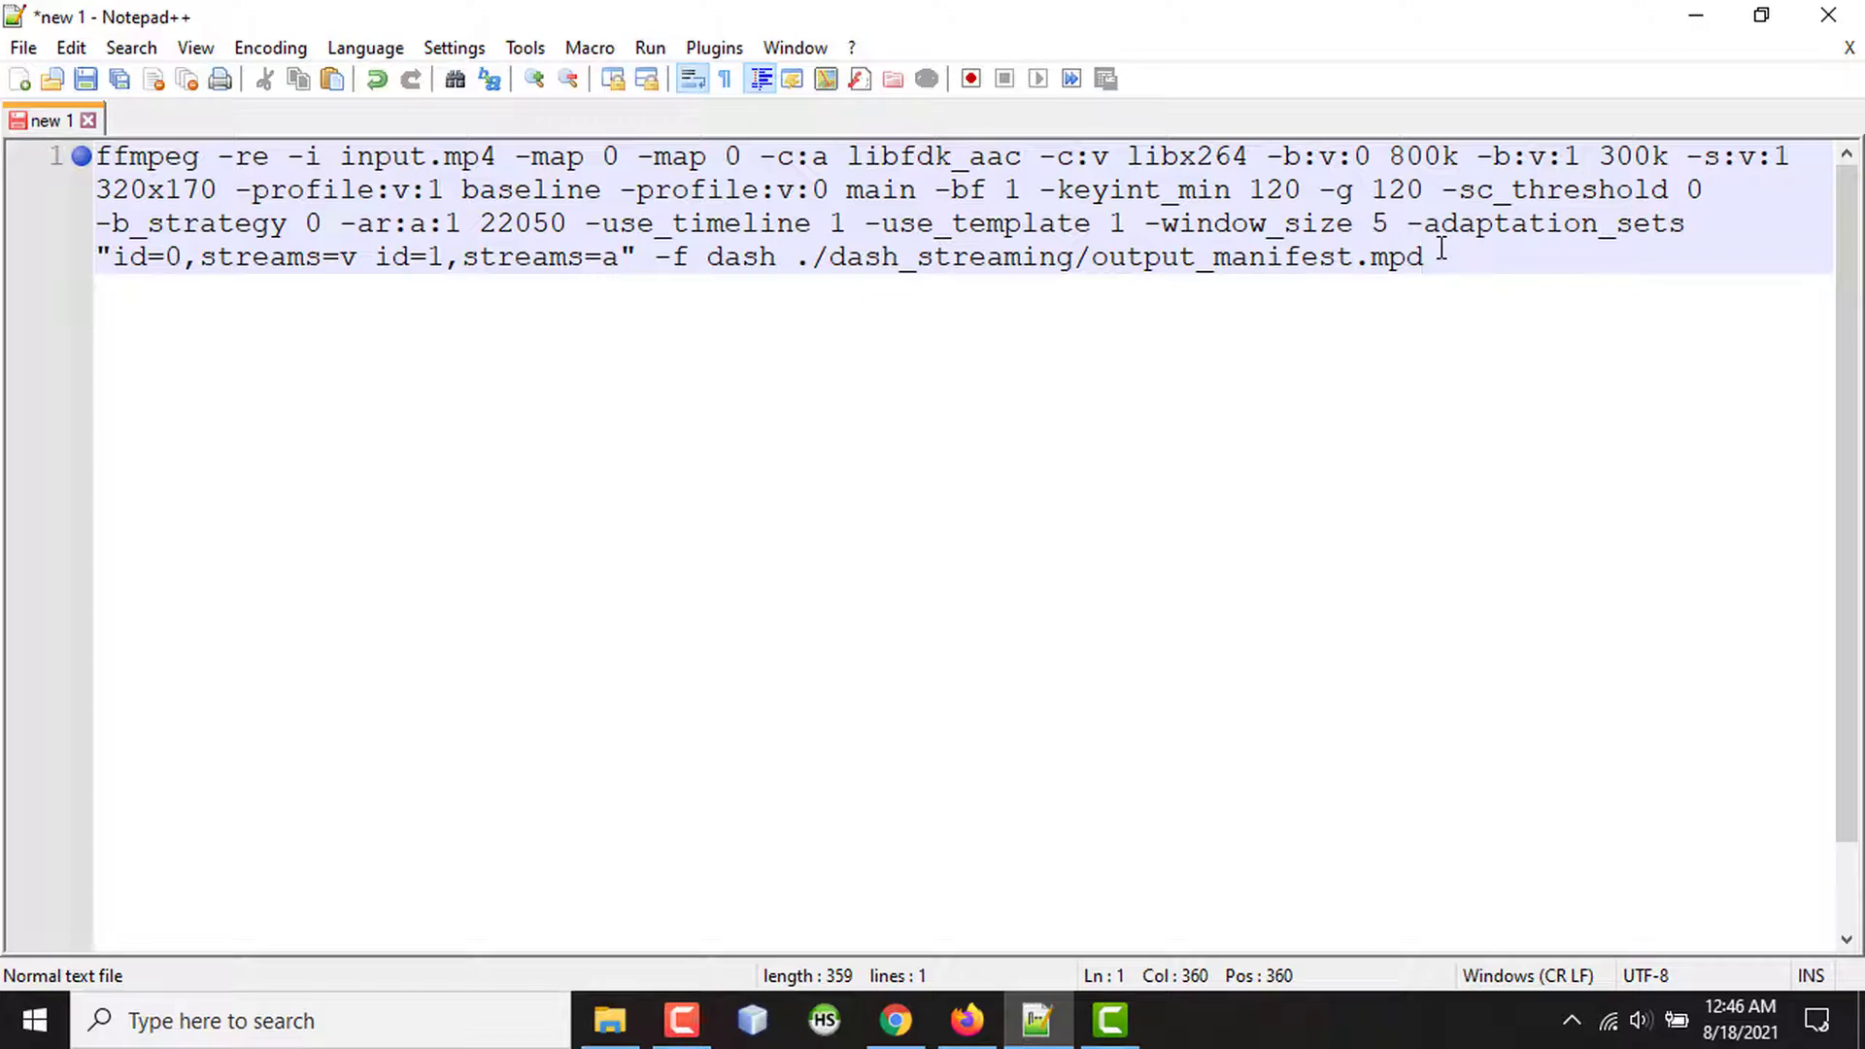
pyautogui.moveTo(1424, 256); pyautogui.dragTo(233, 256)
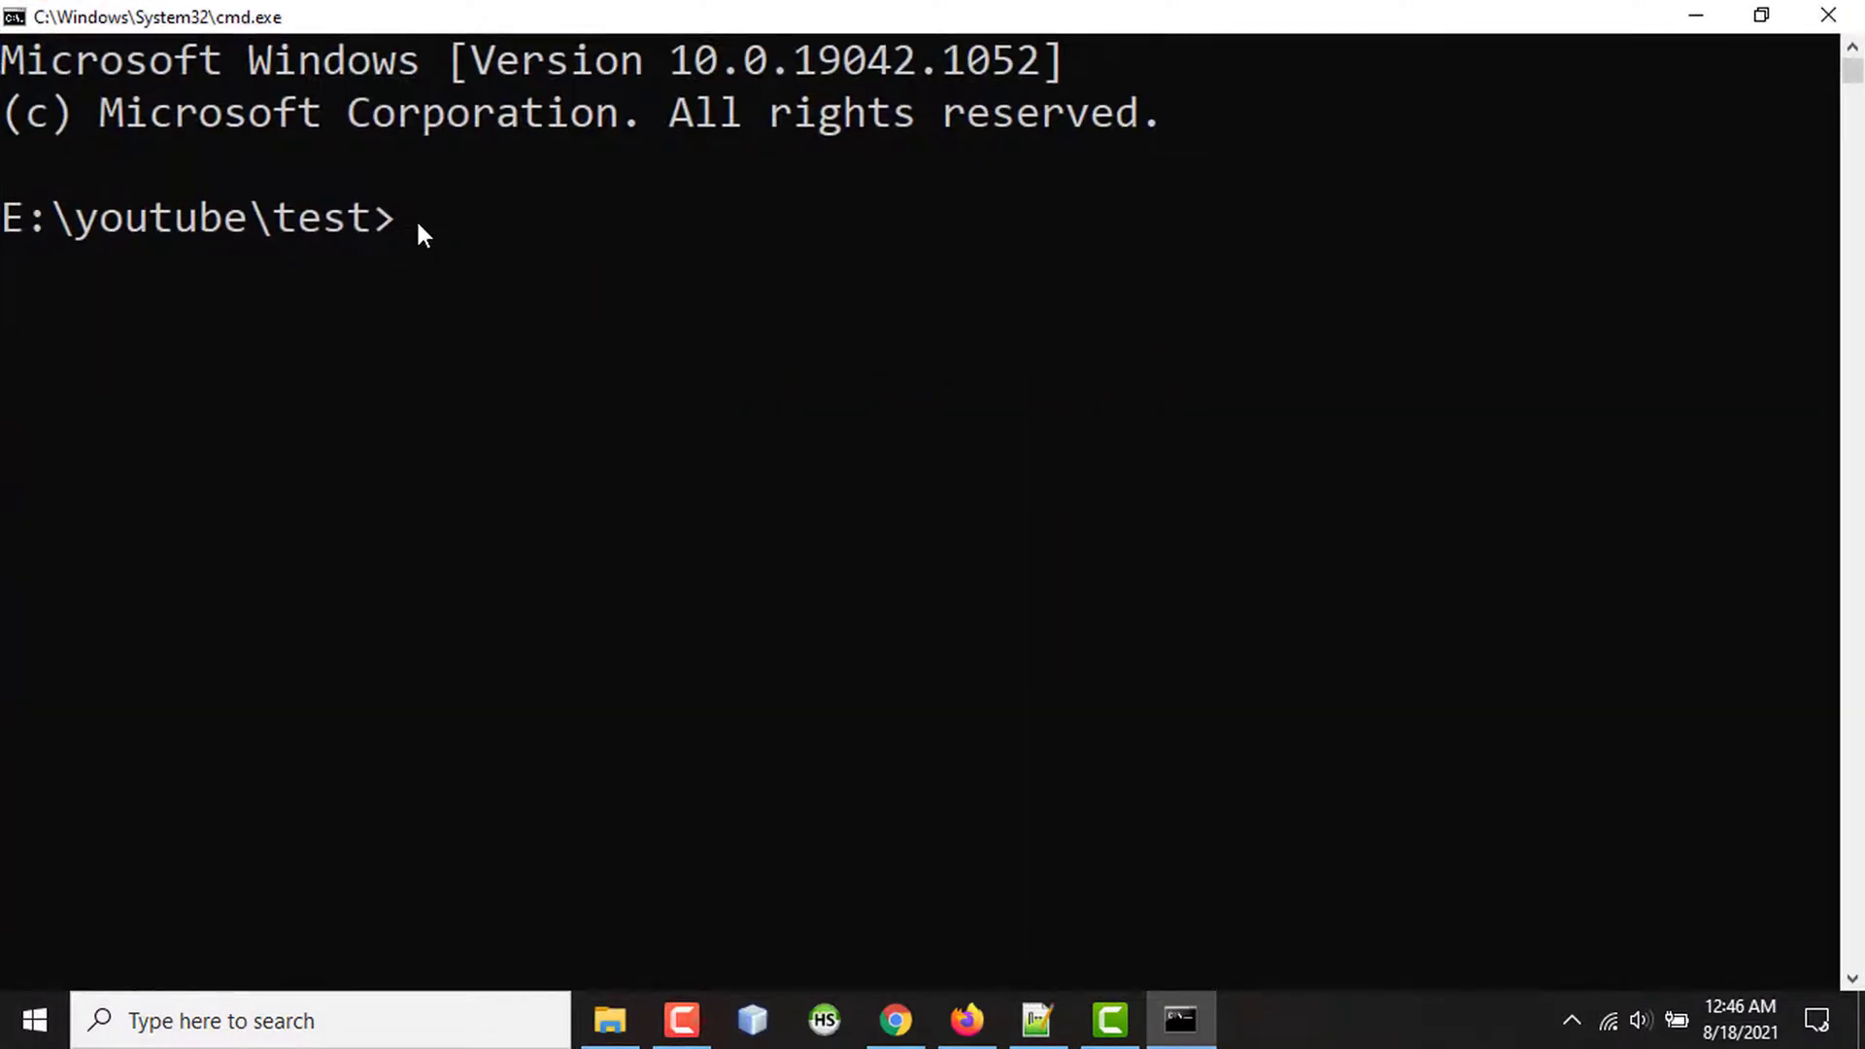
# Run the command in cmd, then swap libfdk_aac for aac and rerun so the encode completes.
pyautogui.write('ffmpeg -re -i input.mp4 -map 0 -map 0 -c:a libfdk_aac -c:v libx264 -b:v:0 800k -b:v:1 300k -s:v:1 320x170 -profile:v:1 baseline -profile:v:0 main -bf 1 -keyint_')
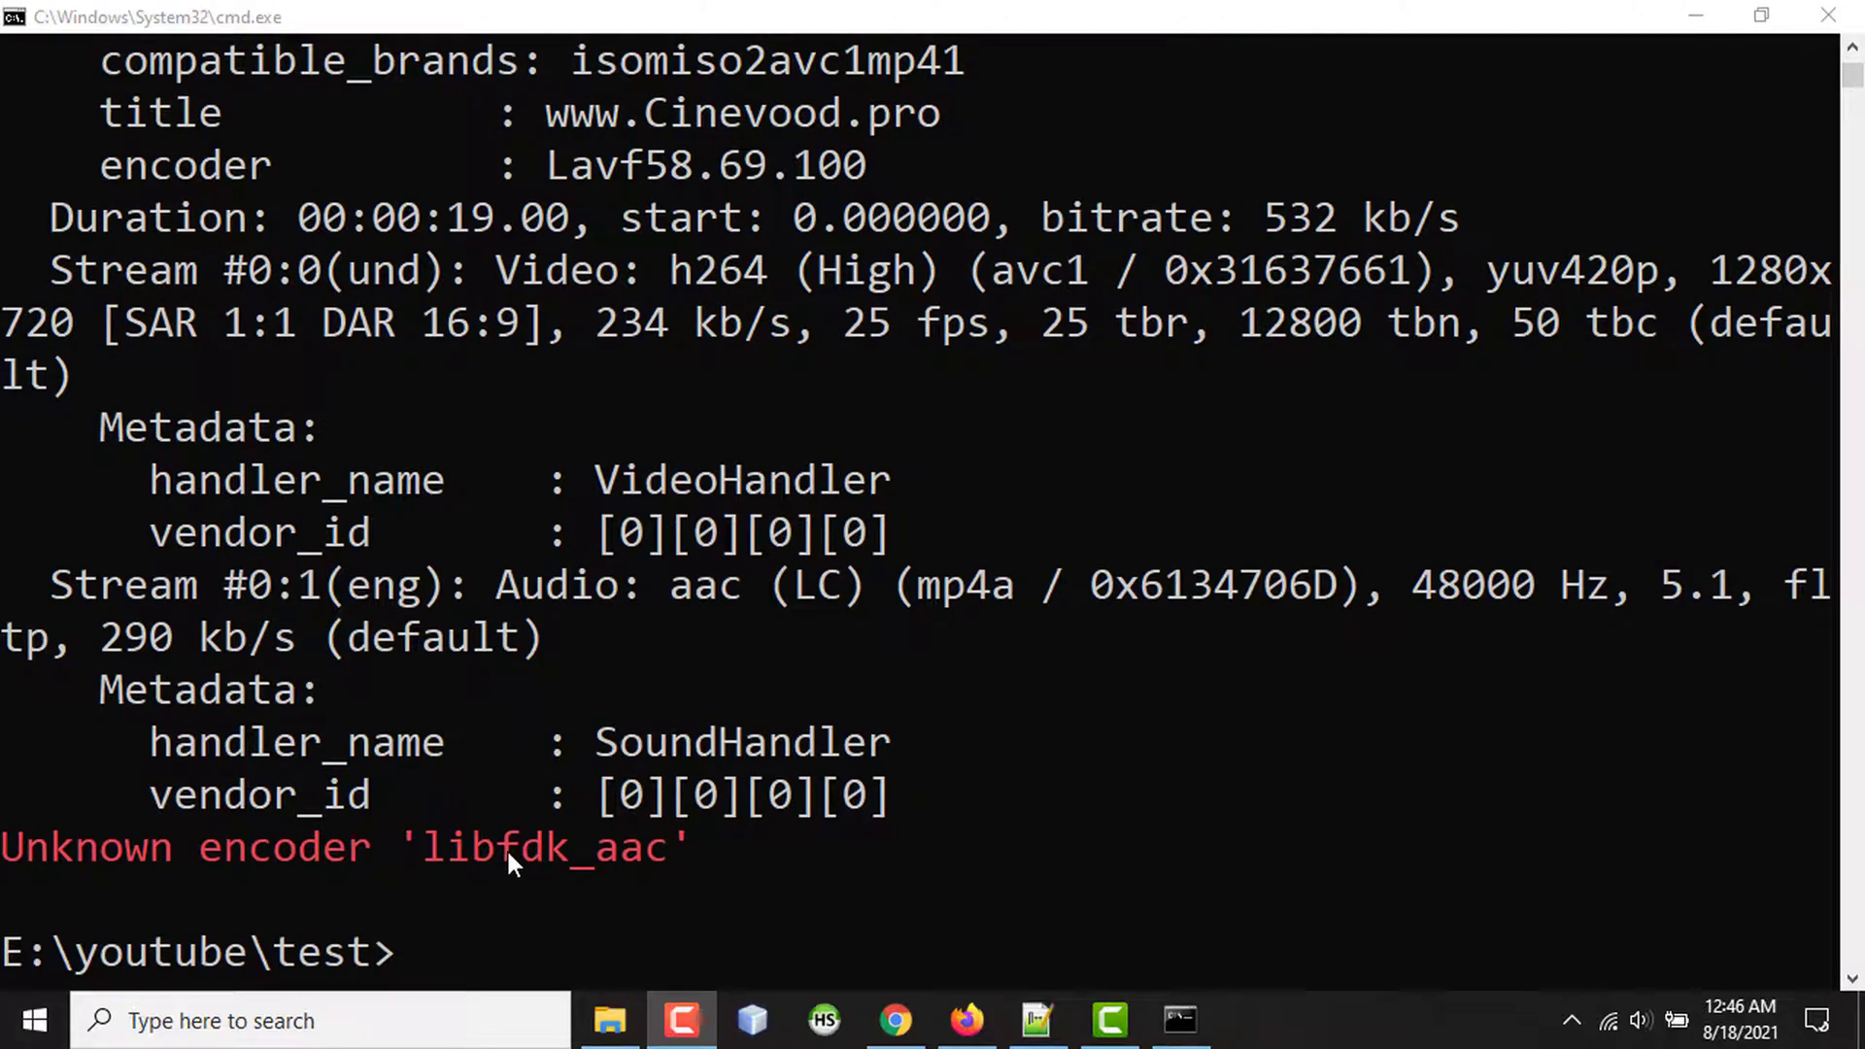
pyautogui.moveTo(660, 903)
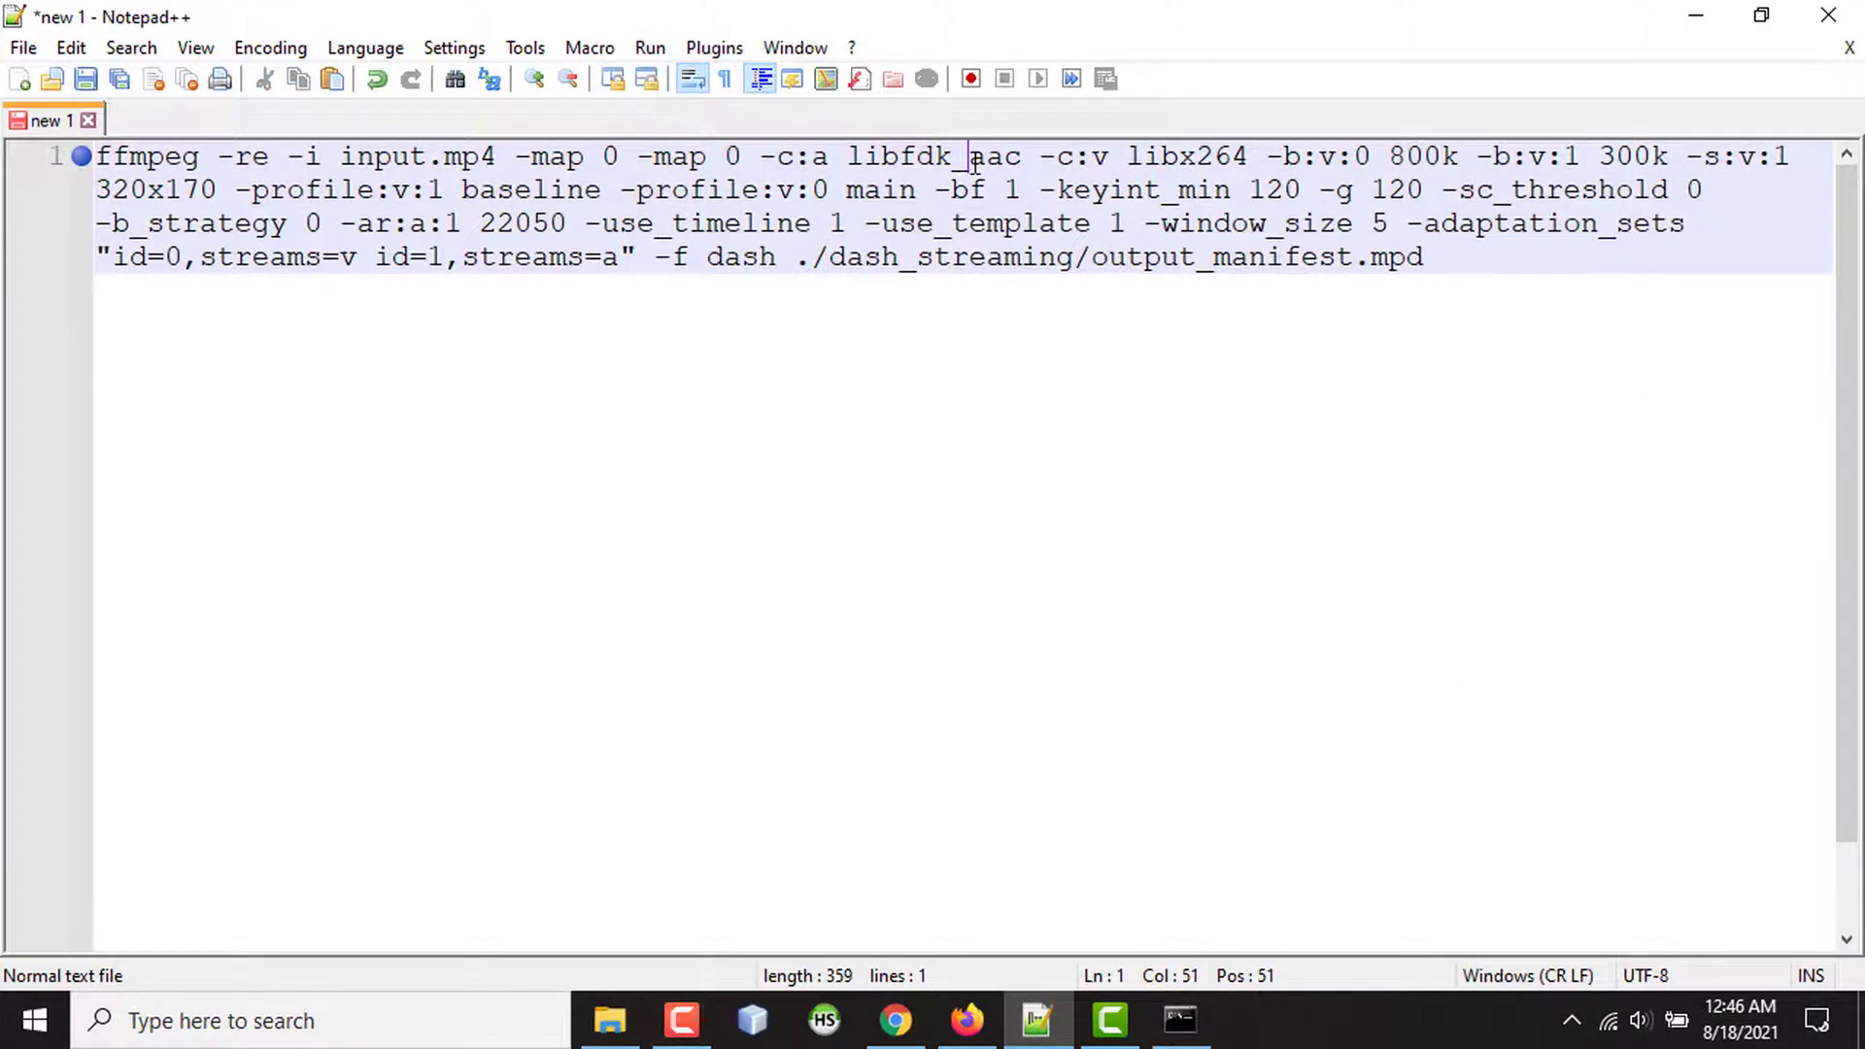
pyautogui.press('BackSpace')
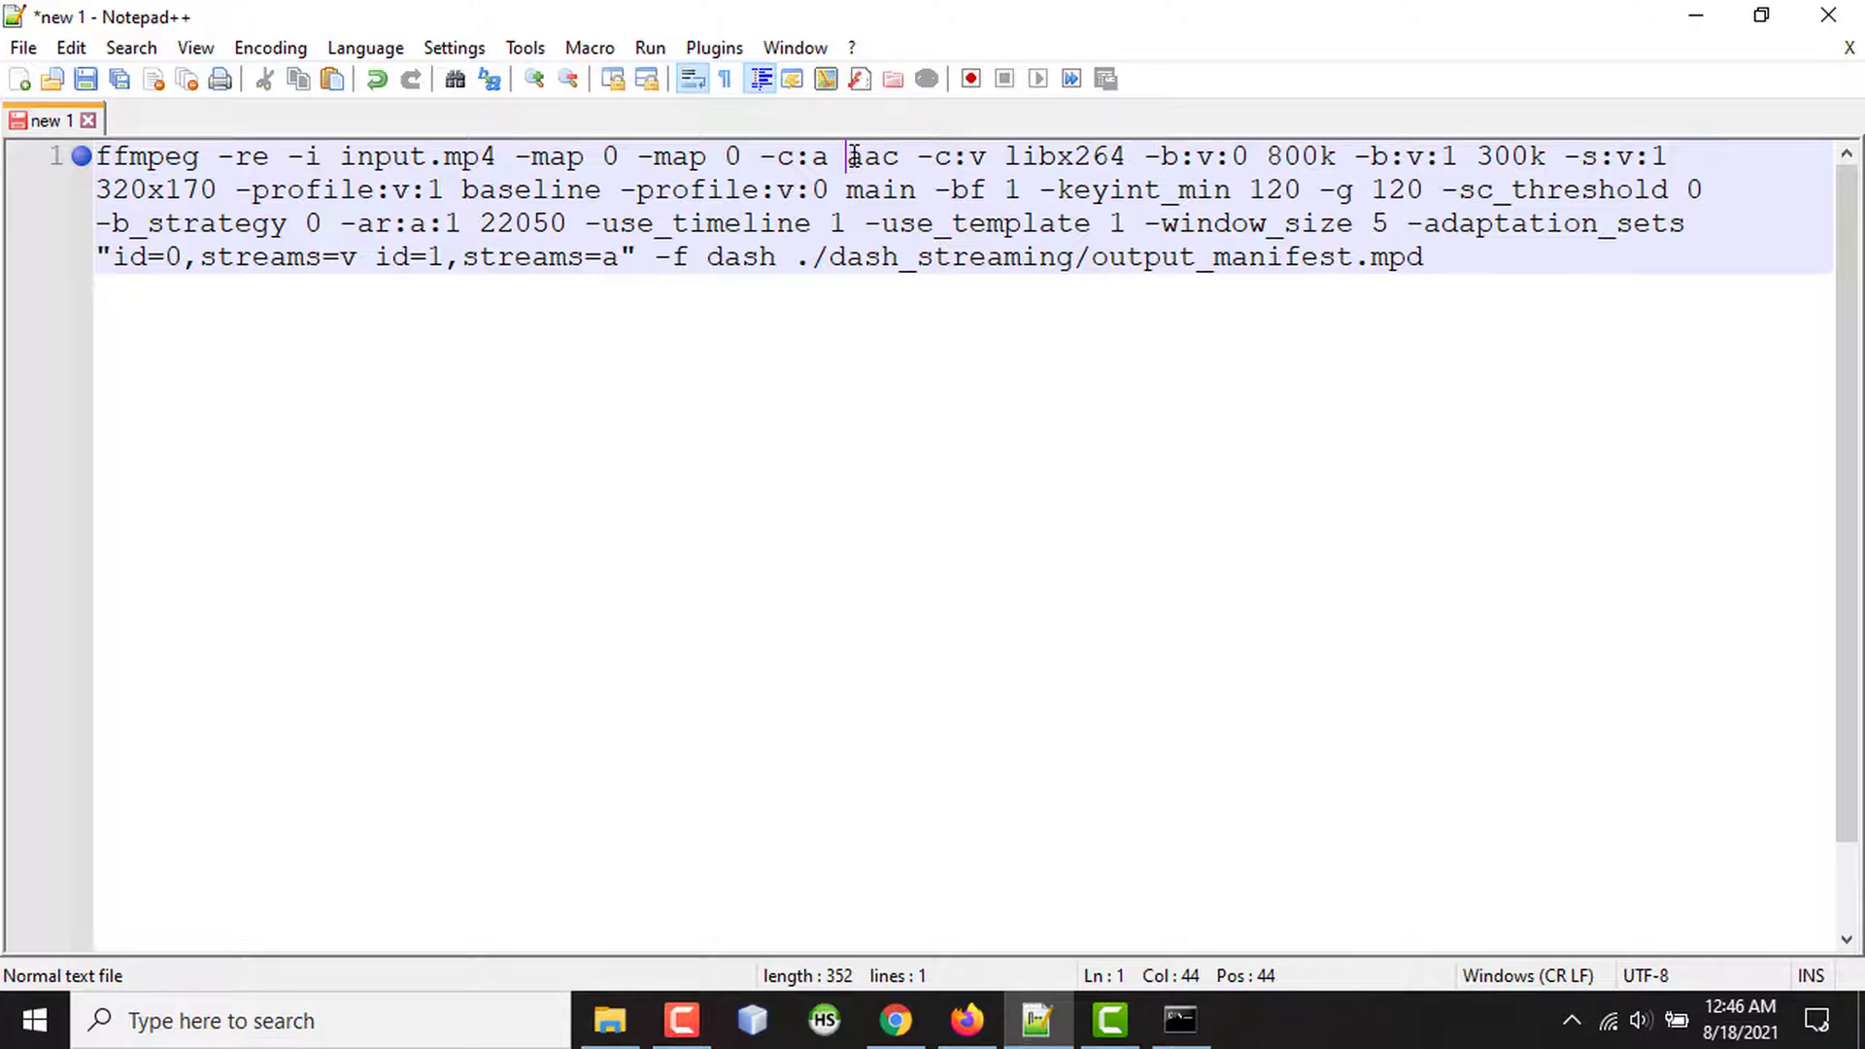
pyautogui.click(1177, 1020)
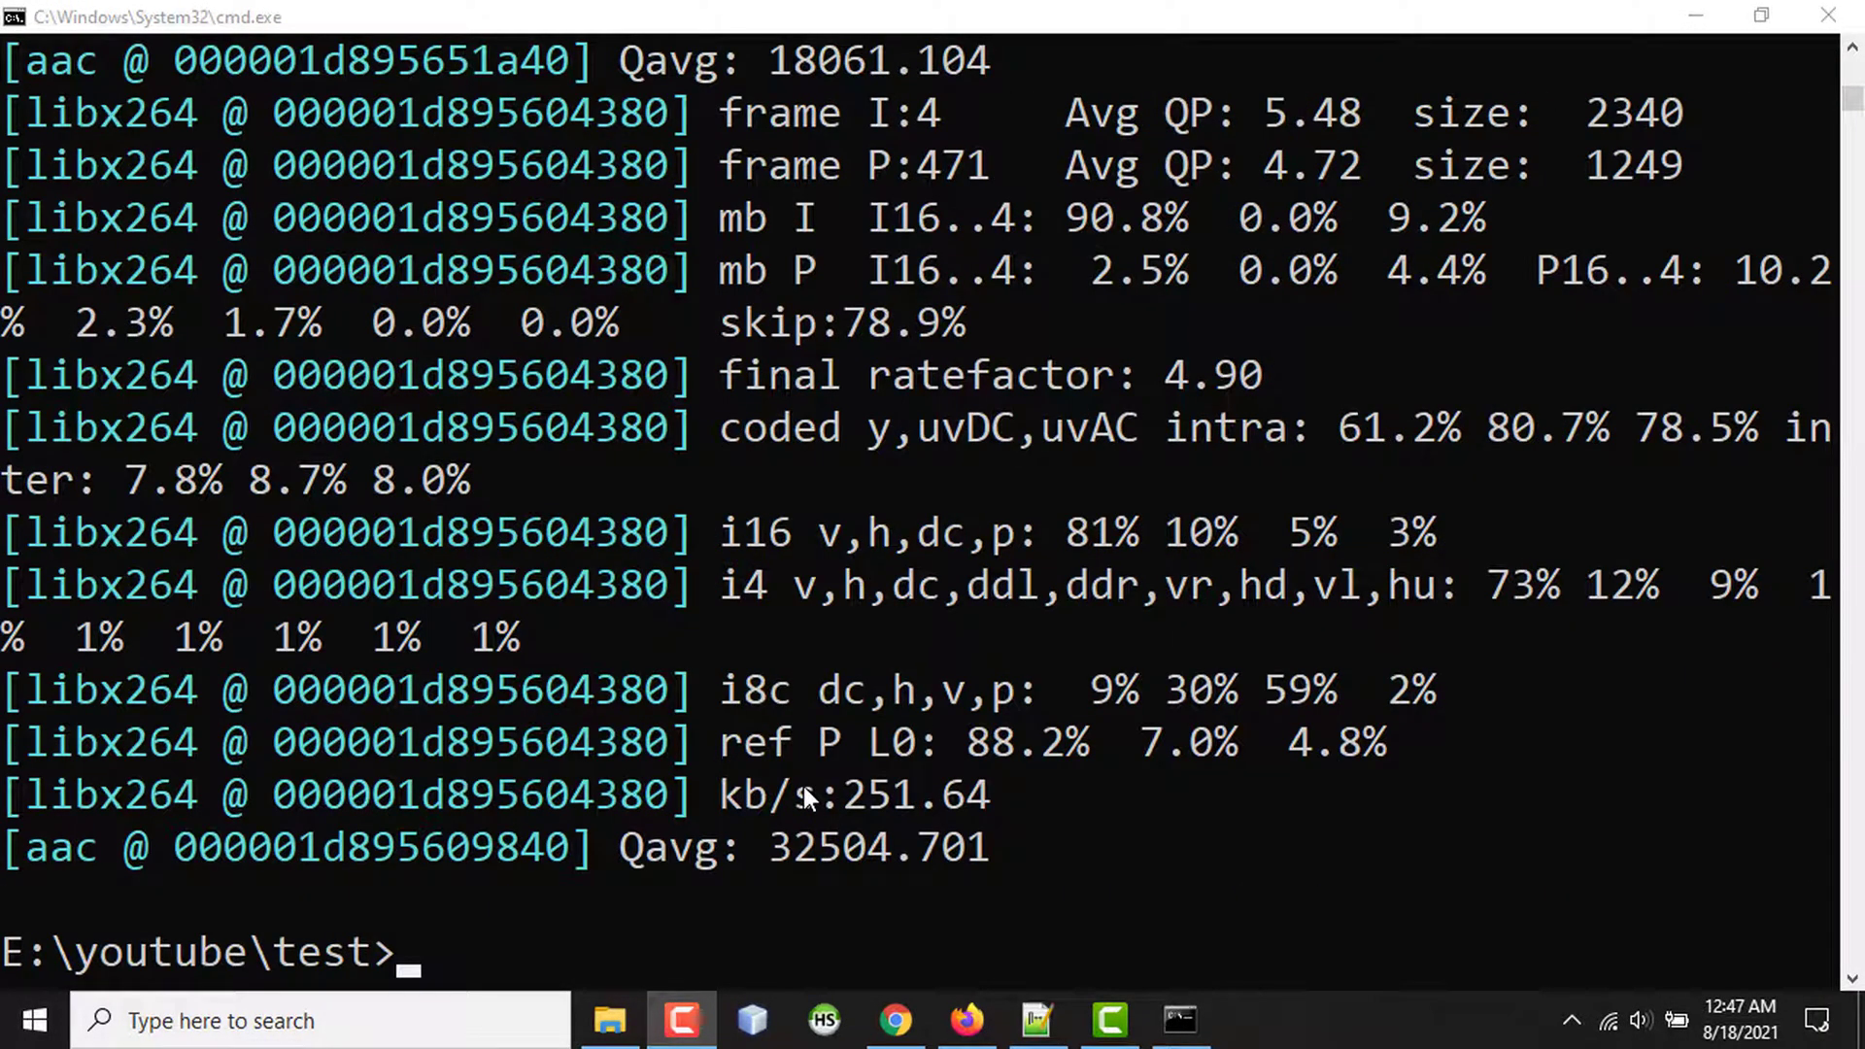
pyautogui.click(610, 1019)
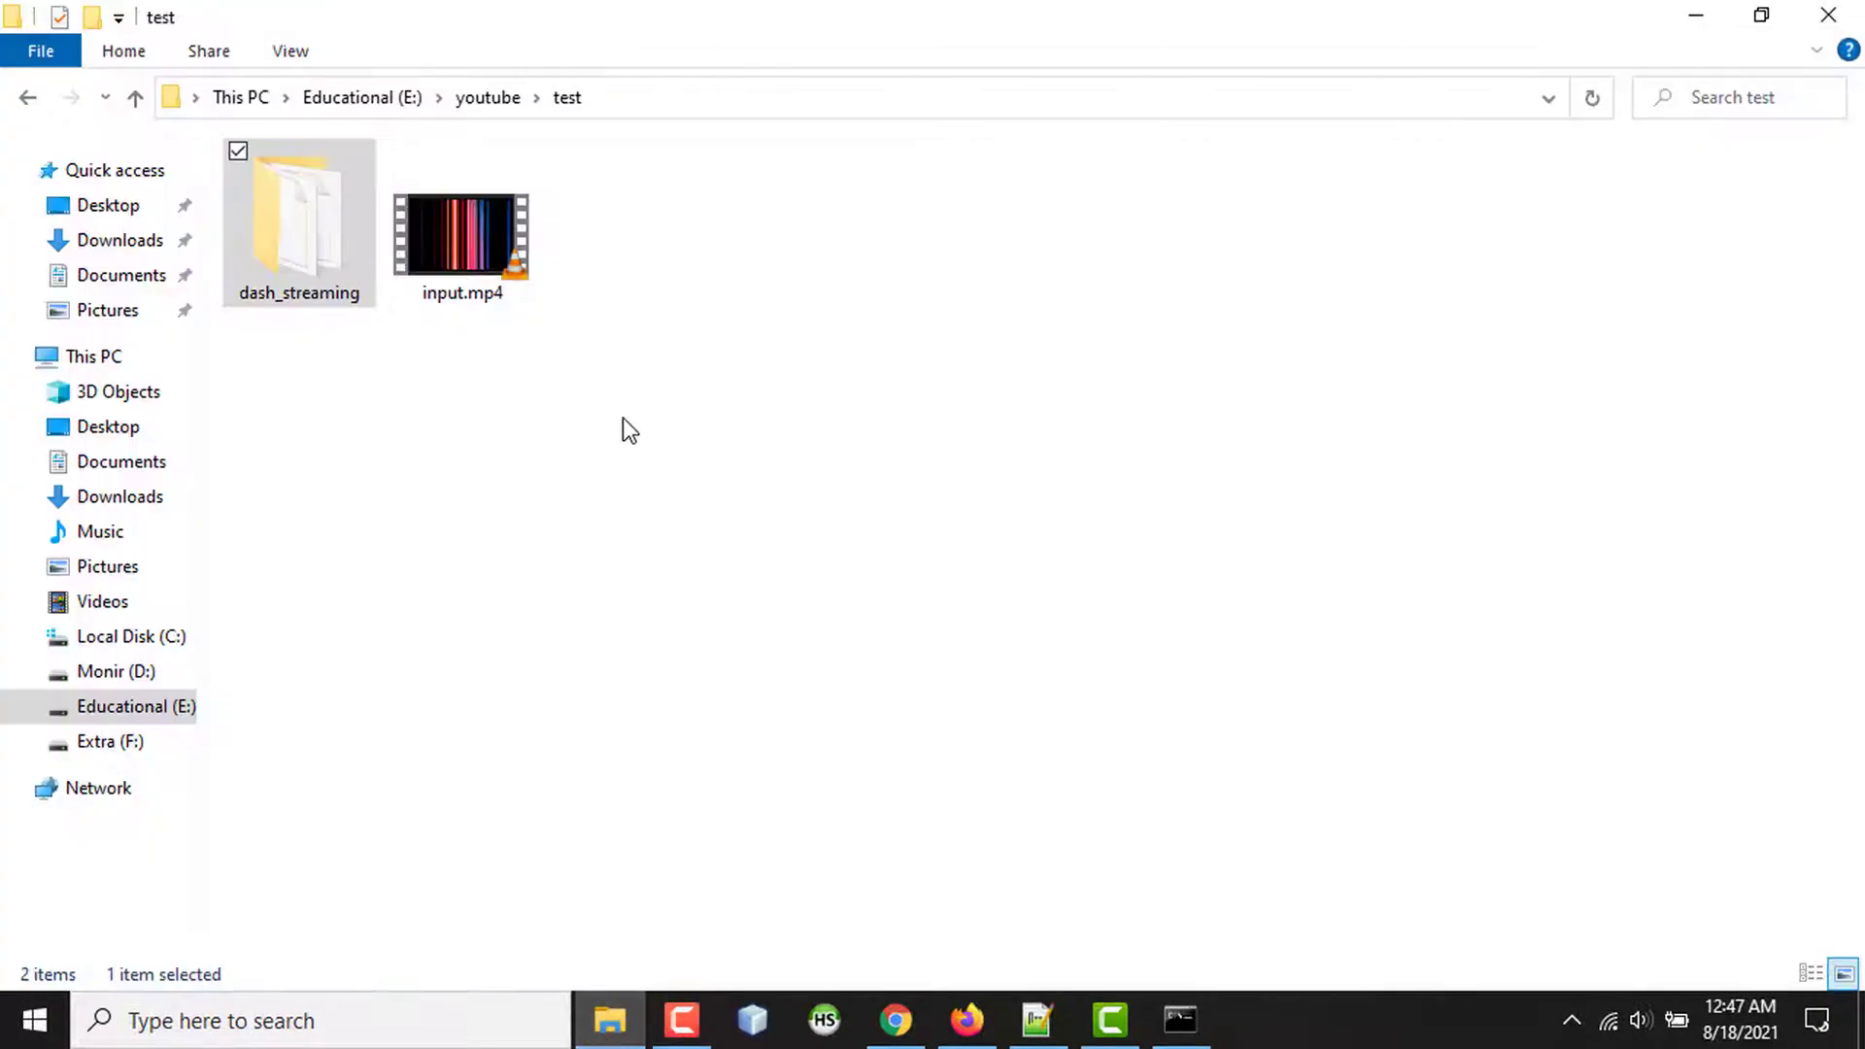
# Inspect the dash_streaming chunks and output_manifest.mpd, then copy the folder.
pyautogui.doubleClick(299, 219)
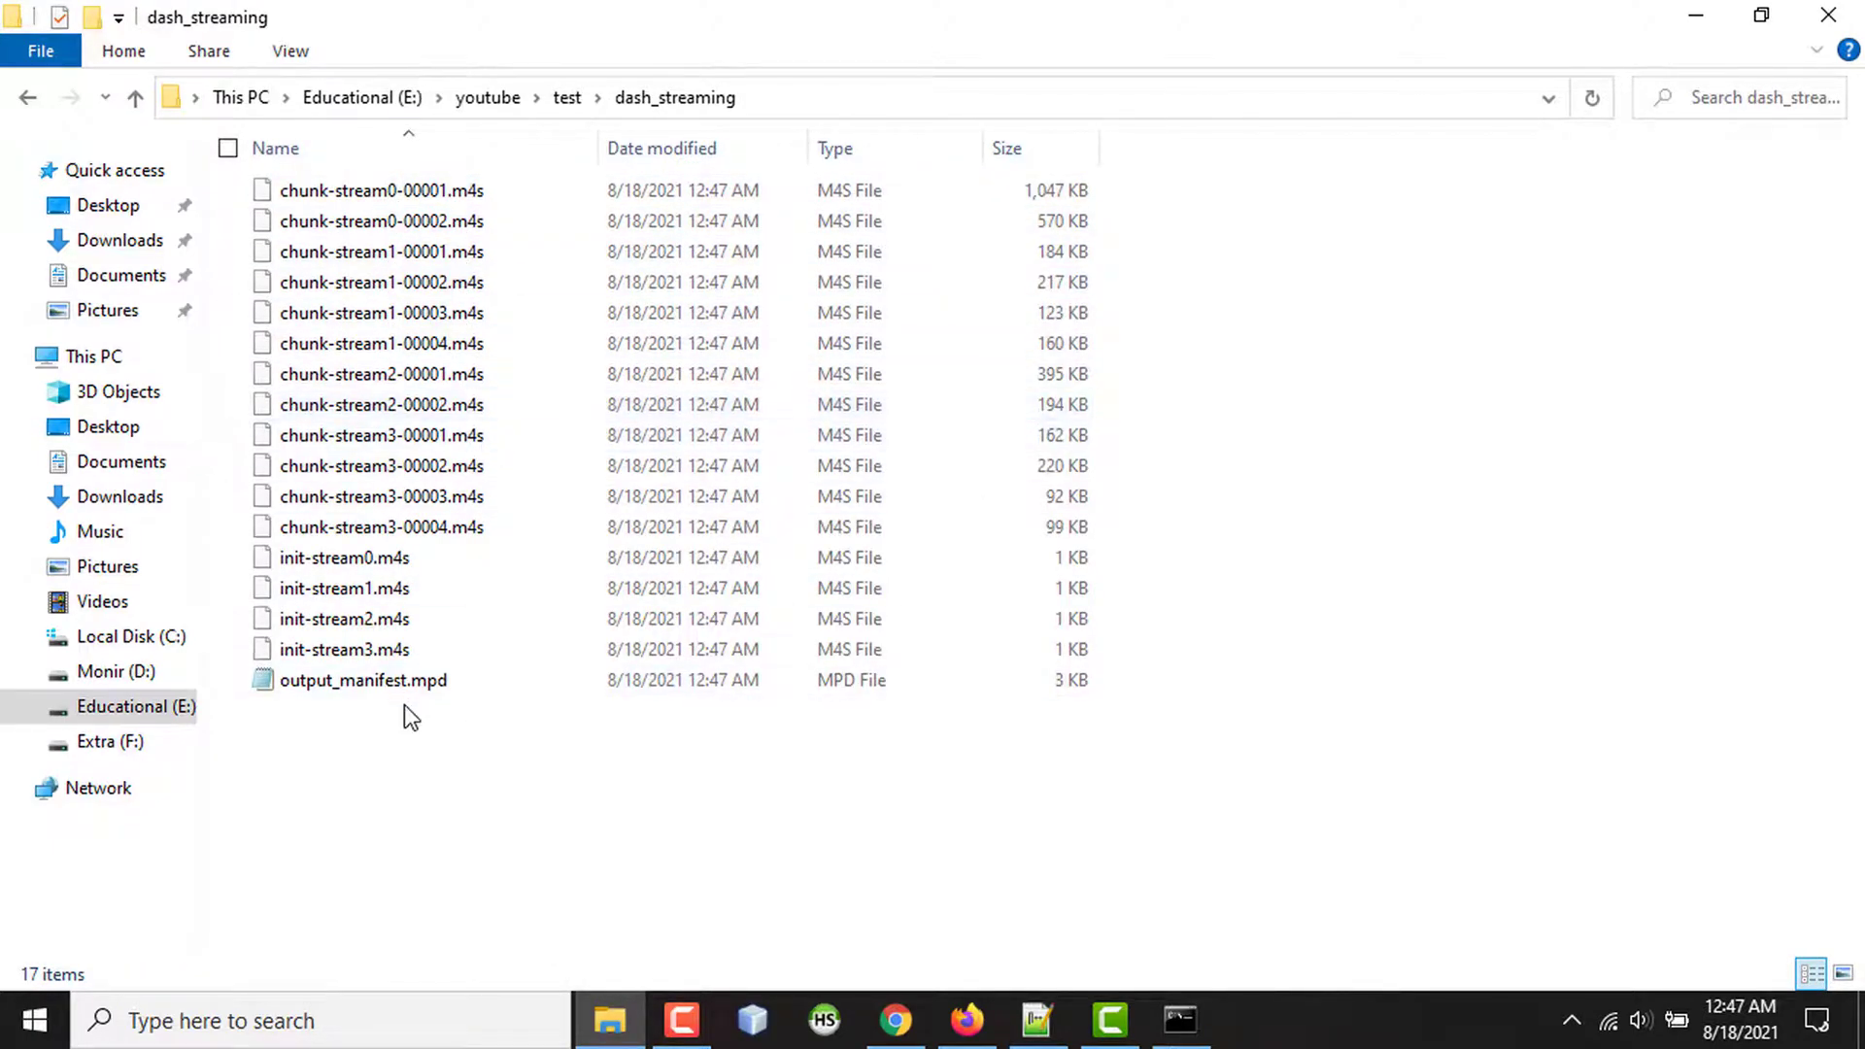
pyautogui.moveTo(364, 680)
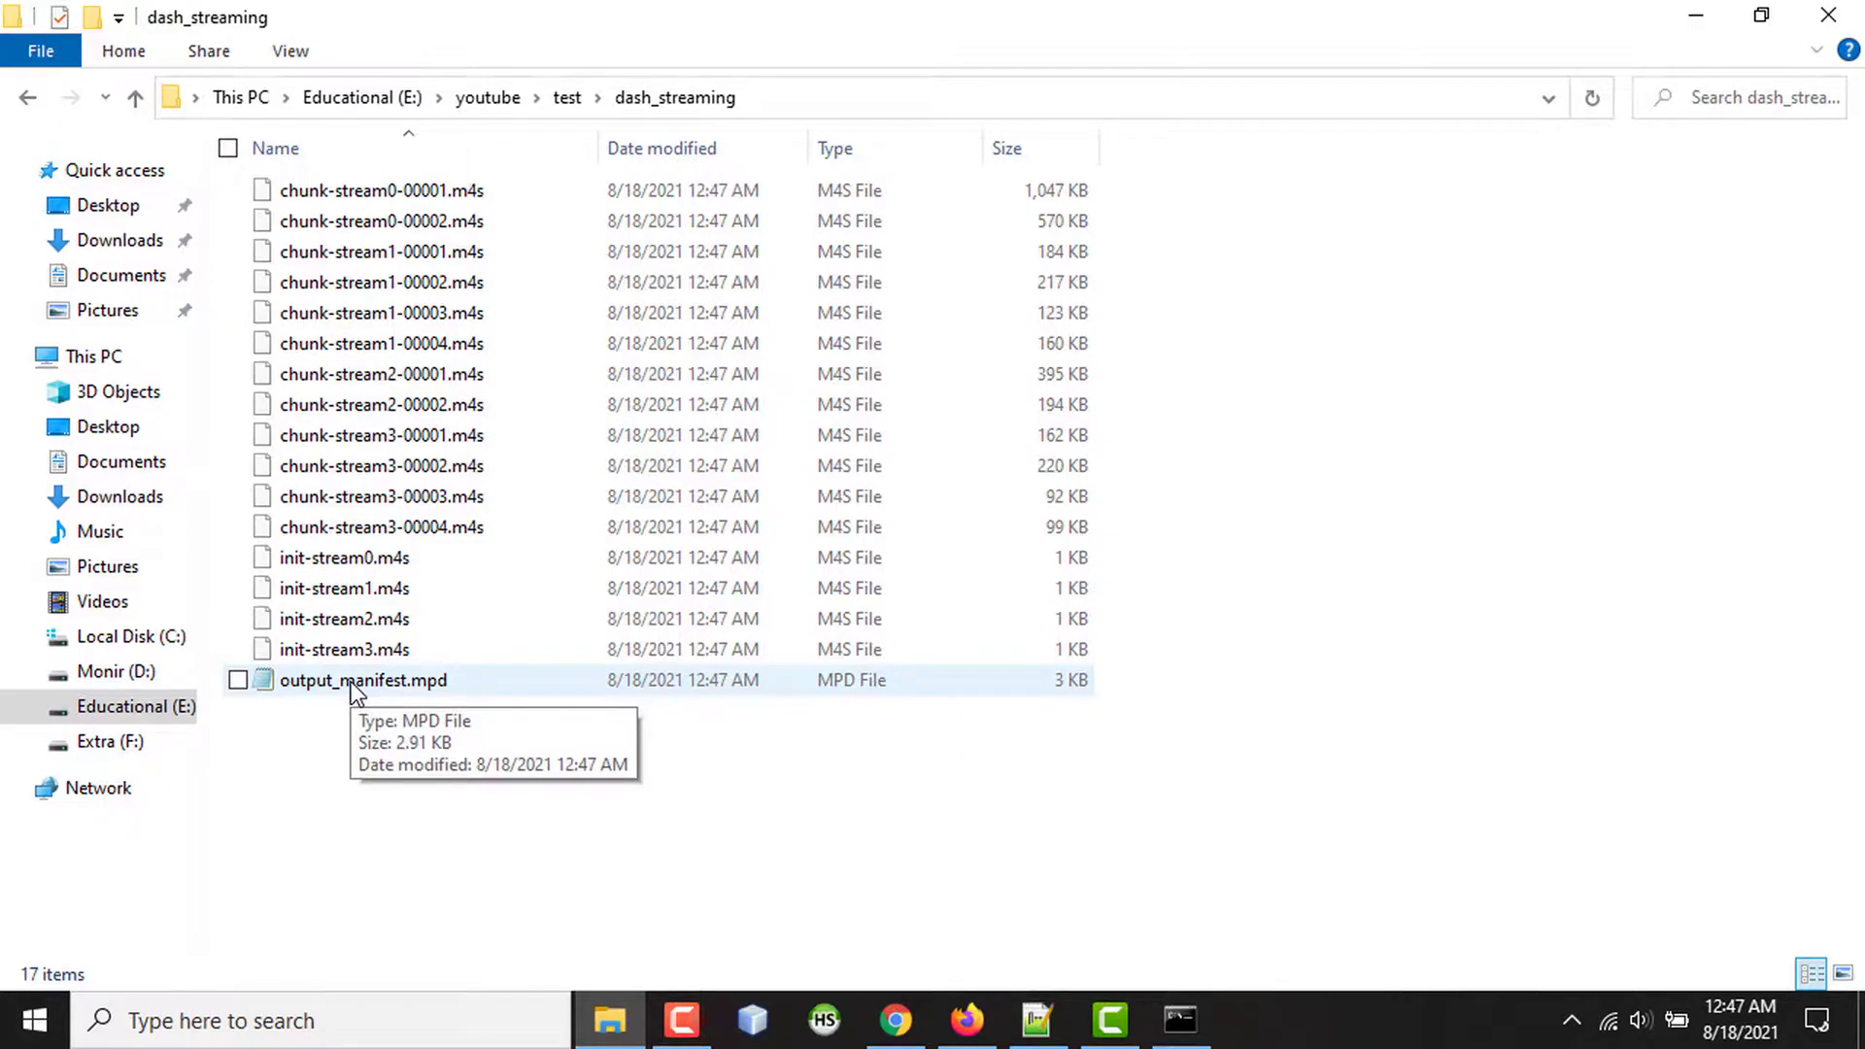
pyautogui.doubleClick(364, 680)
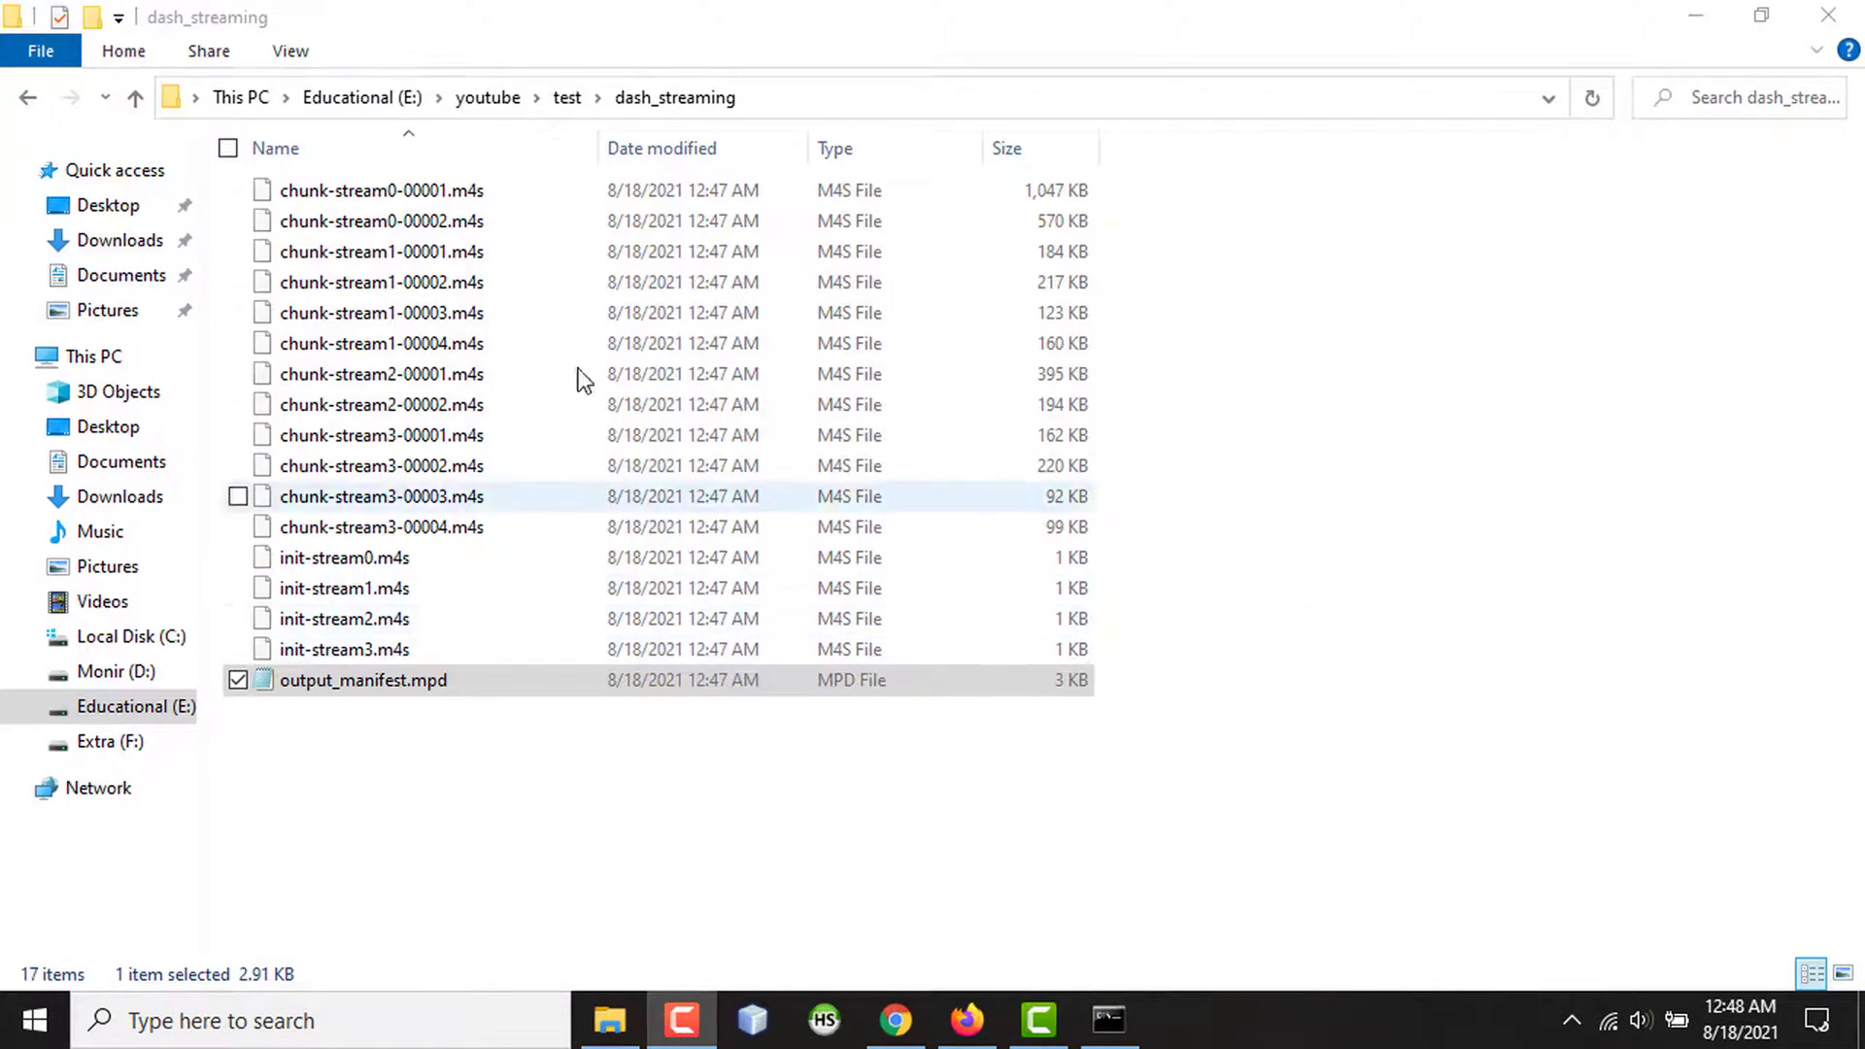
pyautogui.click(136, 97)
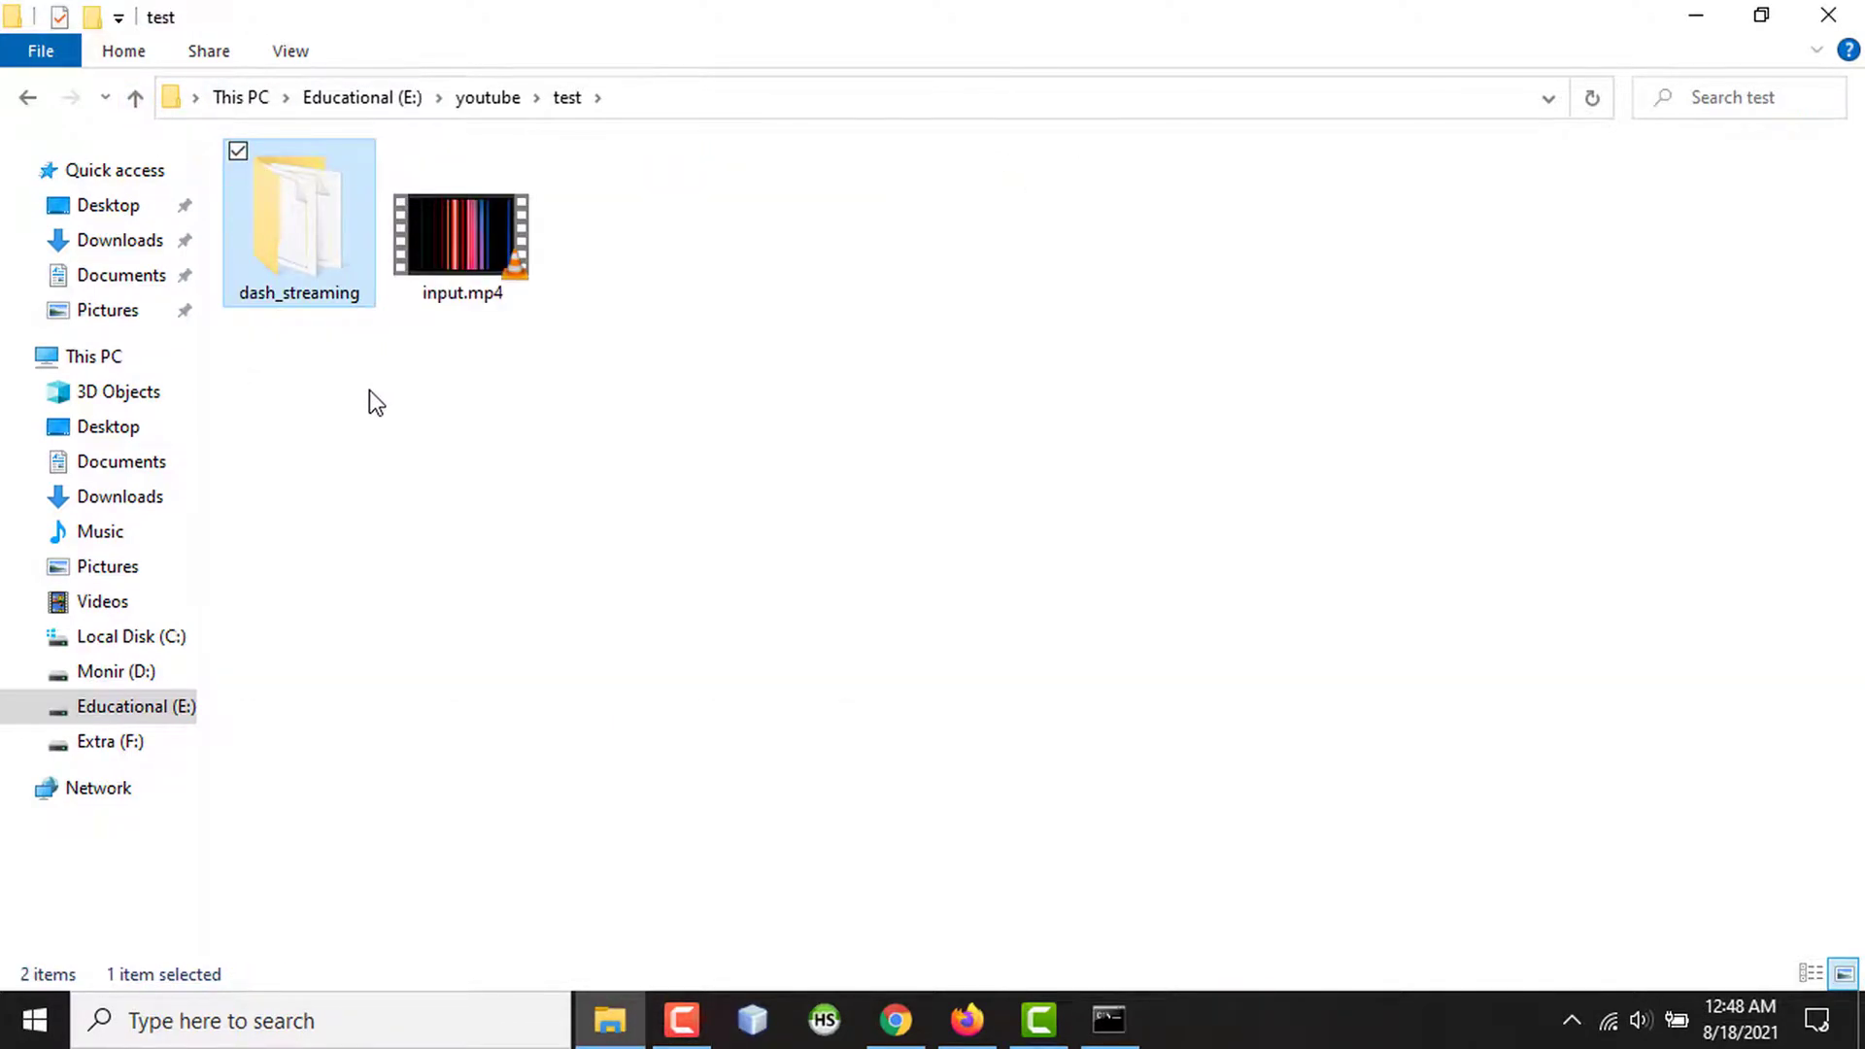
pyautogui.moveTo(332, 412)
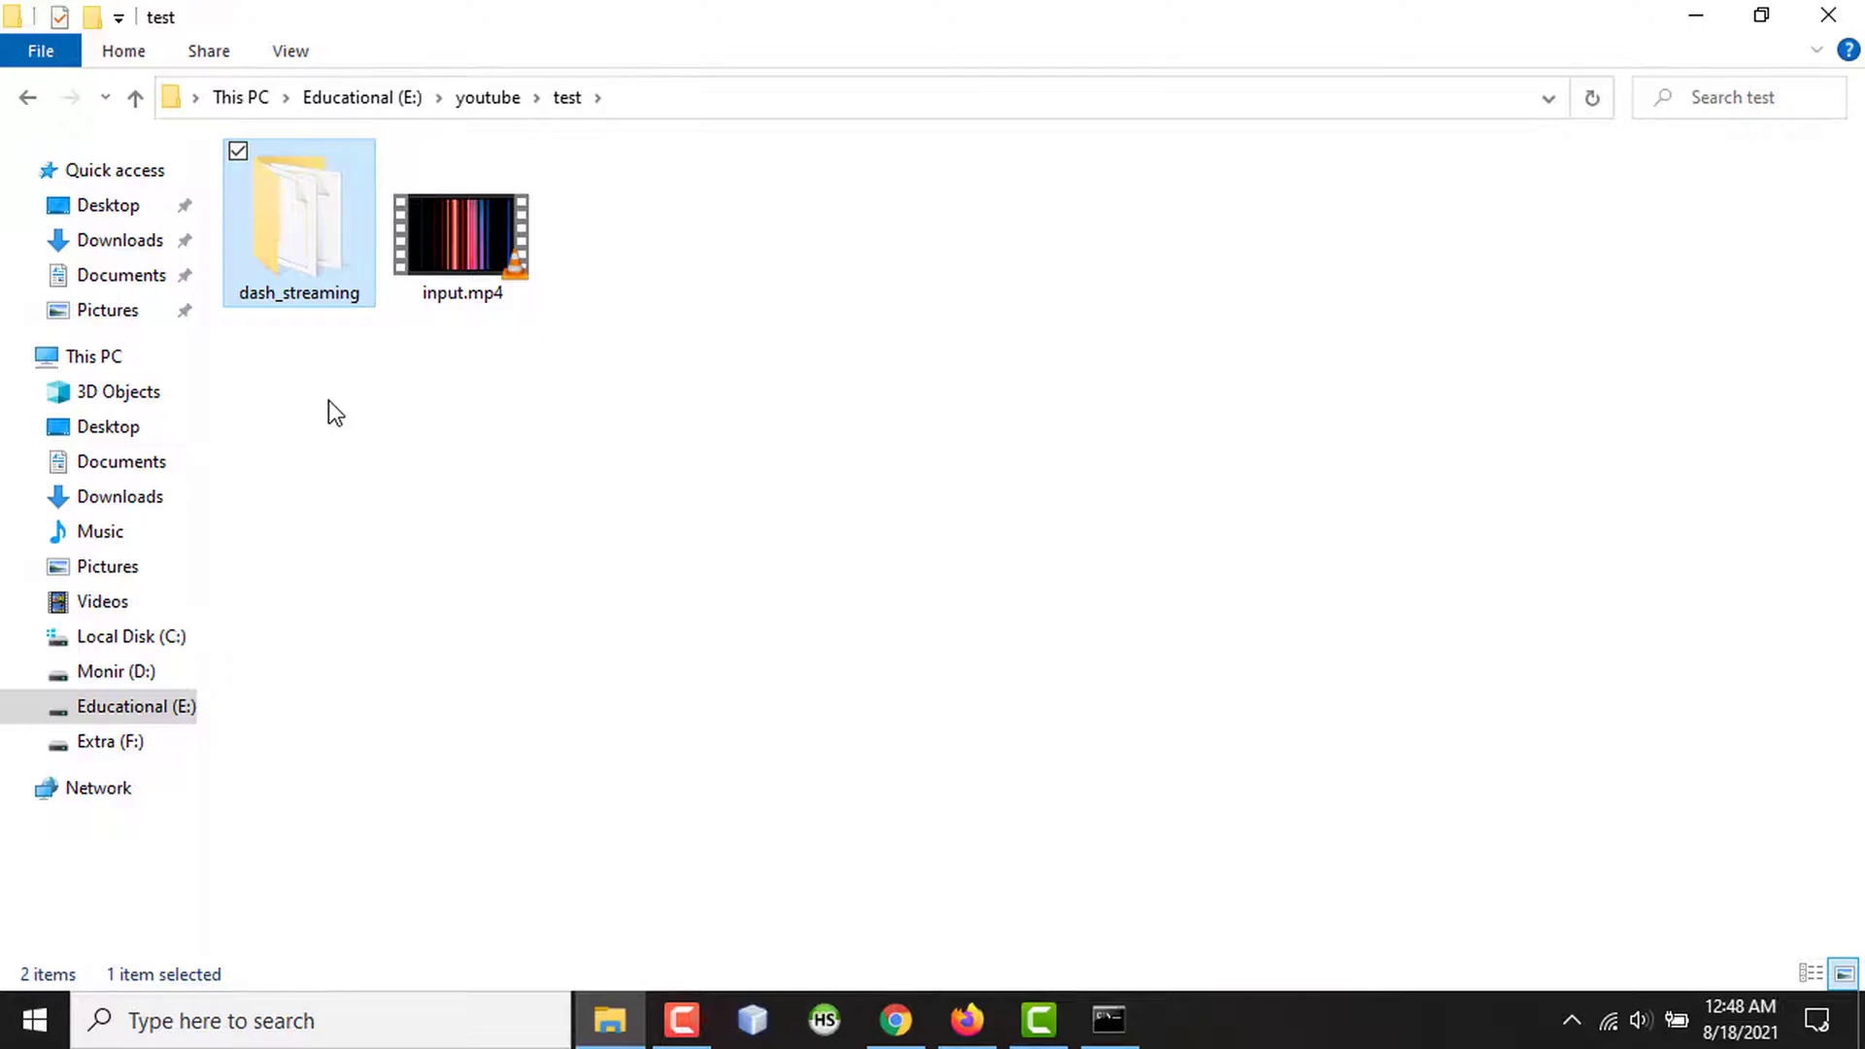
pyautogui.rightClick(299, 220)
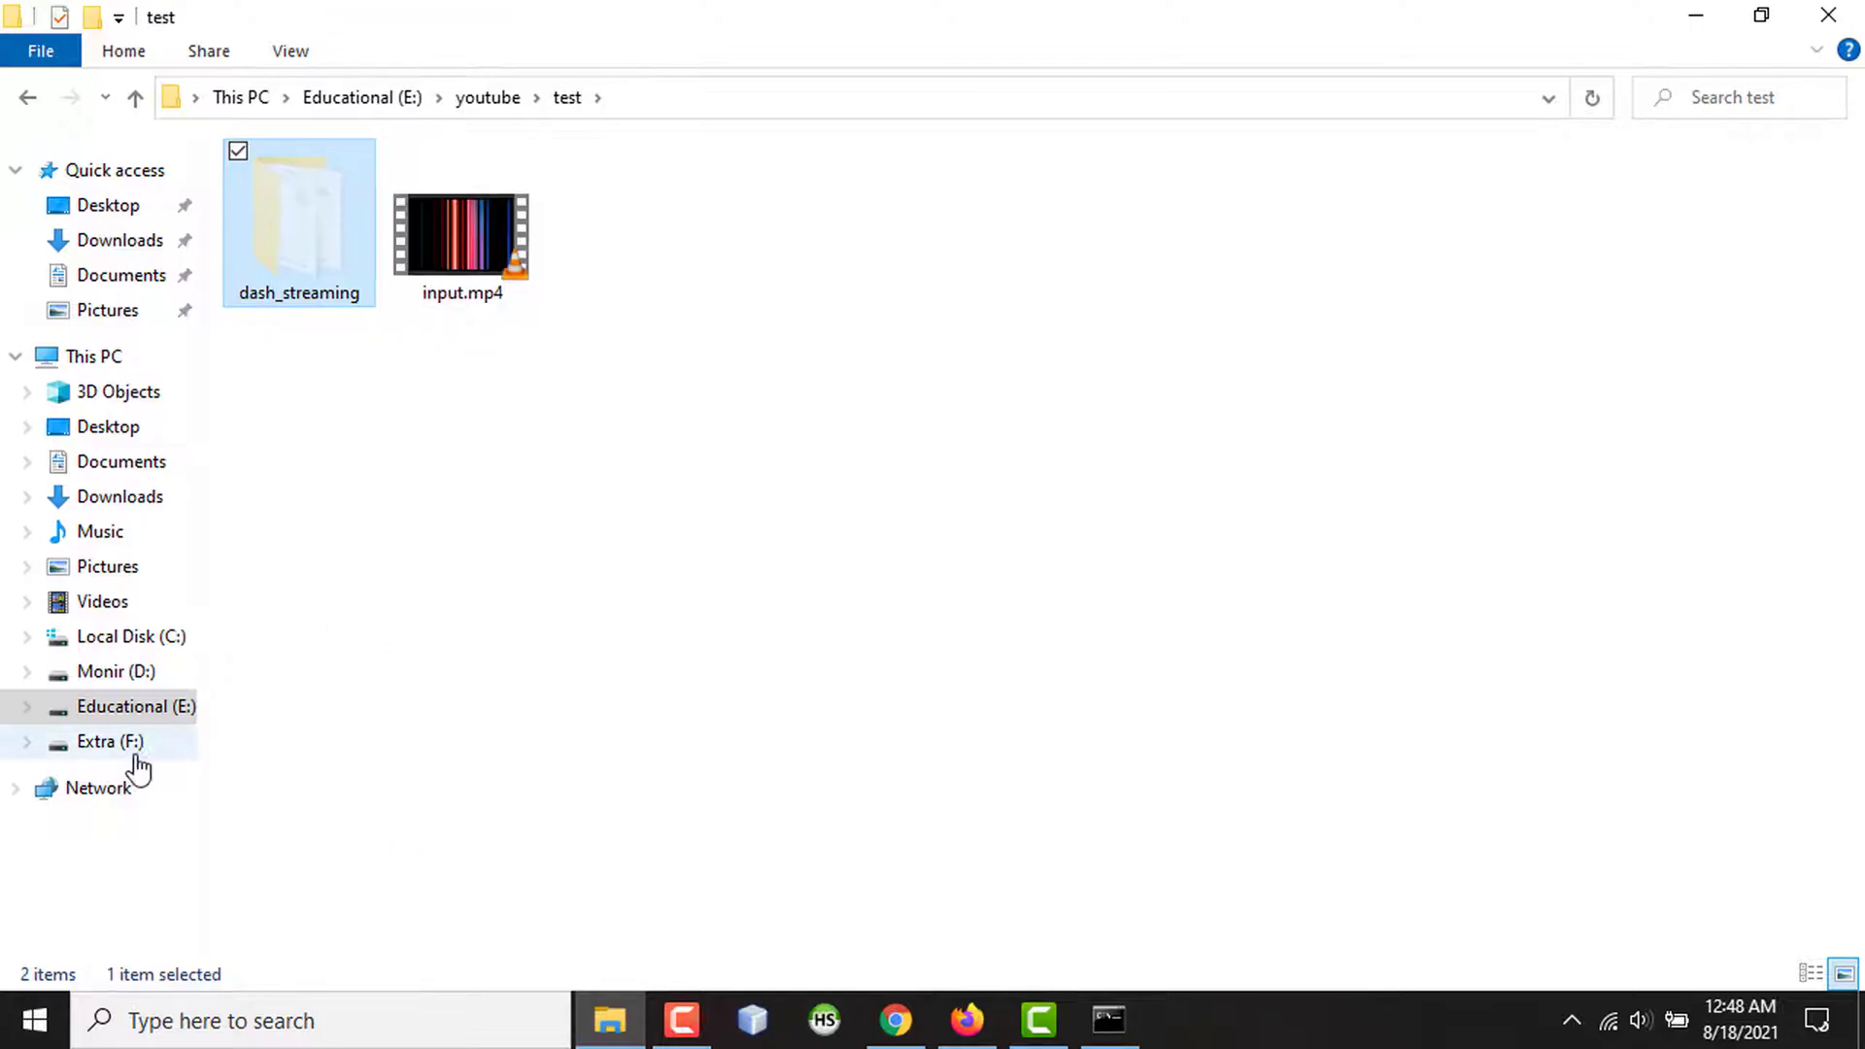
# Navigate to C:\xampp\htdocs and paste the dash_streaming folder there.
pyautogui.click(130, 637)
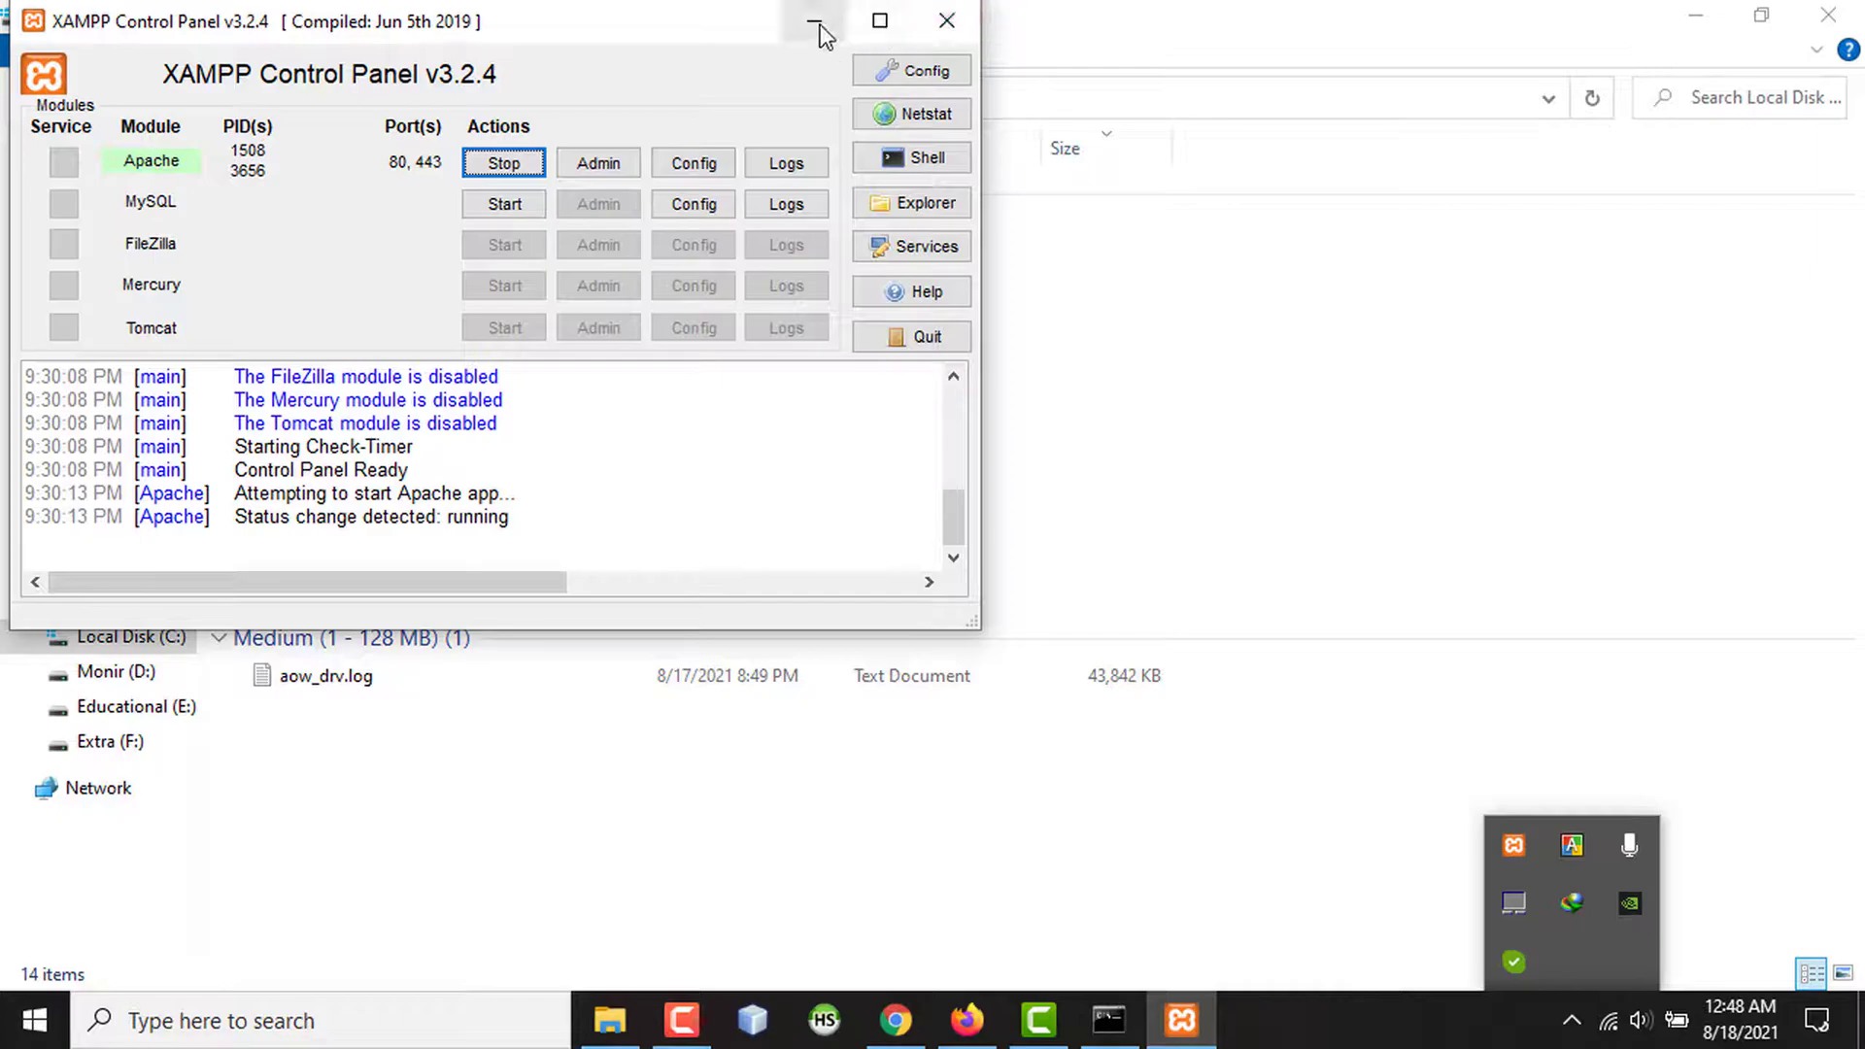
pyautogui.click(815, 22)
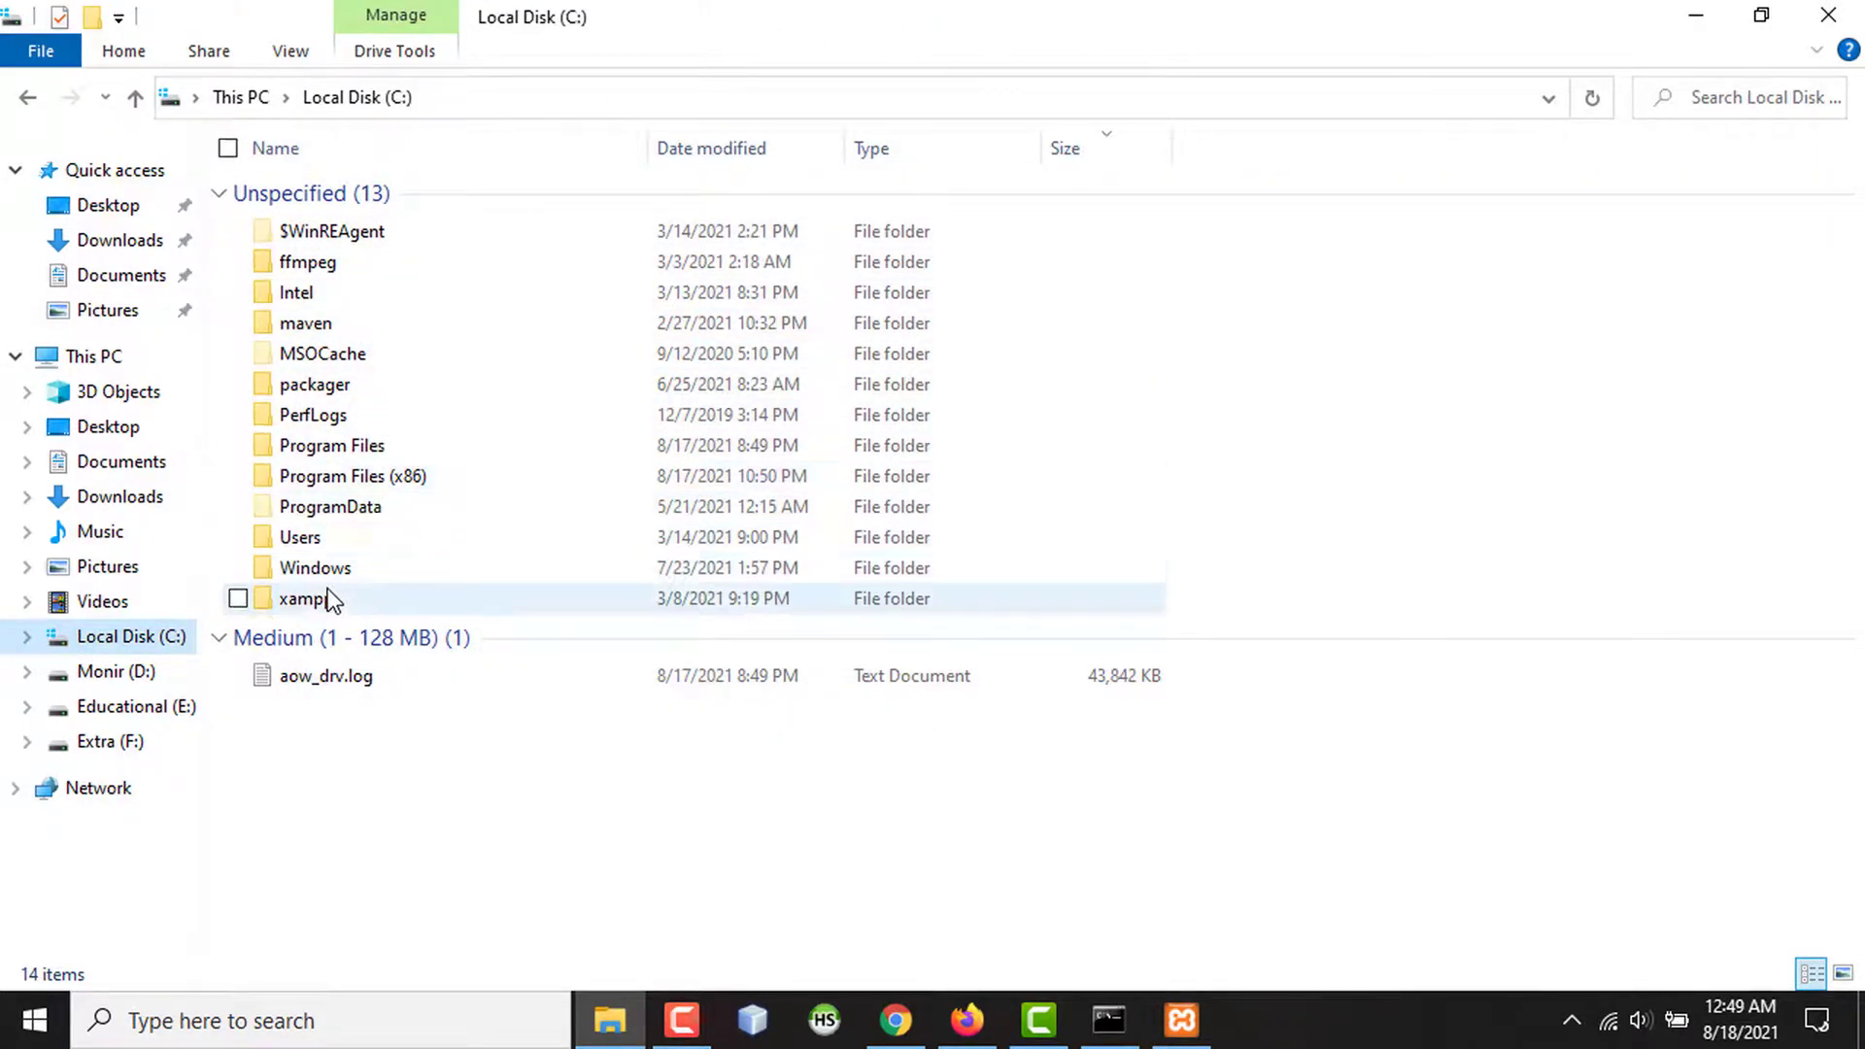
pyautogui.doubleClick(307, 598)
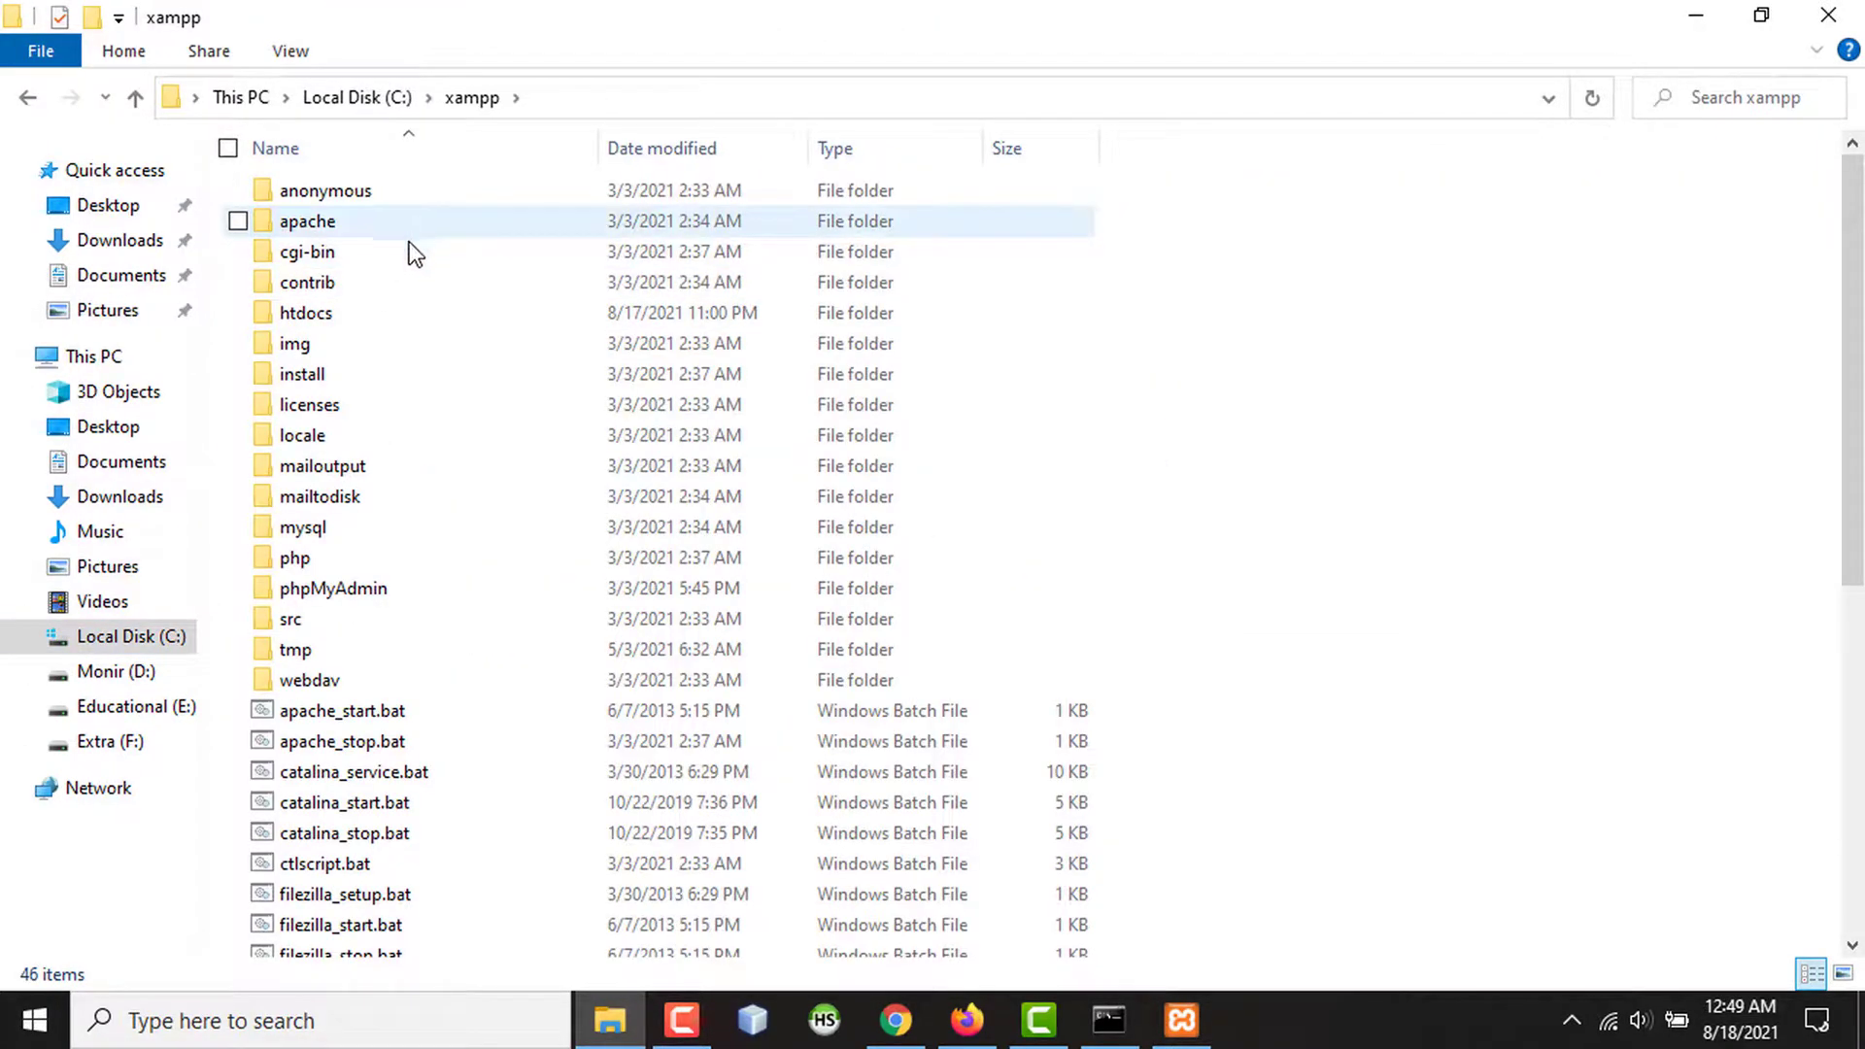
pyautogui.doubleClick(305, 311)
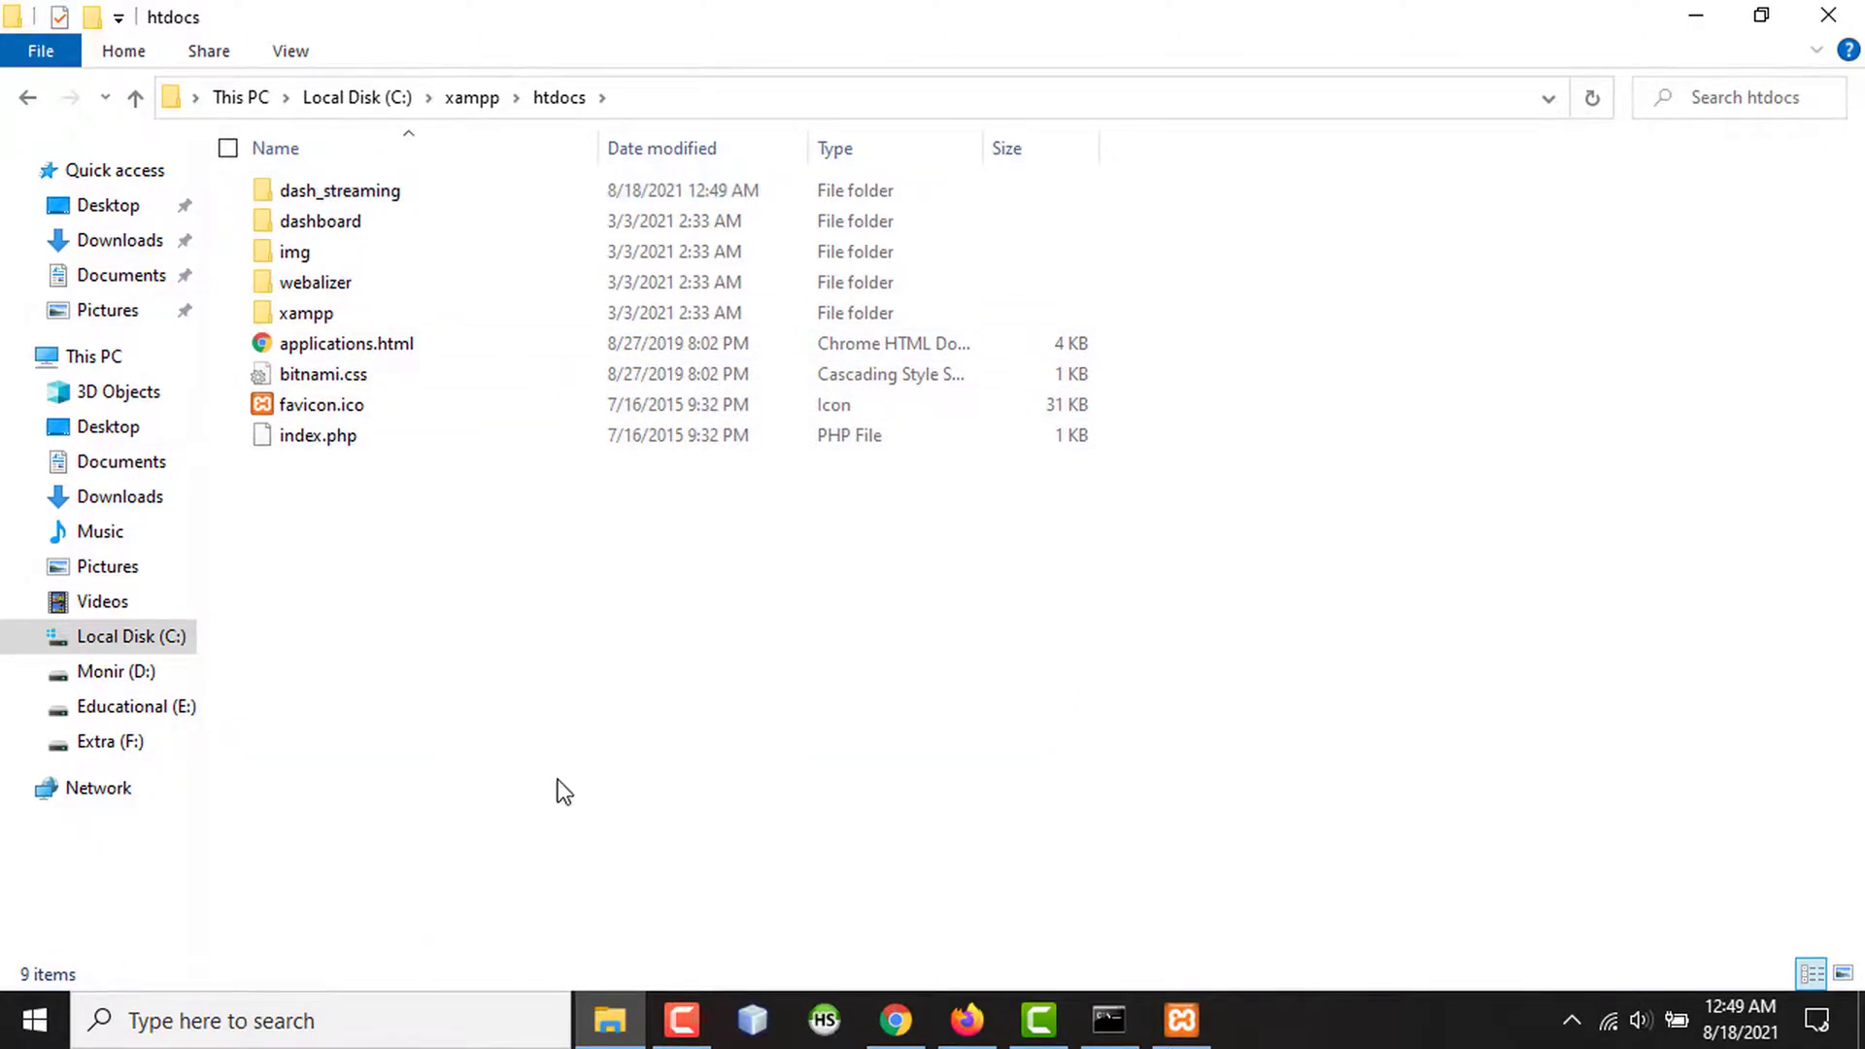
pyautogui.moveTo(392, 208)
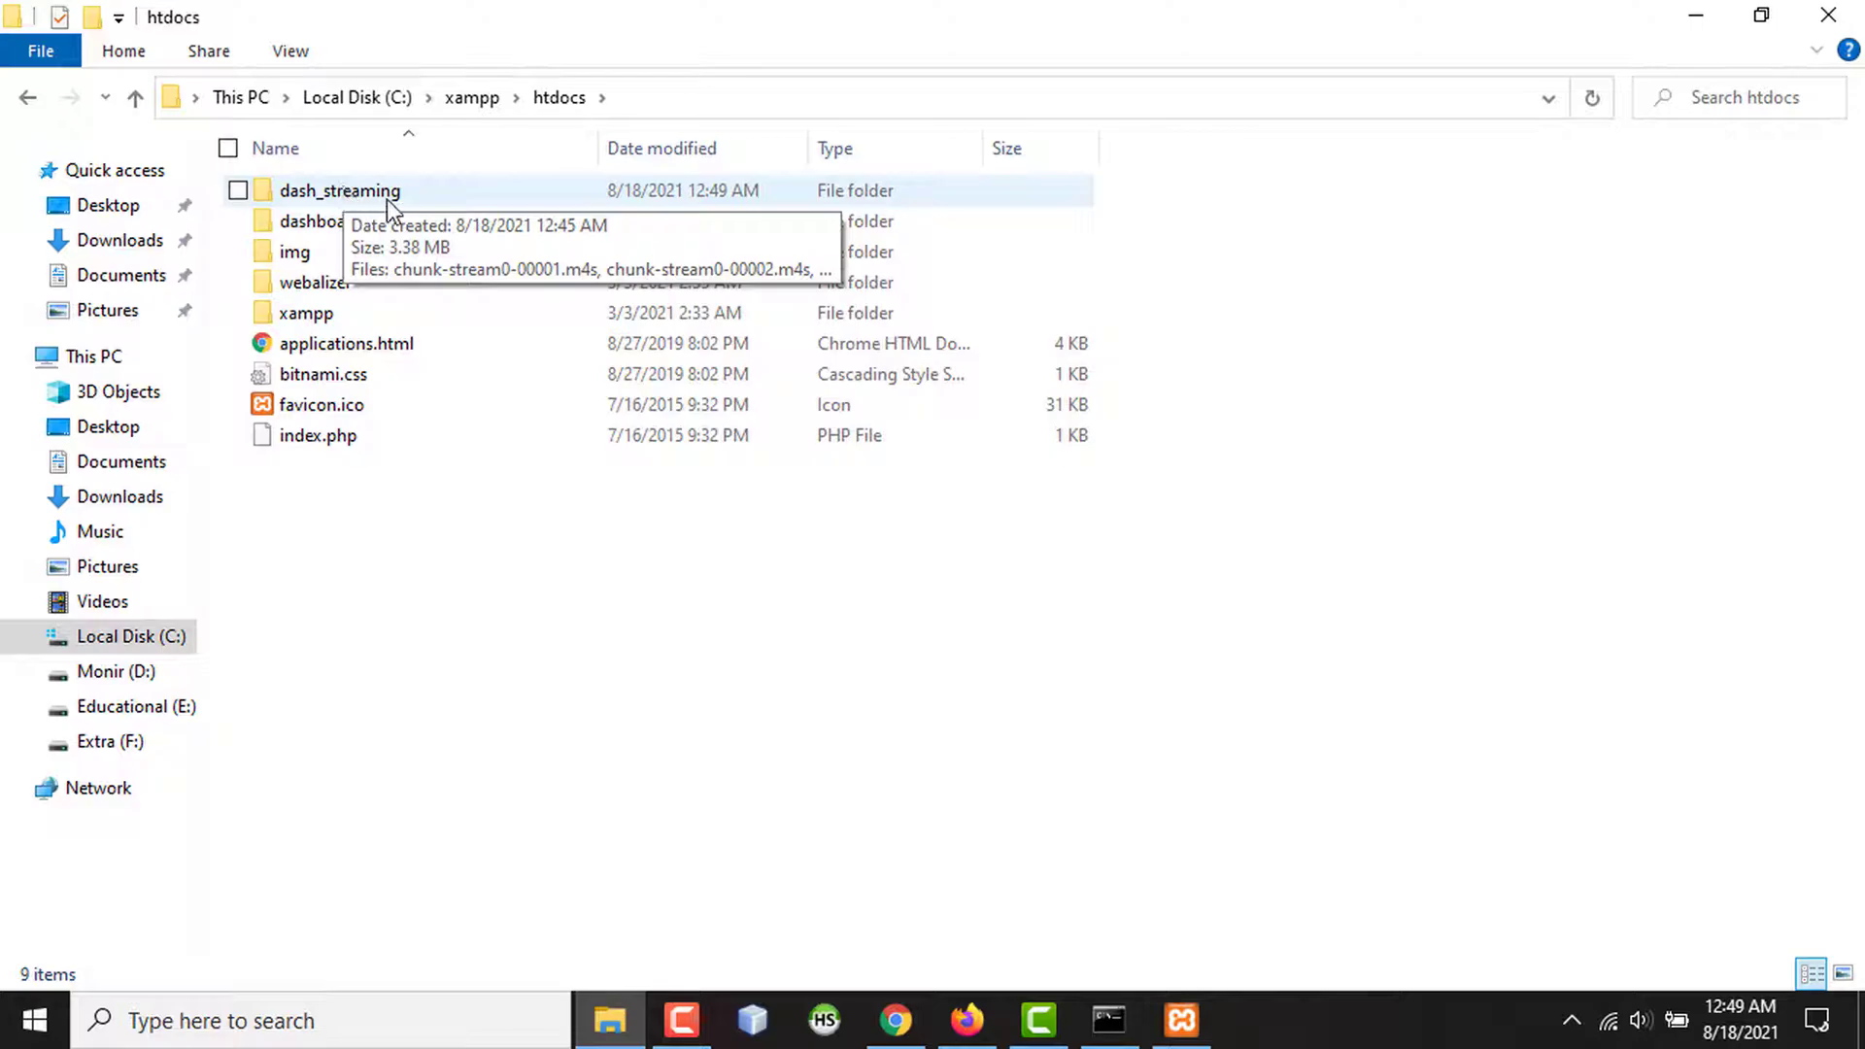
pyautogui.moveTo(643, 115)
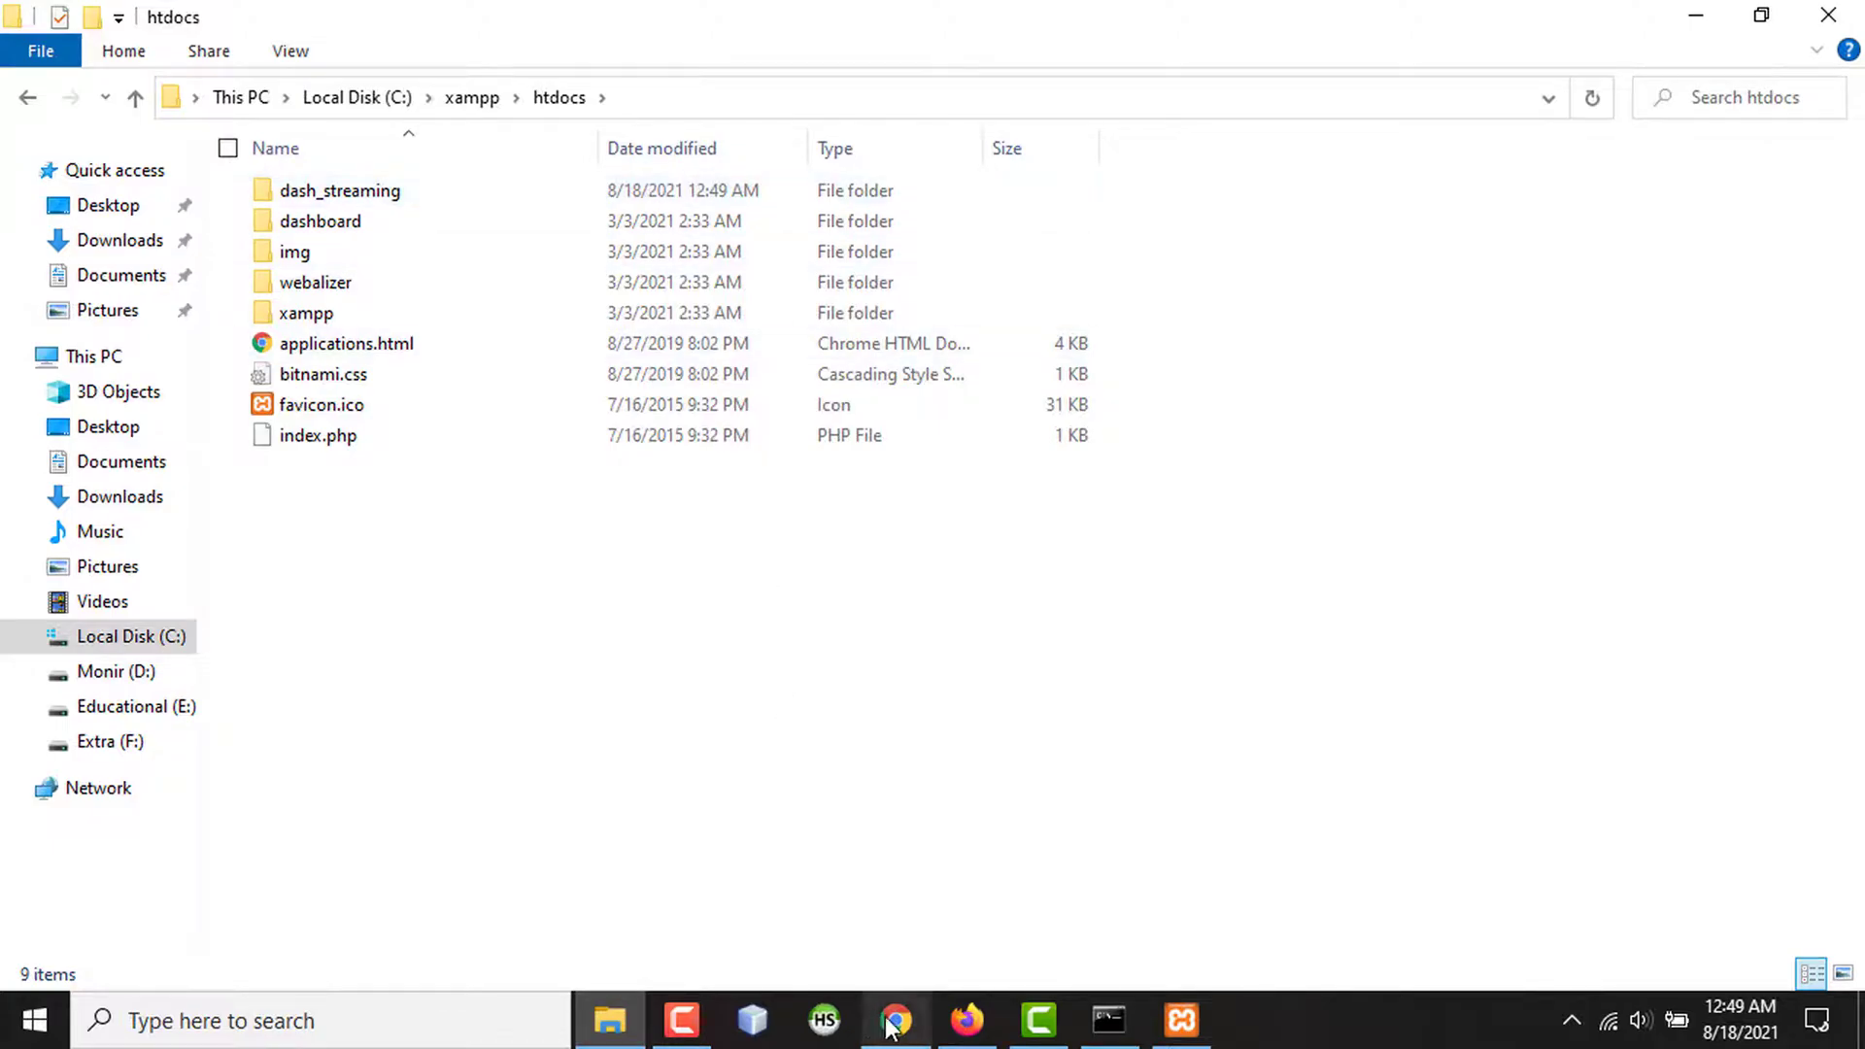
# Load localhost/dash_streaming/output_manifest.mpd in a new Chrome tab as an XML tree.
pyautogui.click(894, 1020)
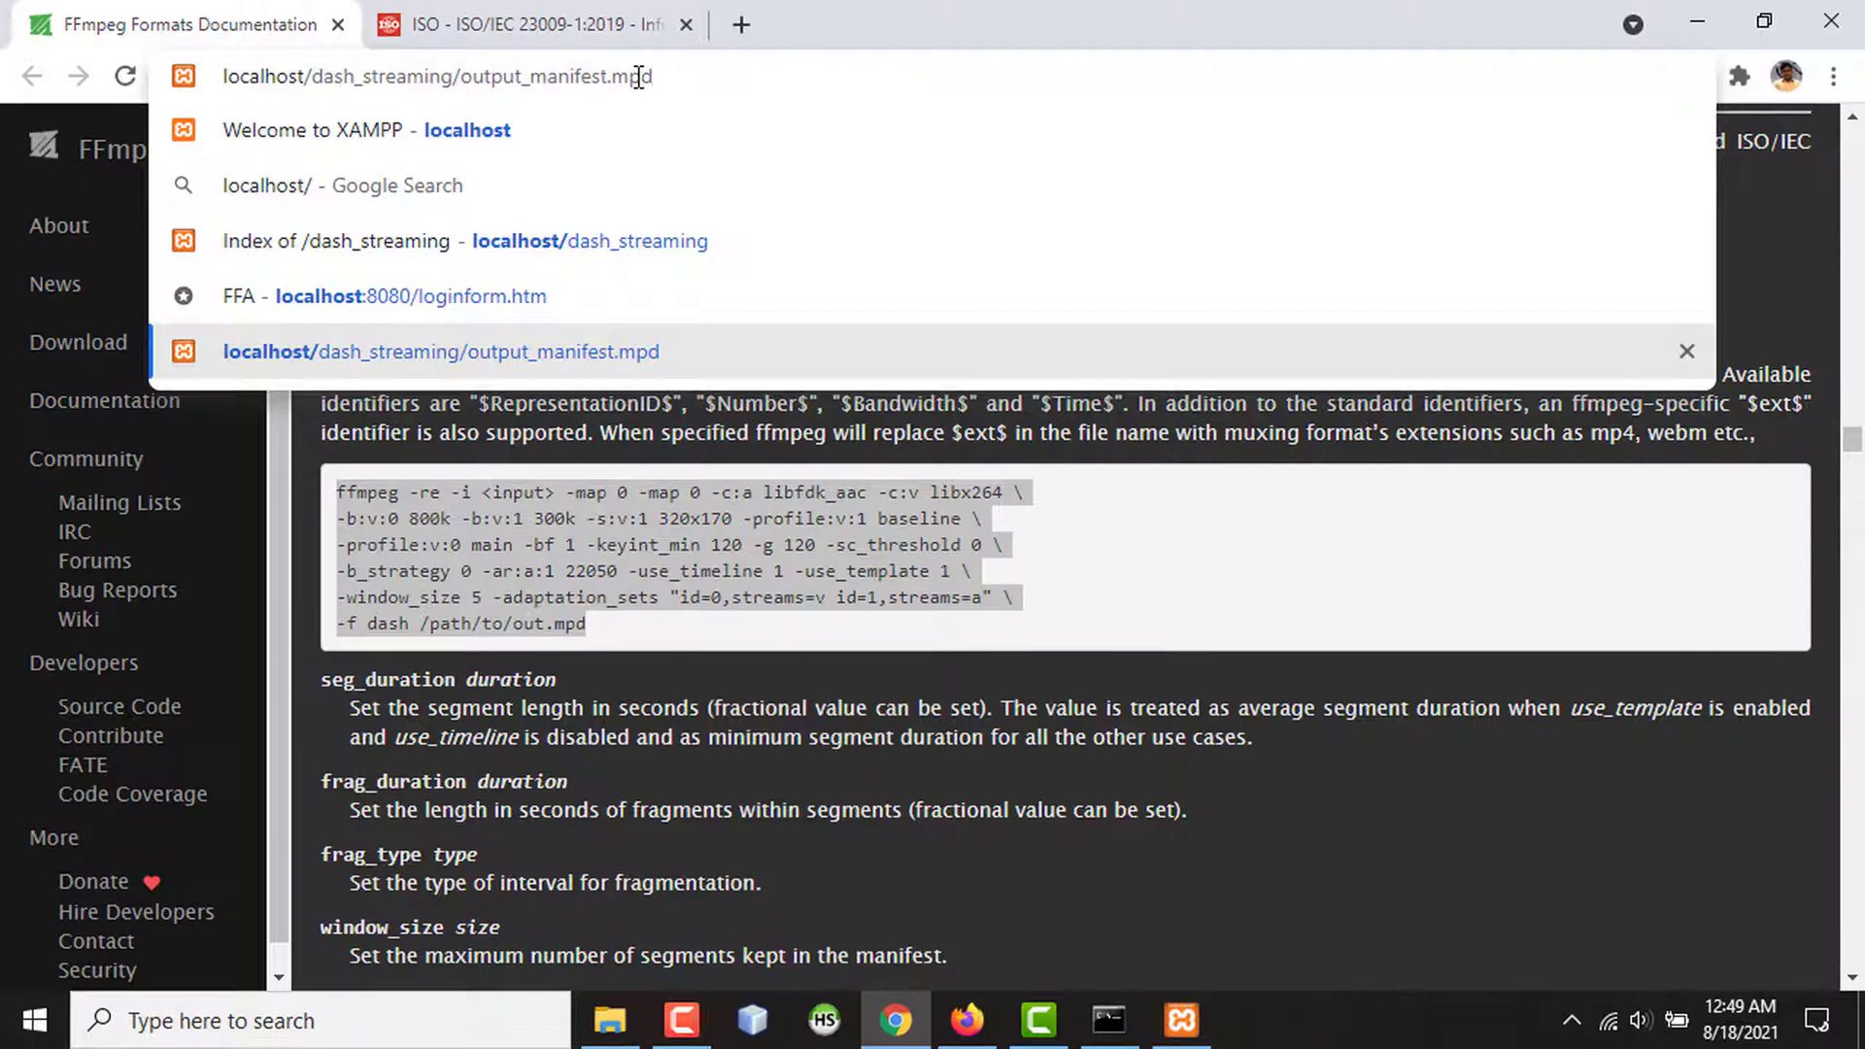
pyautogui.moveTo(754, 70)
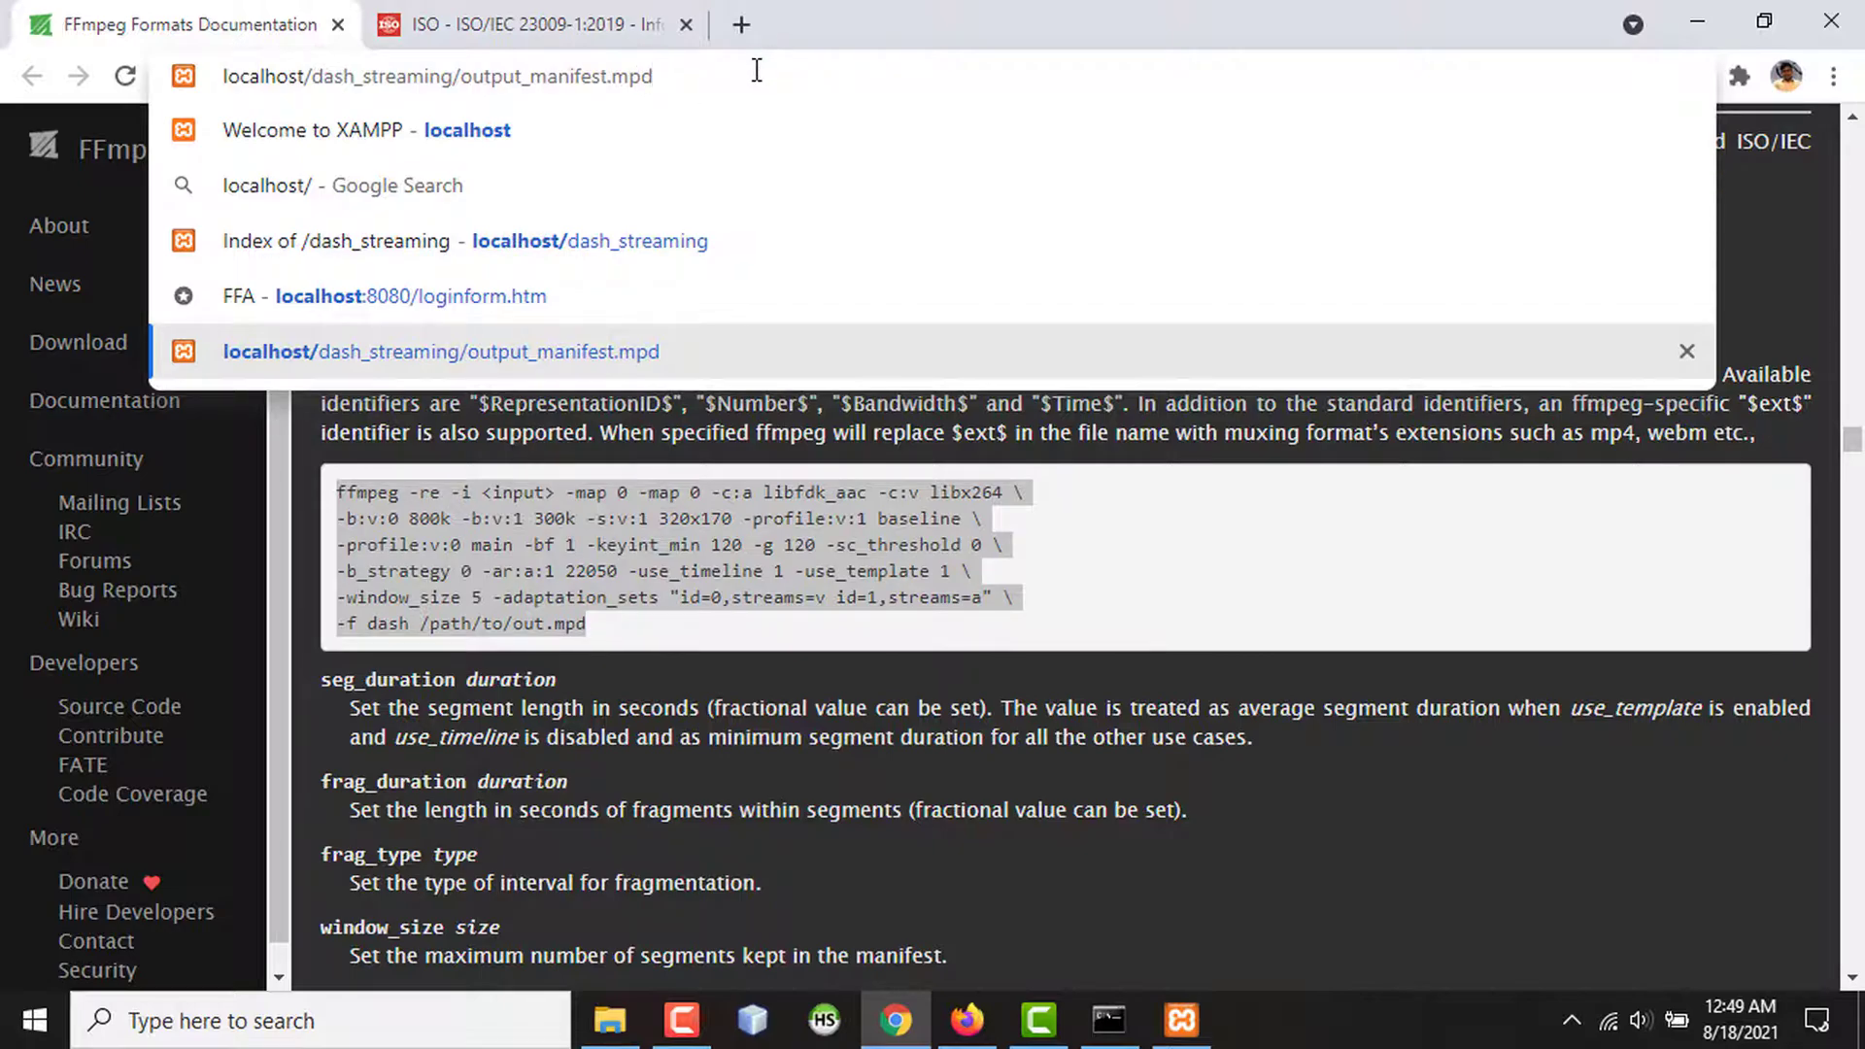
pyautogui.click(740, 23)
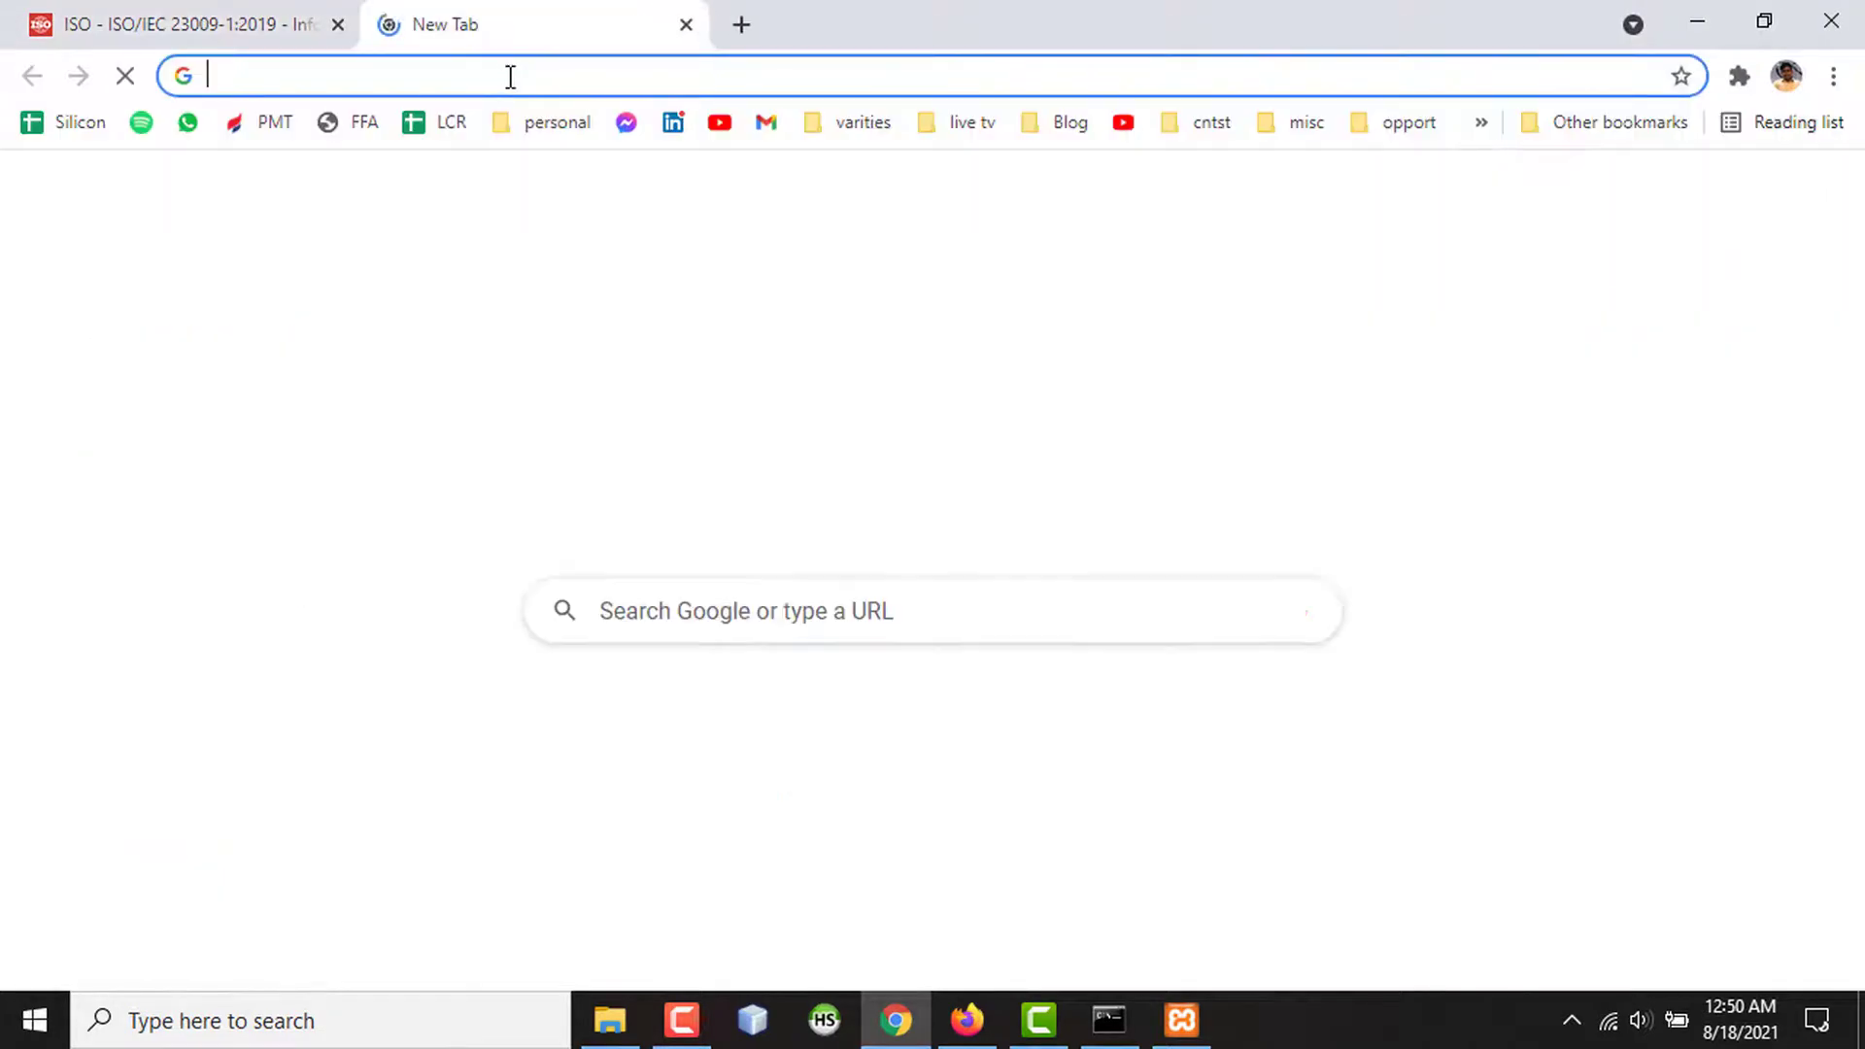
pyautogui.click(509, 76)
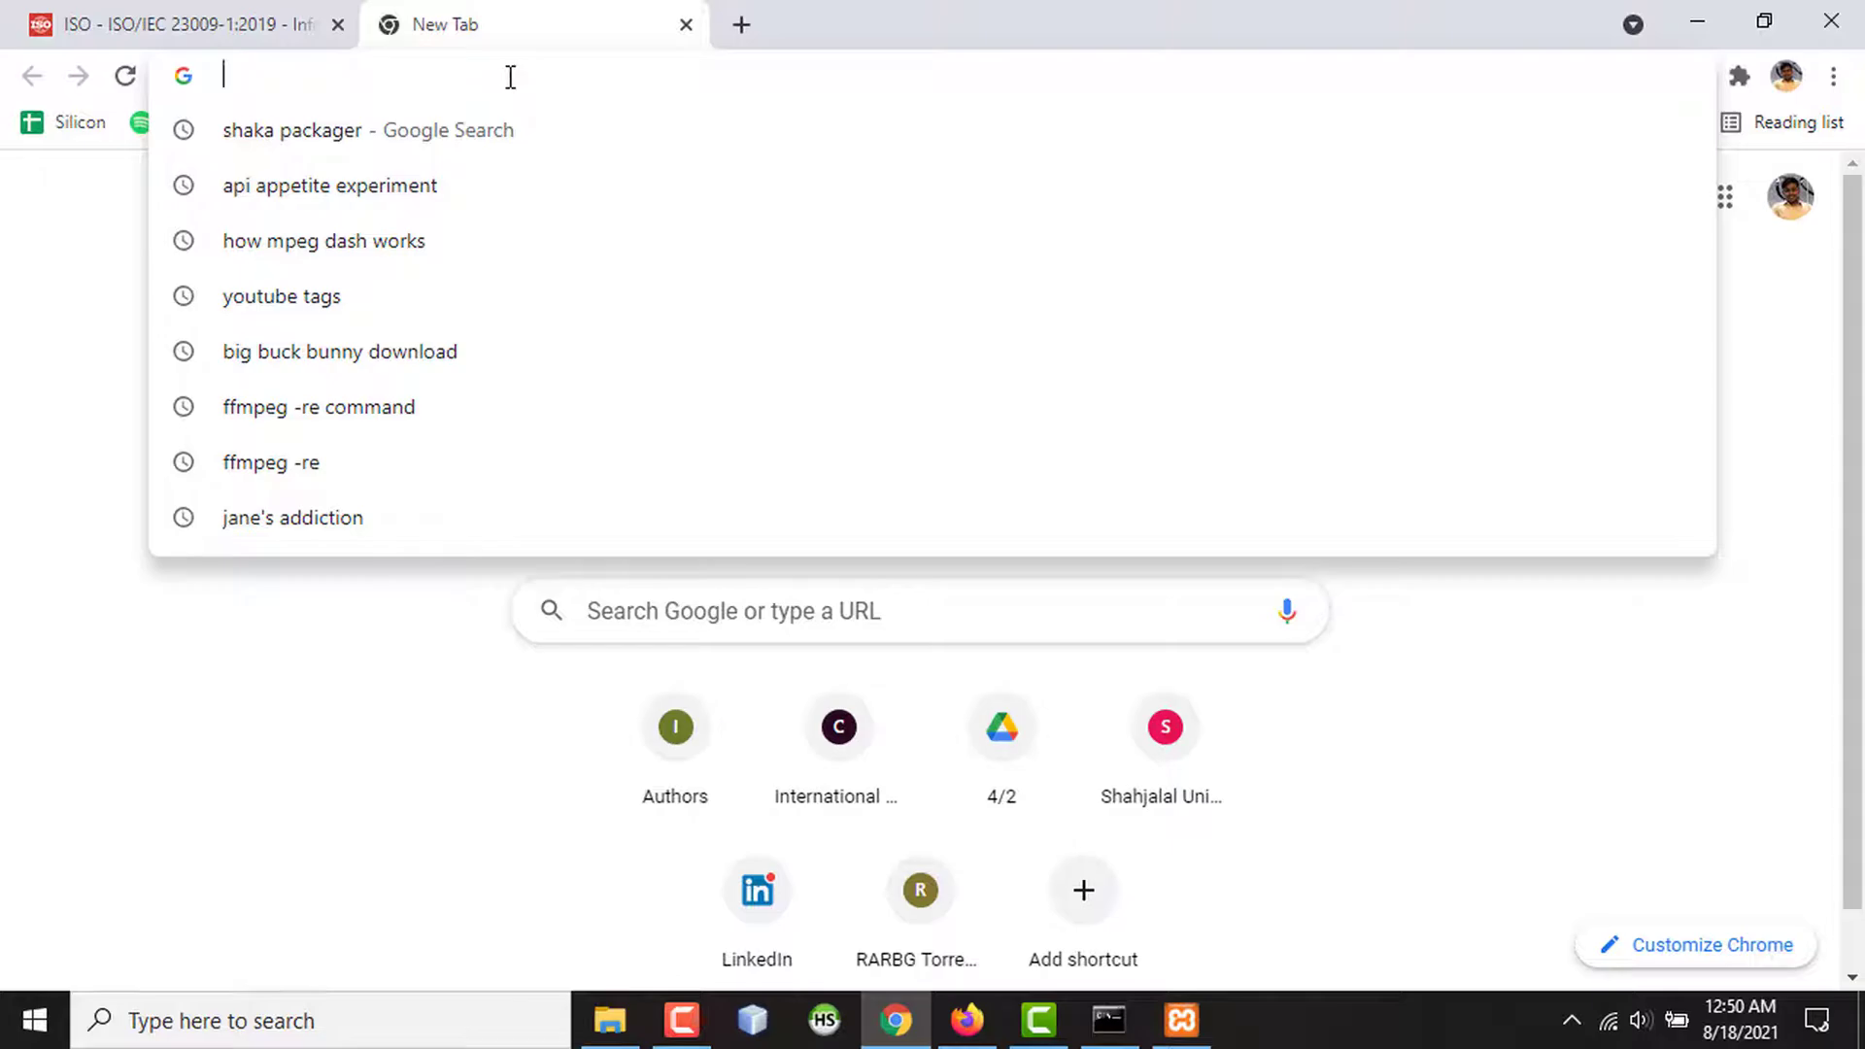
pyautogui.write('localhost/dash_streaming/output_manifest.mpd')
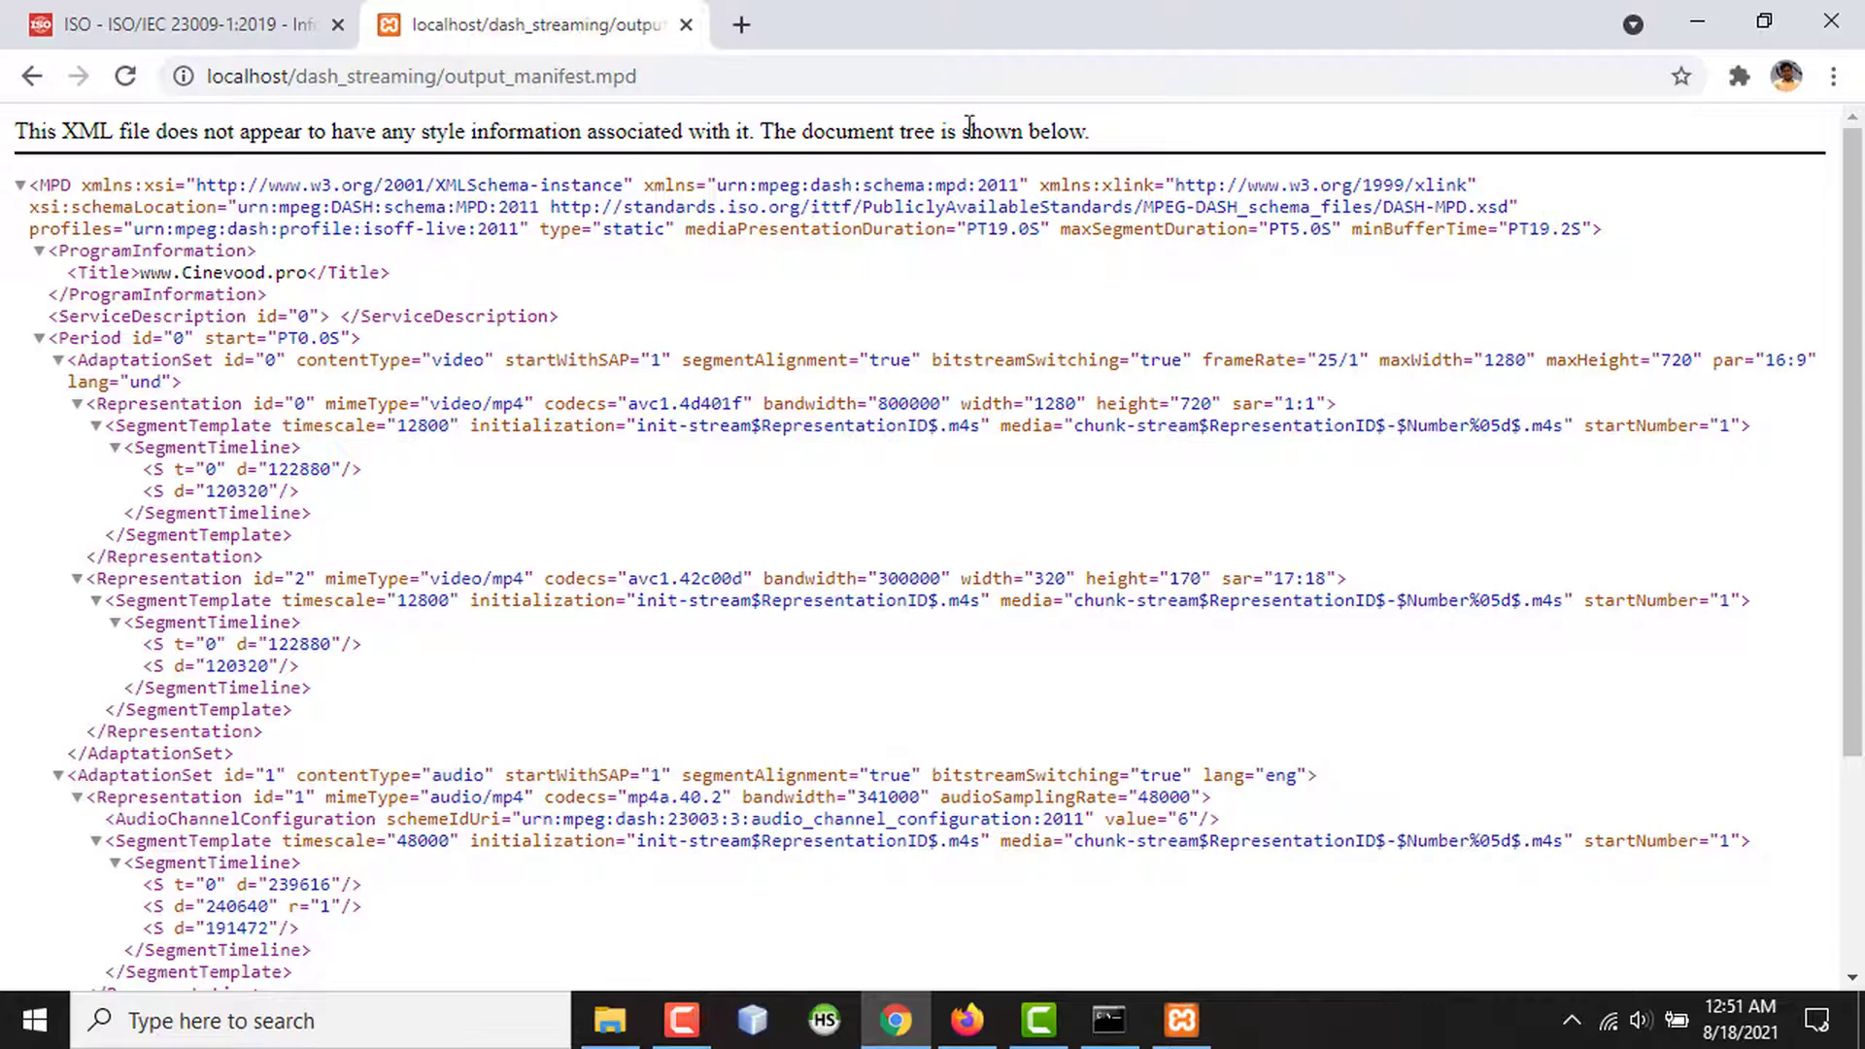
pyautogui.moveTo(740, 23)
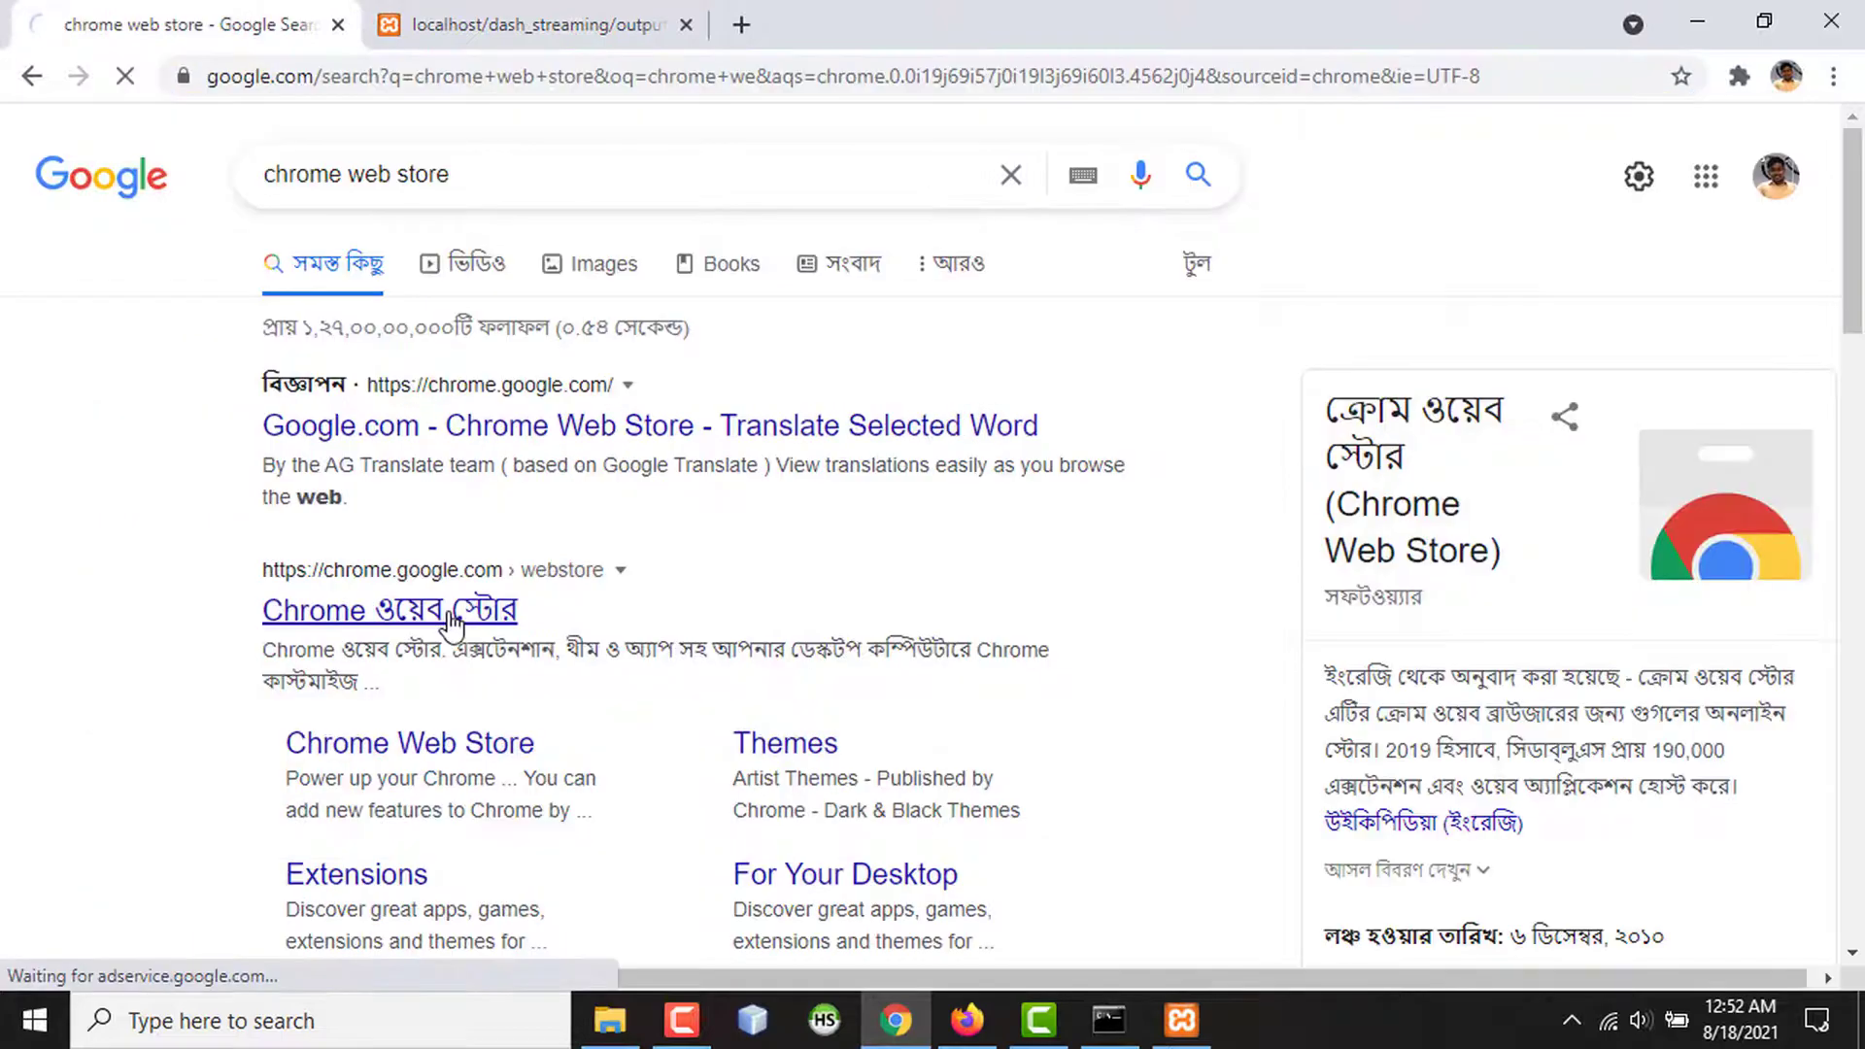
# Add the Native MPEG-Dash + HLS Playback extension from the Web Store and return to the manifest tab.
pyautogui.click(388, 610)
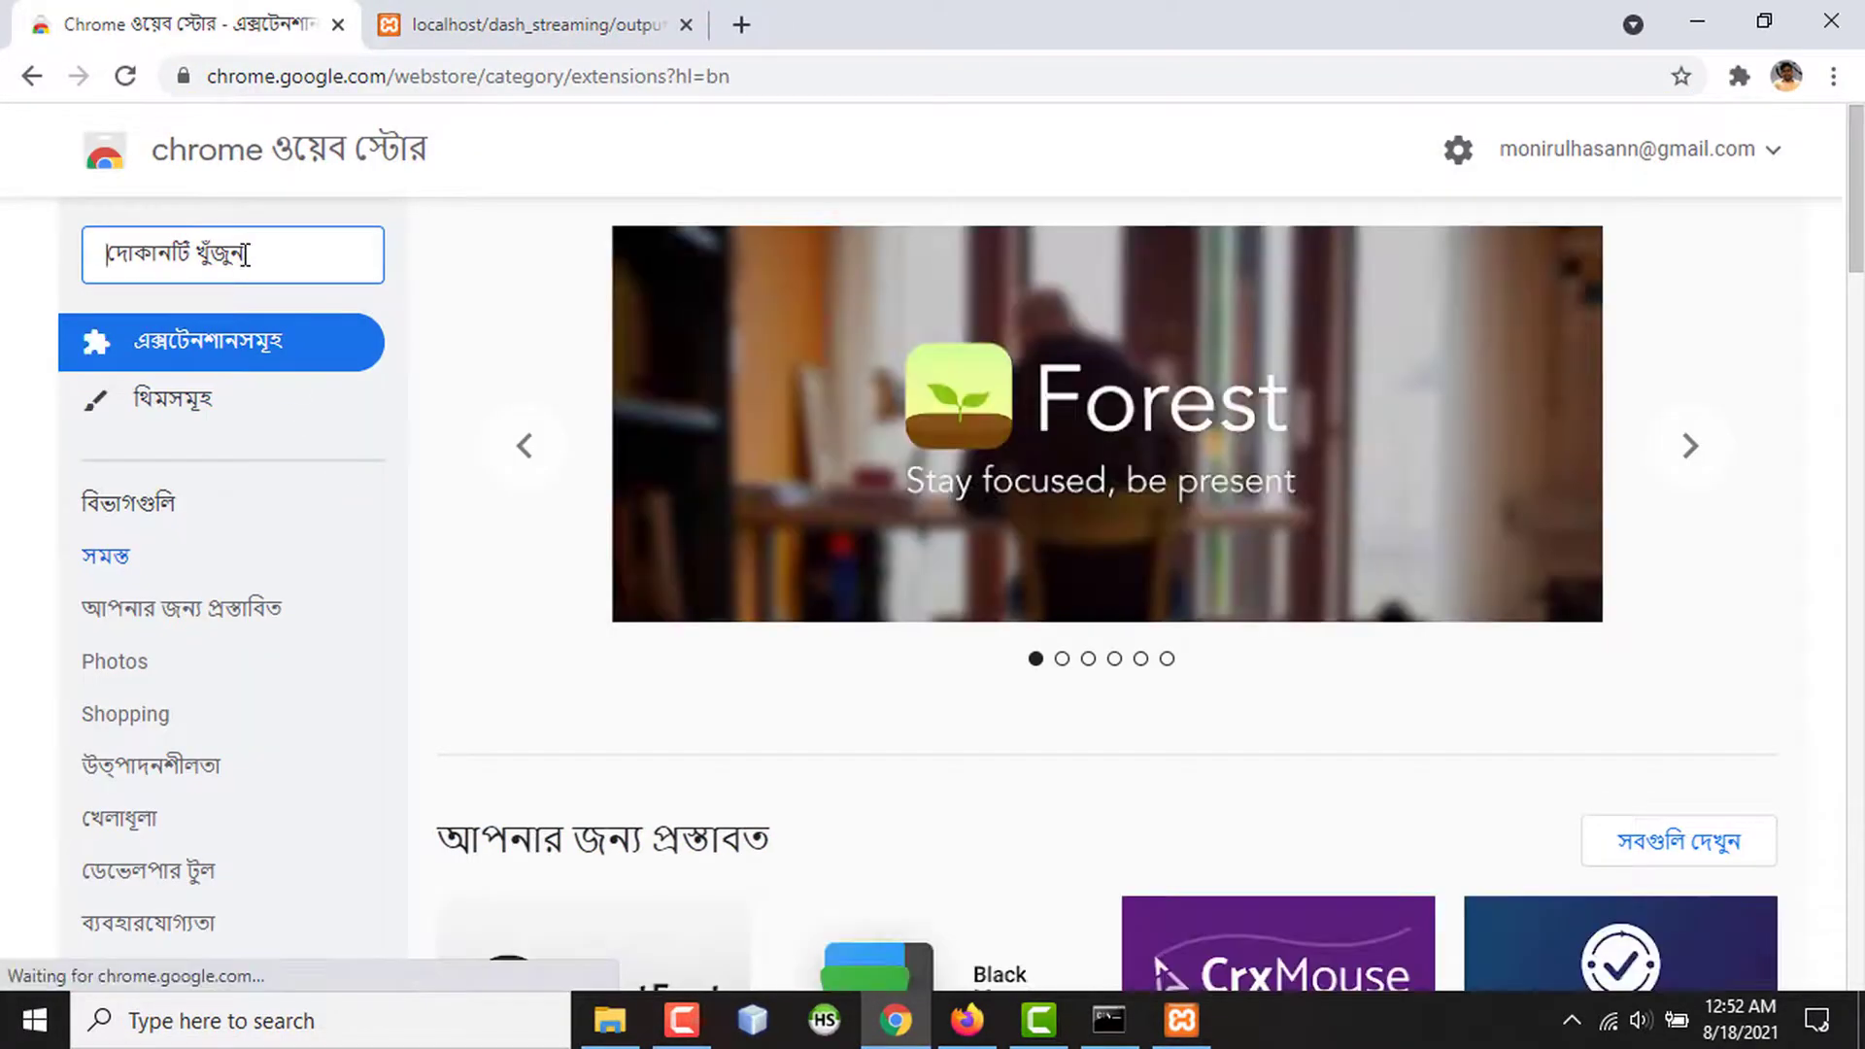
pyautogui.write('mpeg dash')
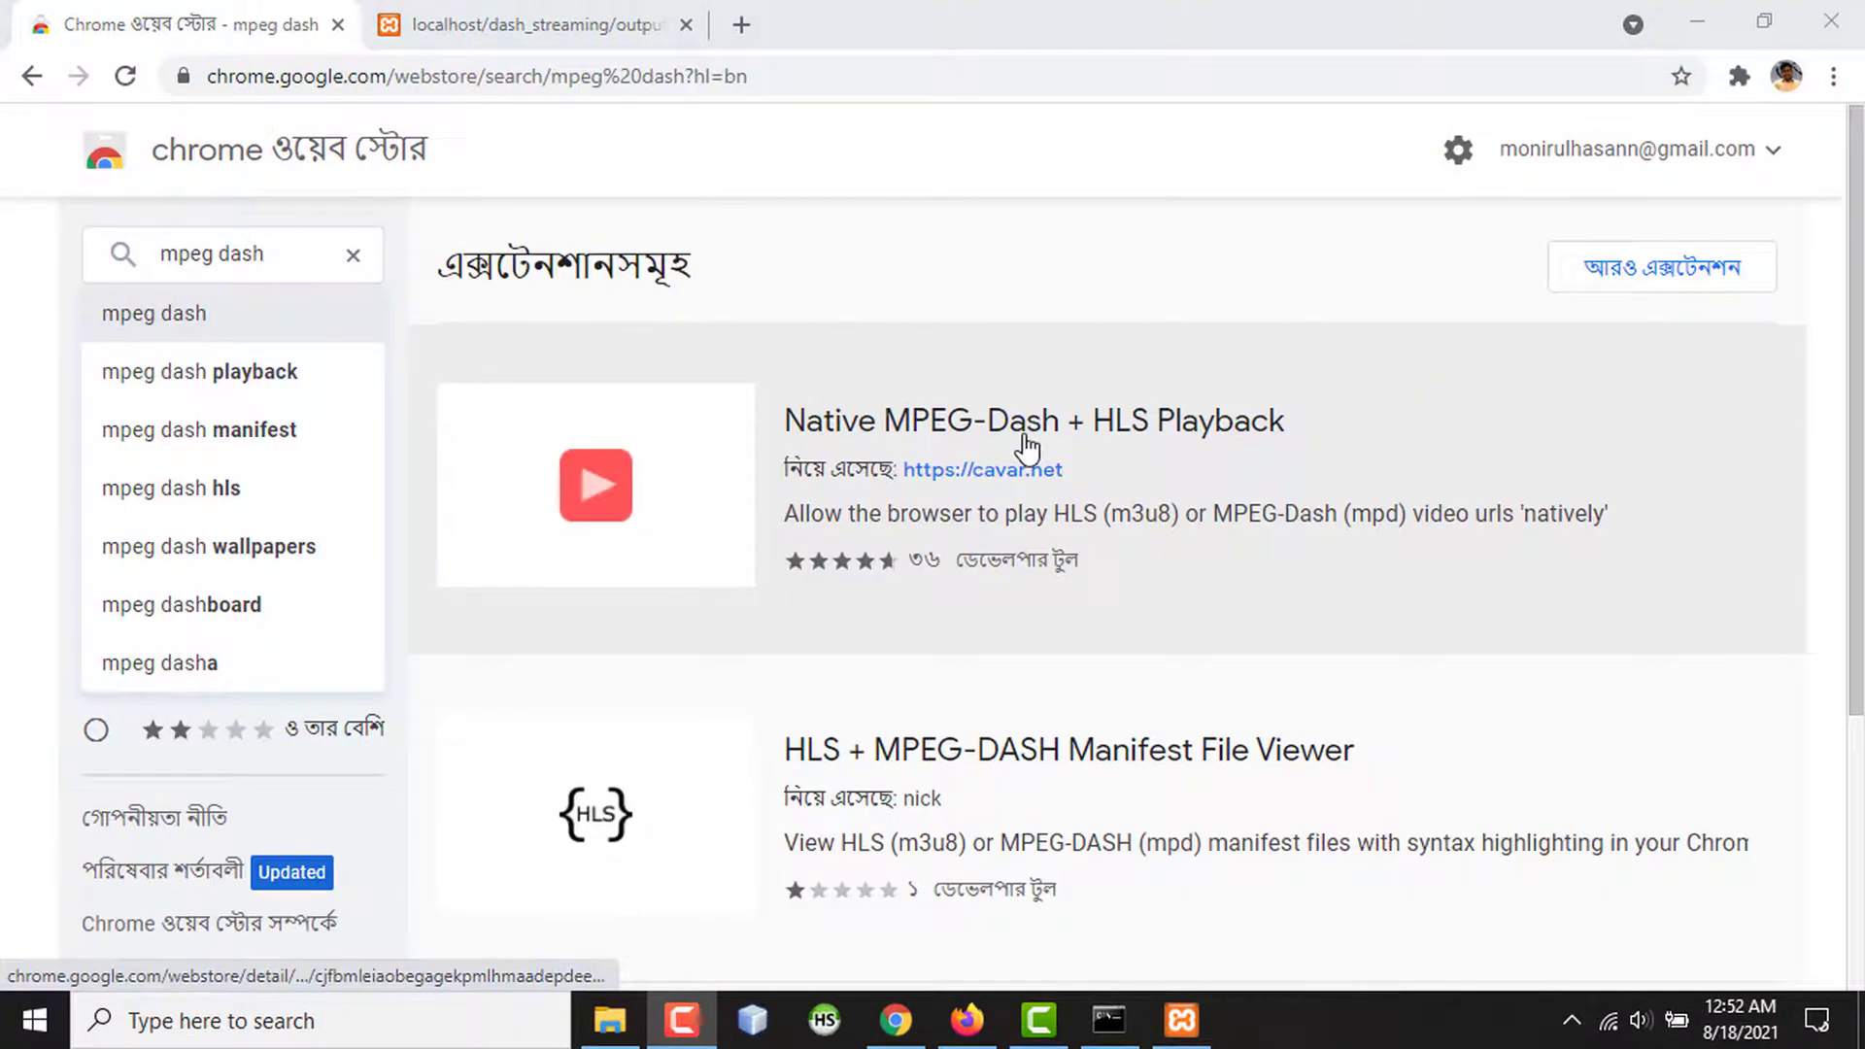
pyautogui.click(1032, 420)
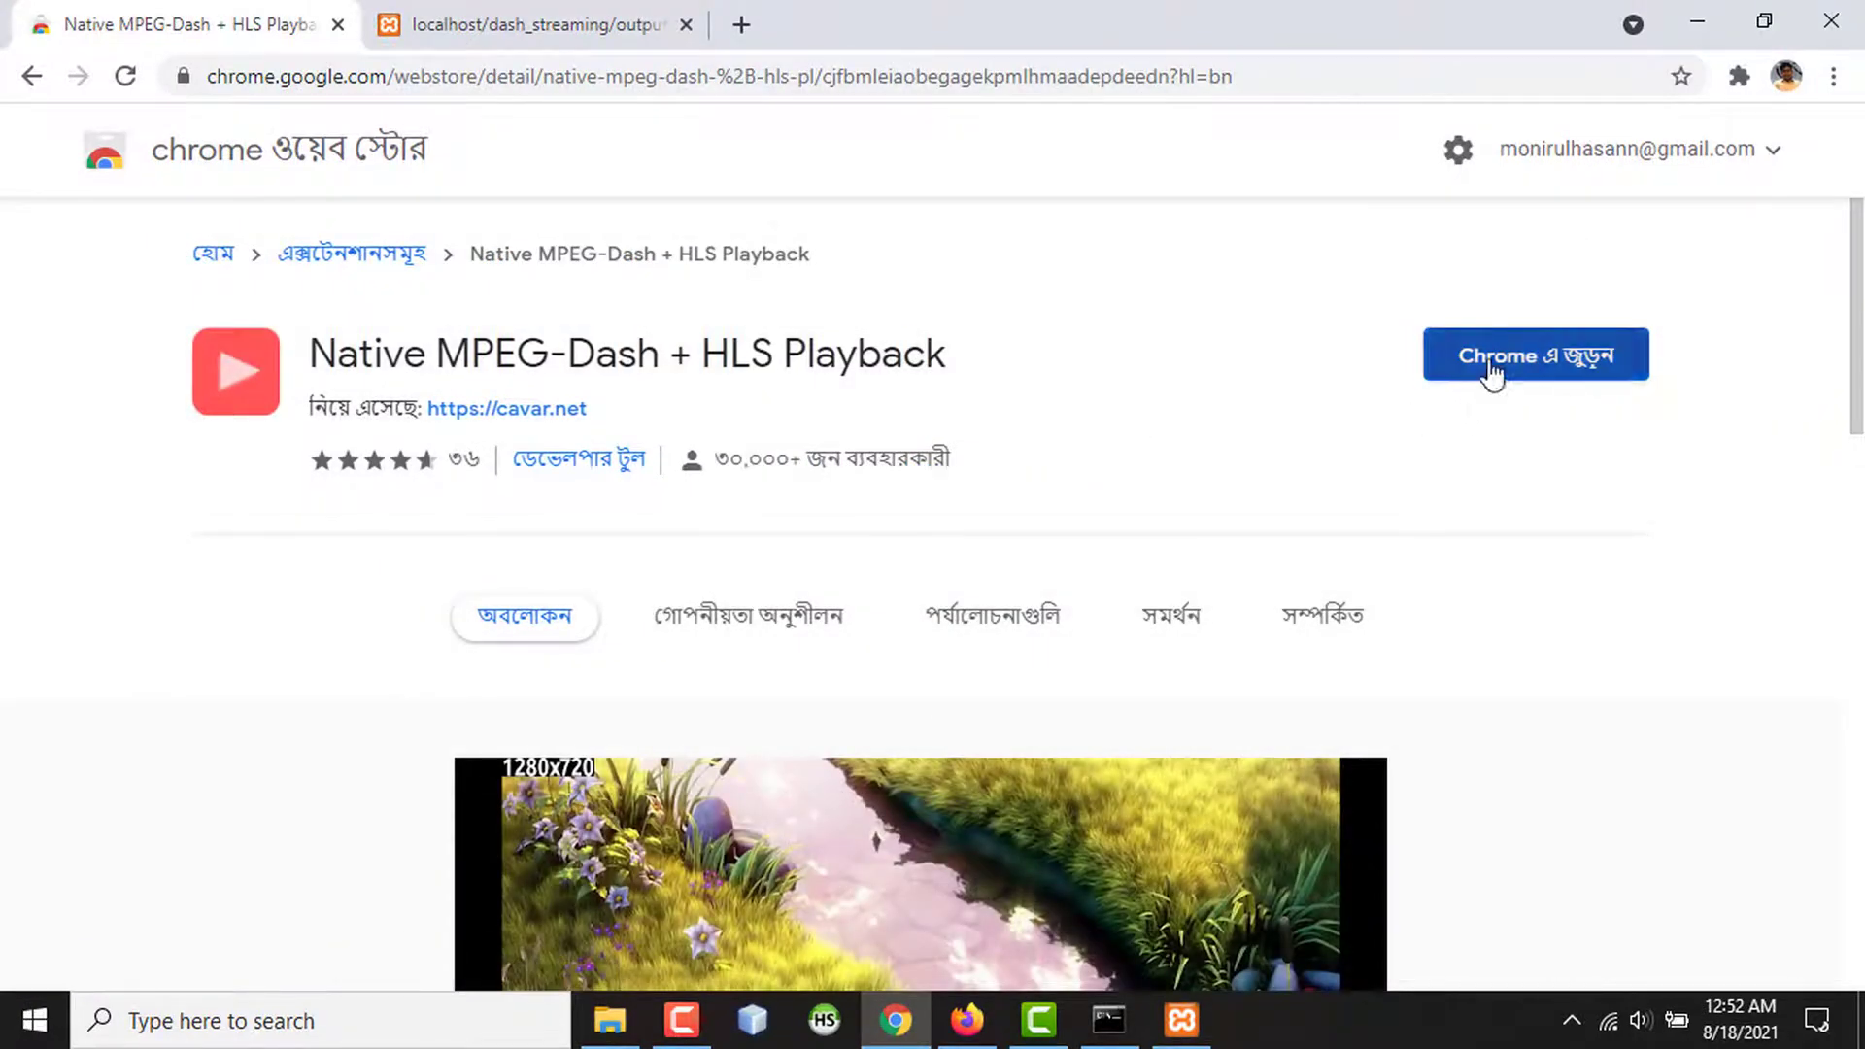
pyautogui.click(1534, 354)
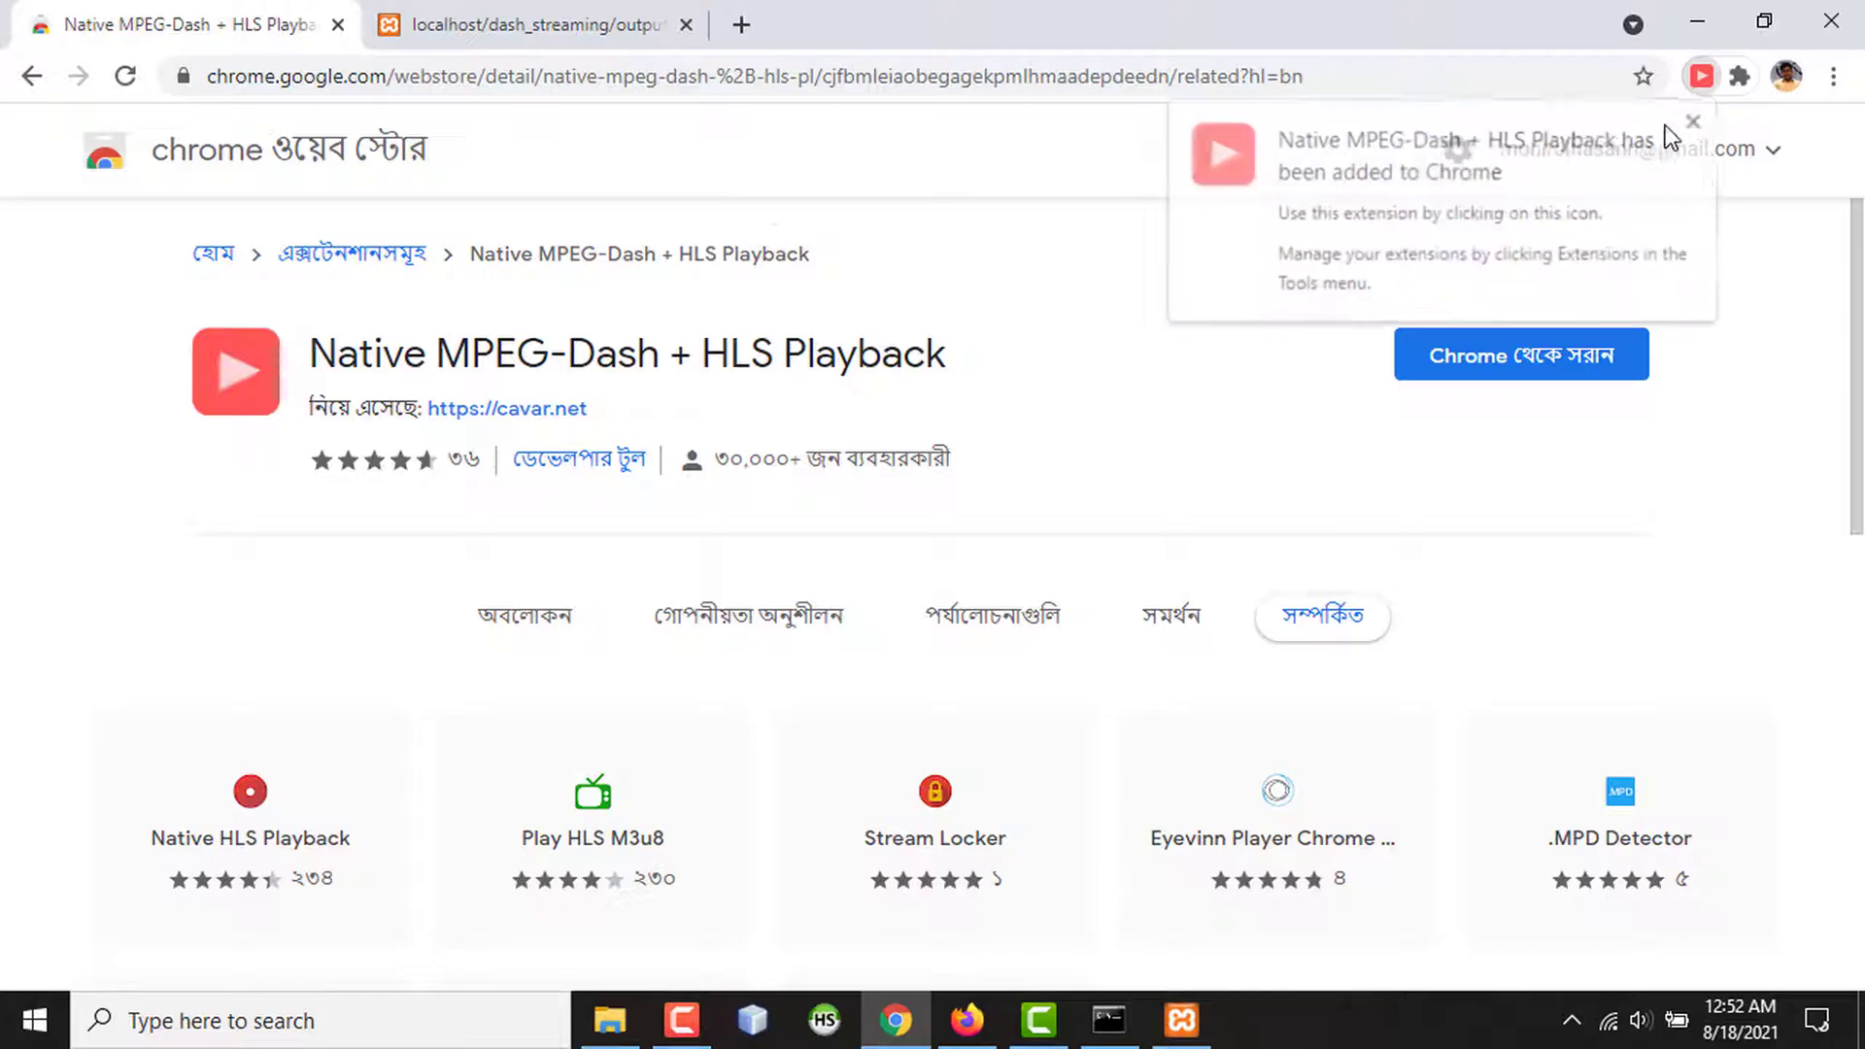
pyautogui.click(528, 23)
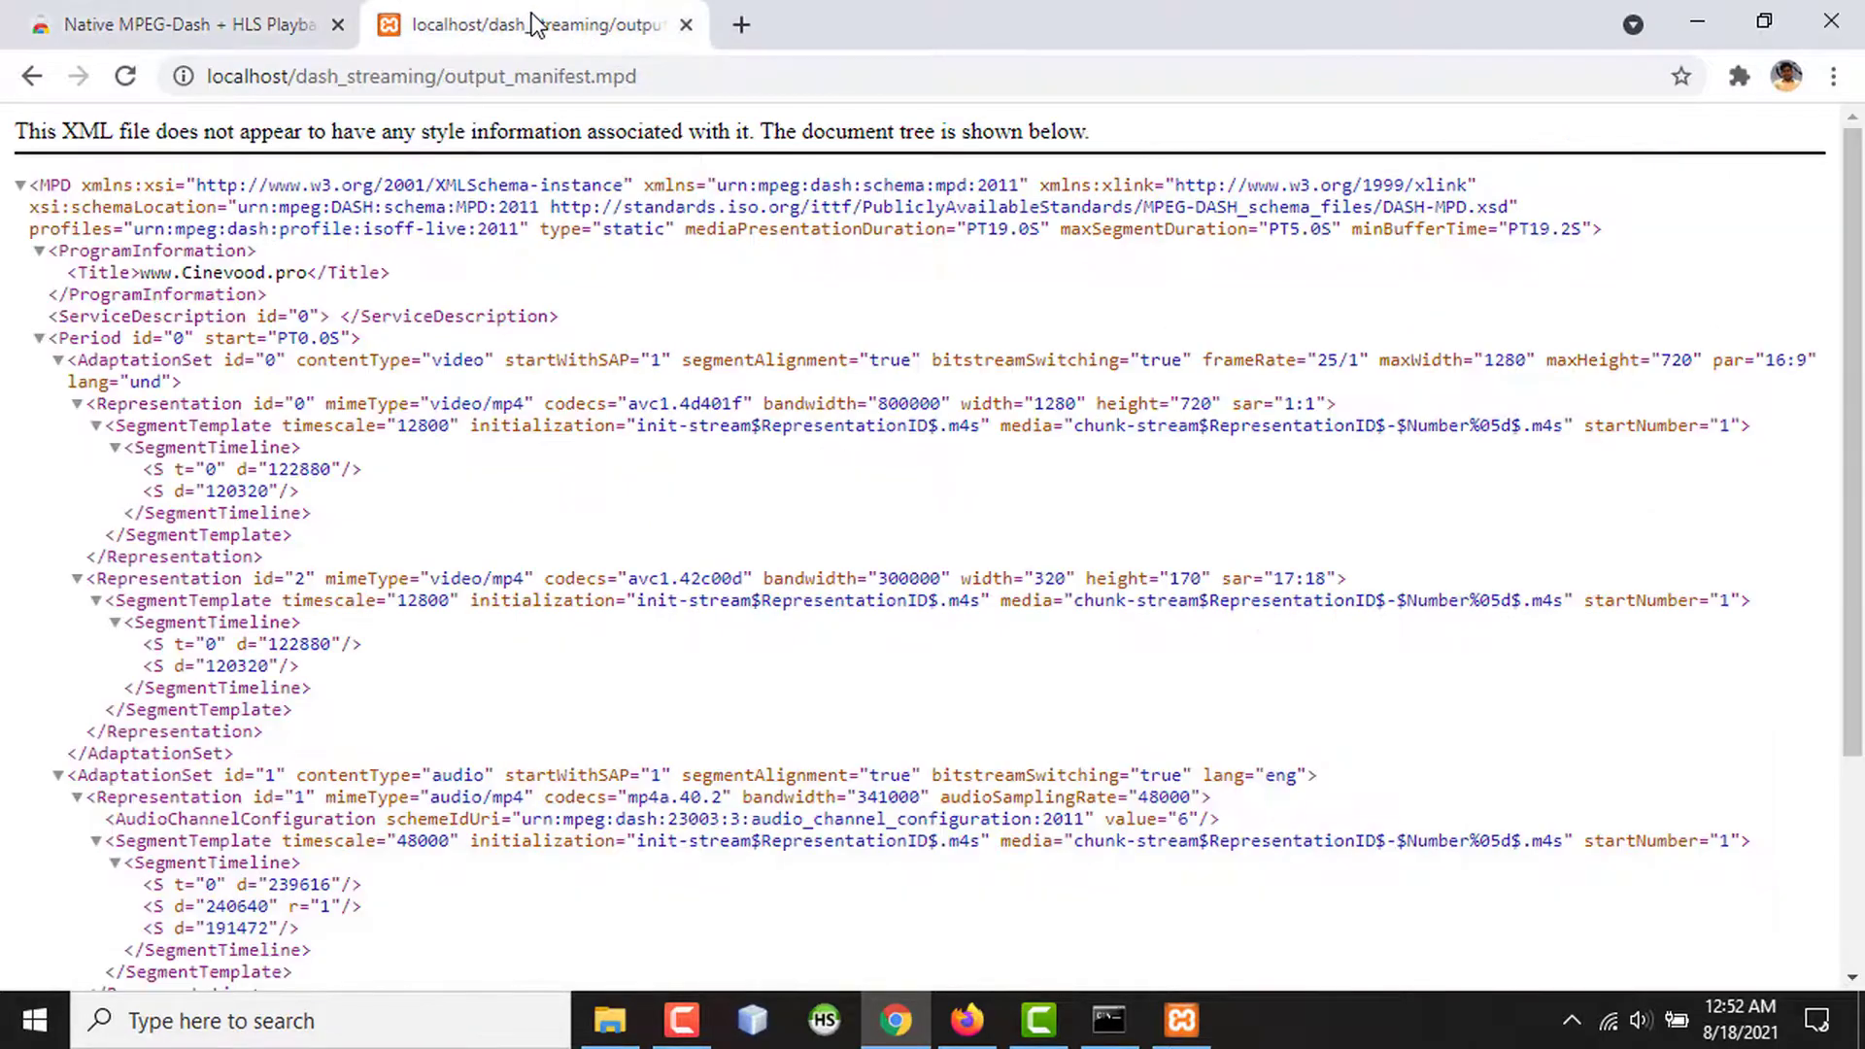